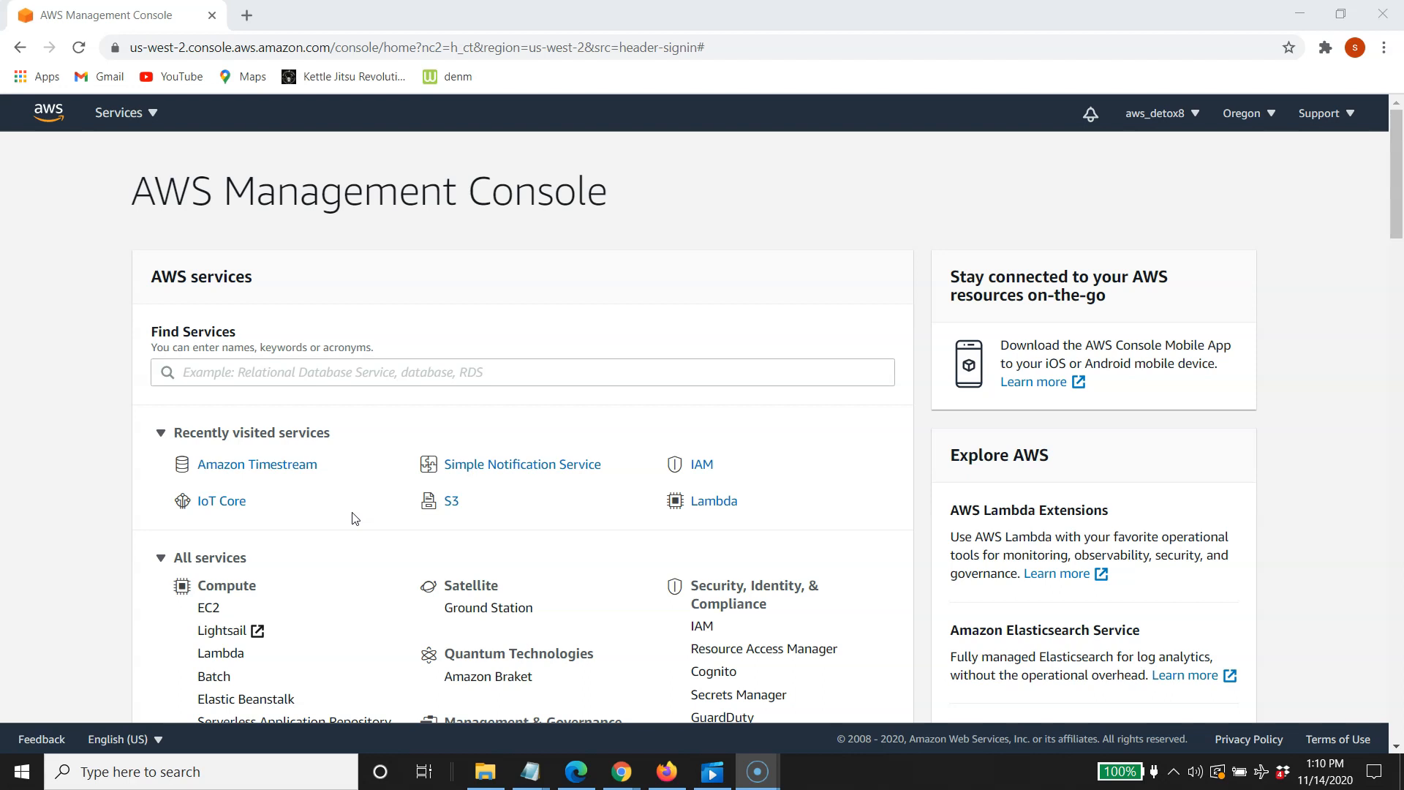
mouse_move(271, 471)
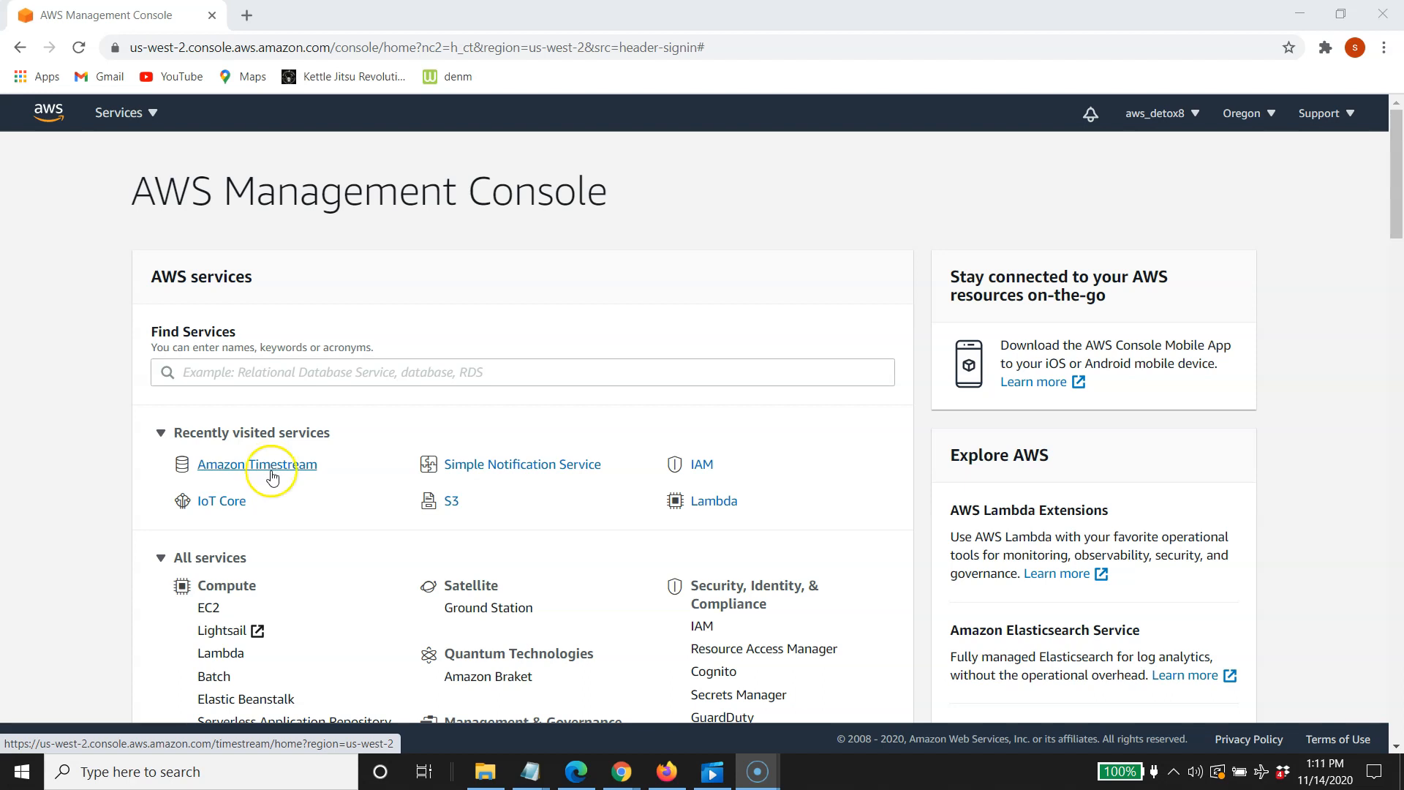
mouse_move(220, 500)
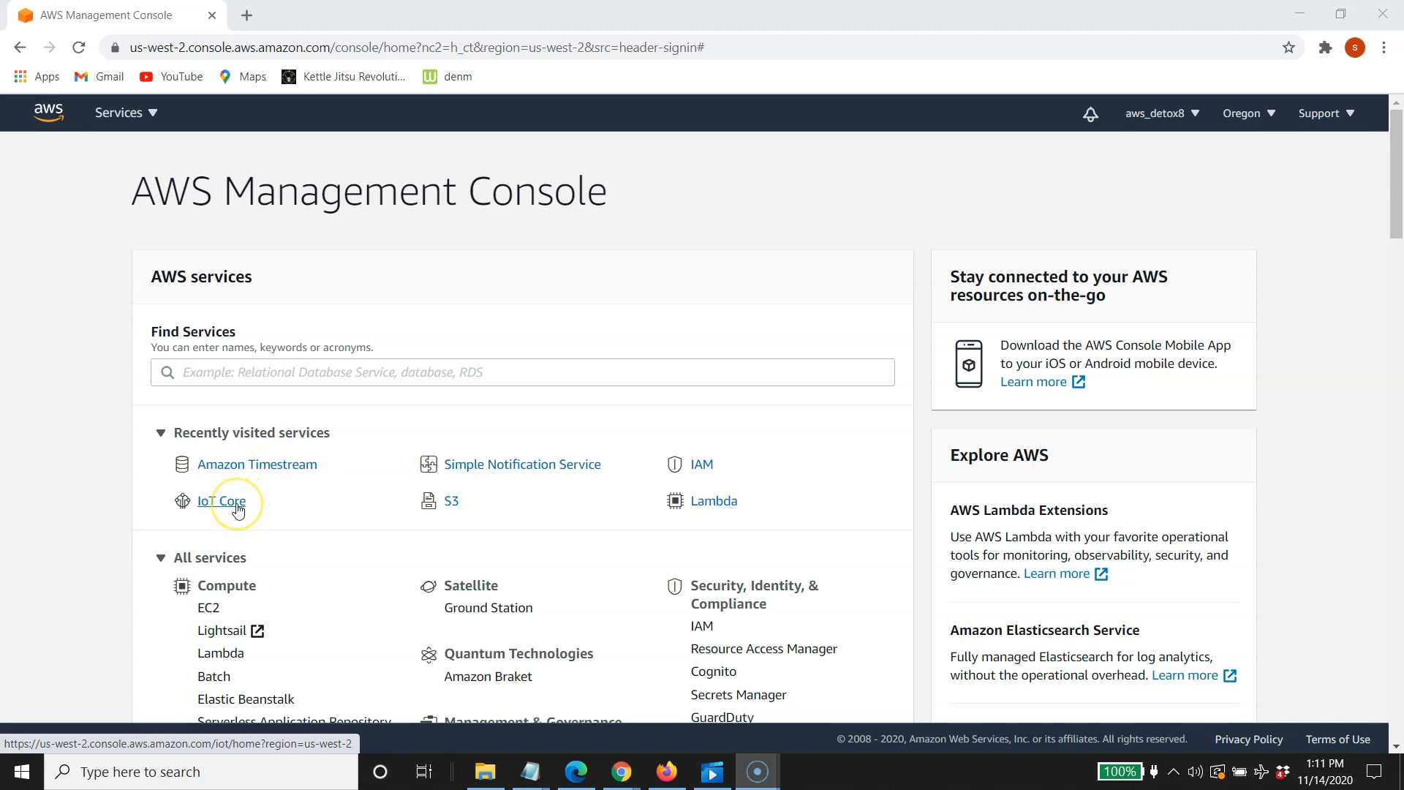
Open the IoT Core service from the console's recently visited services
left_click(220, 500)
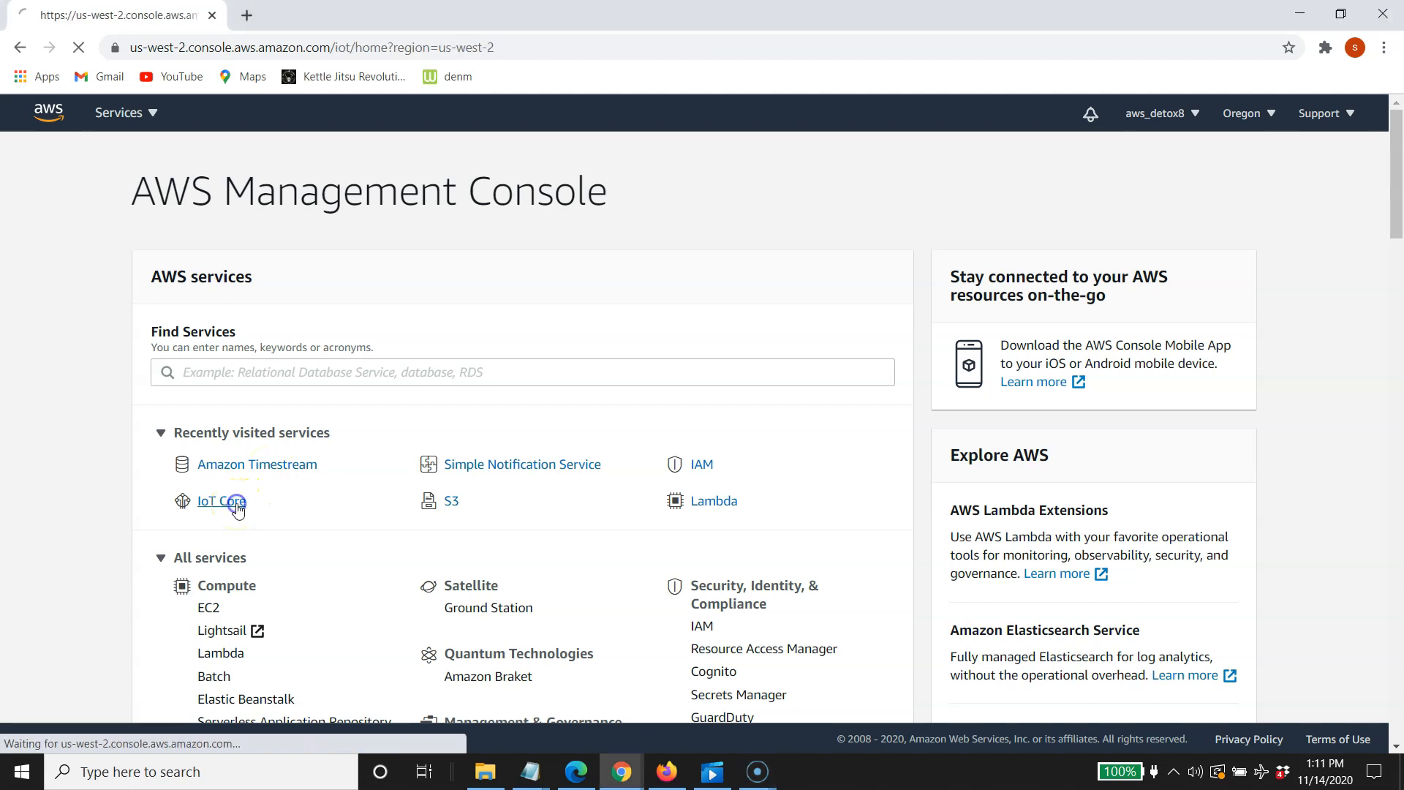
left_click(219, 502)
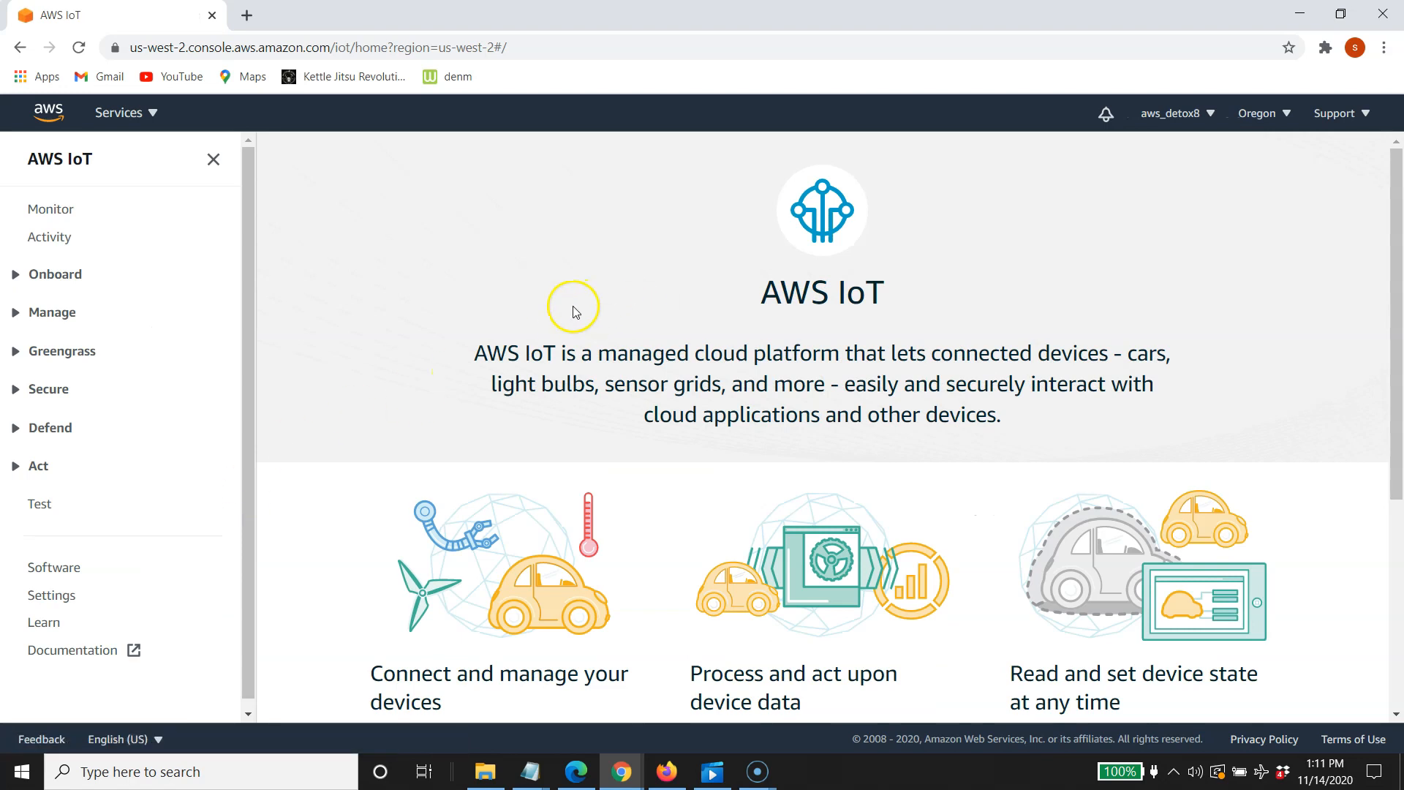
From Act > Rules, start a new rule and name it timestreamdb8
left_click(37, 466)
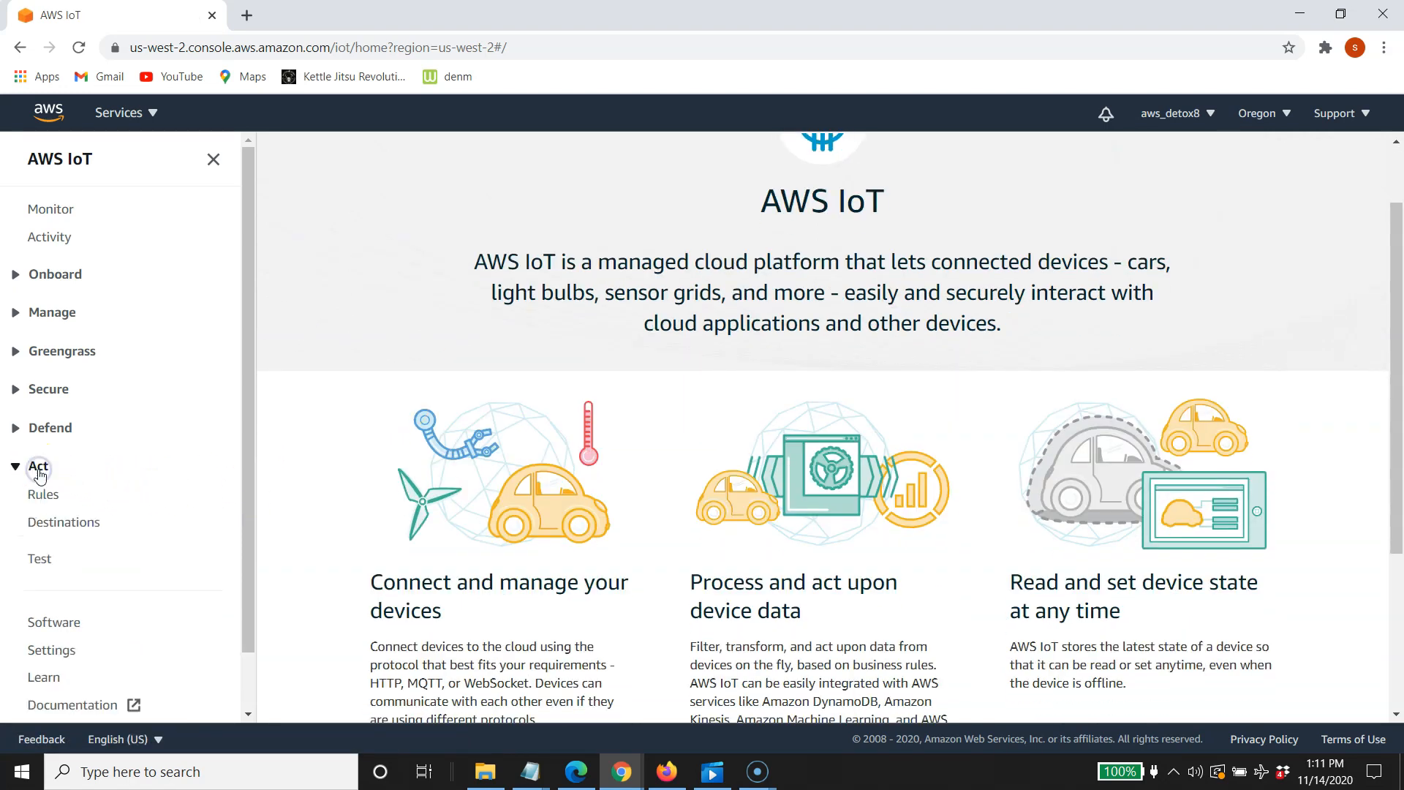
left_click(43, 493)
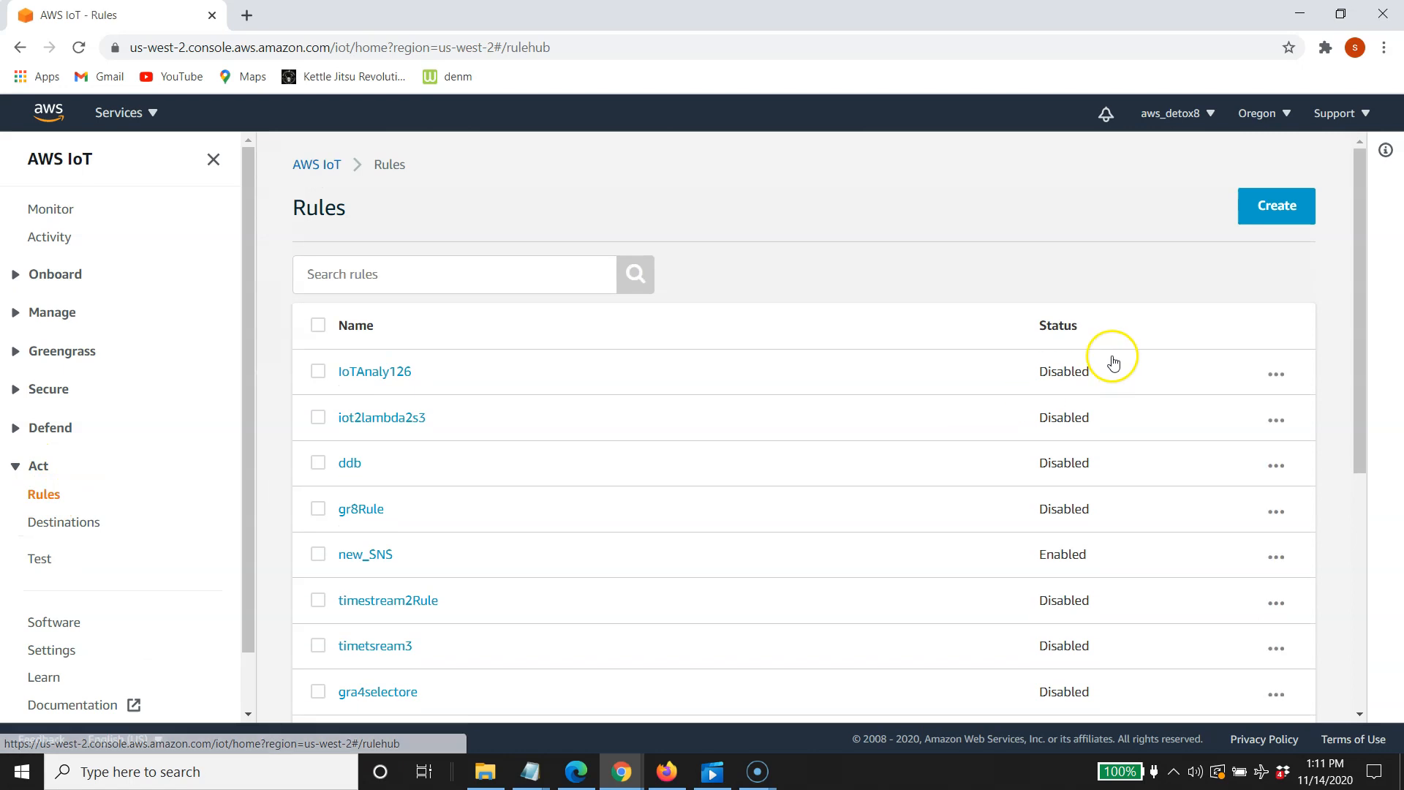
left_click(1275, 205)
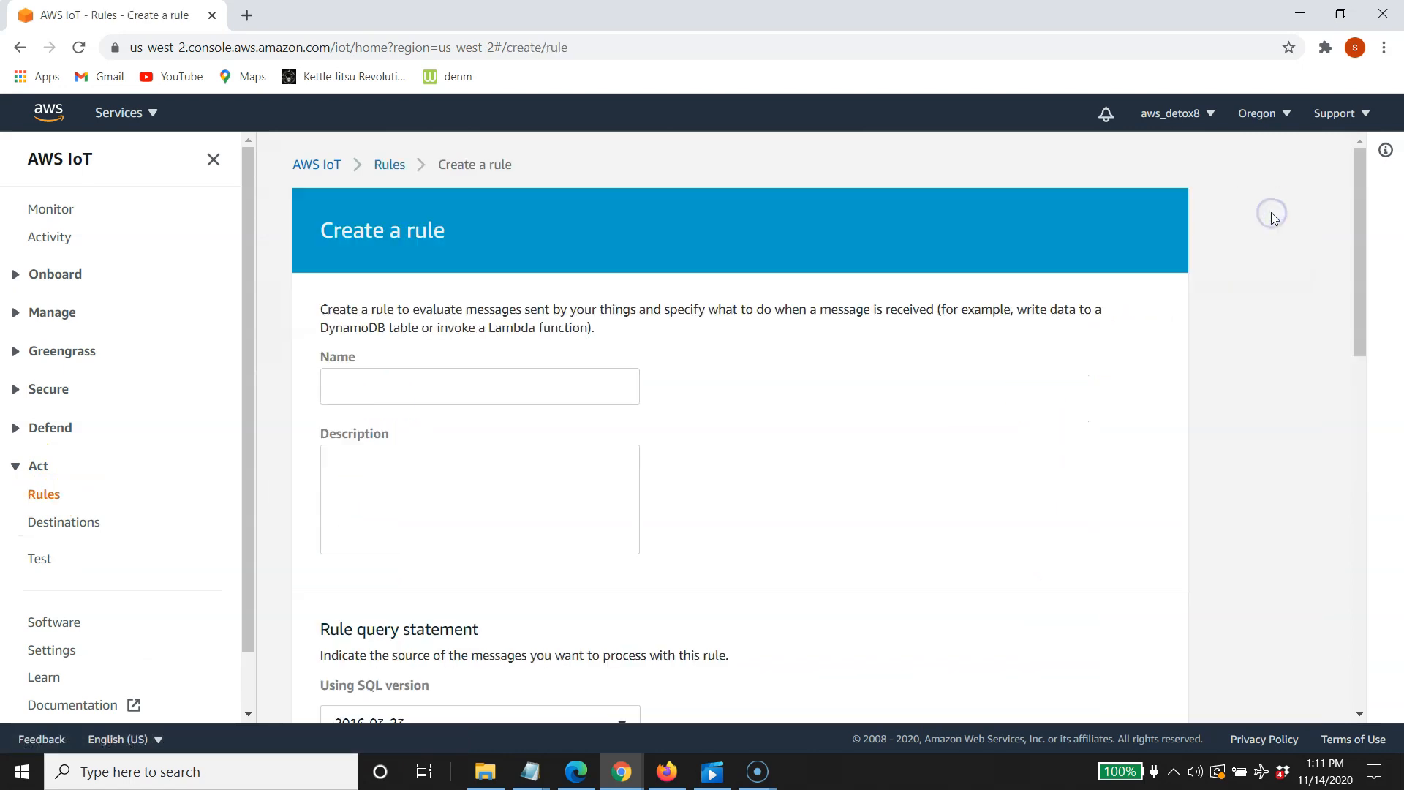
left_click(479, 386)
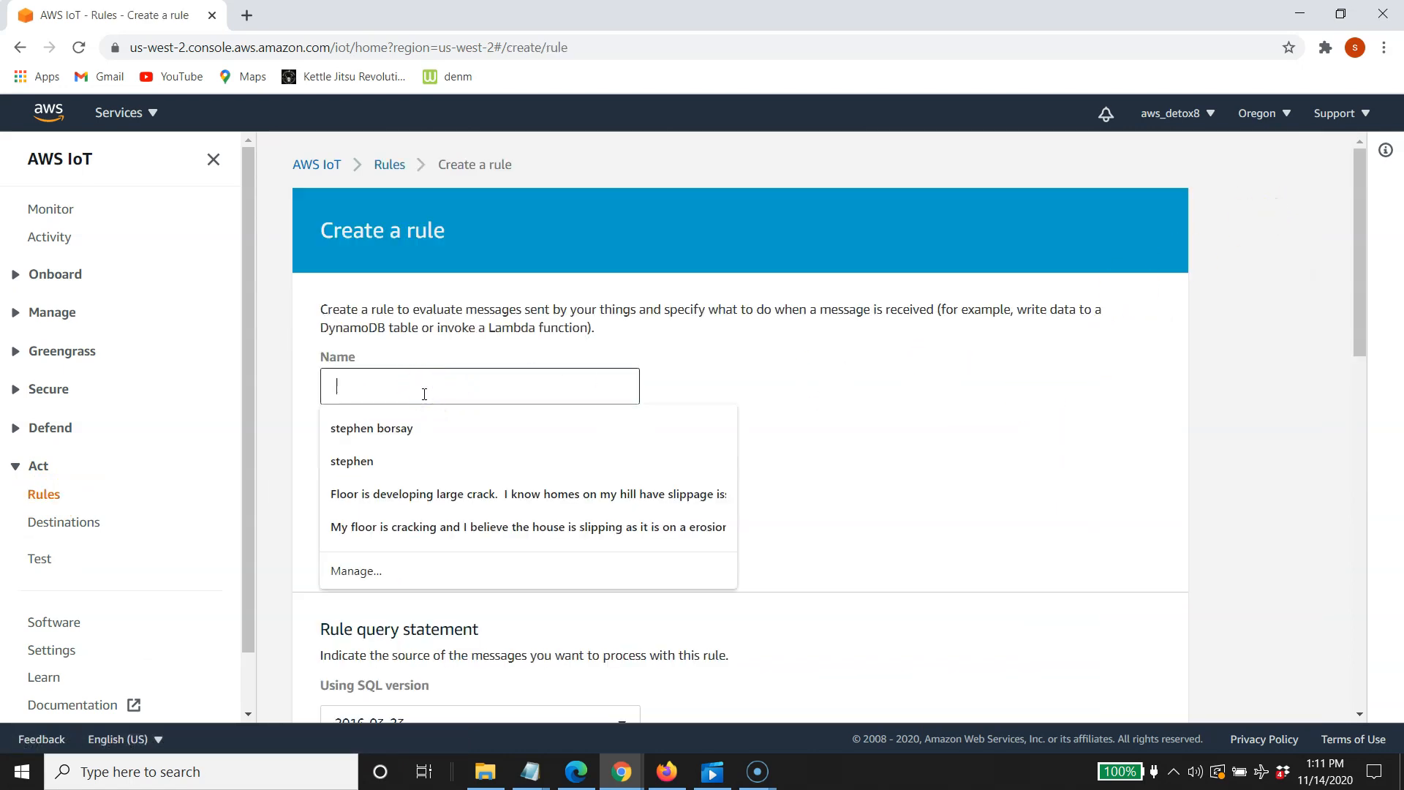
type("times")
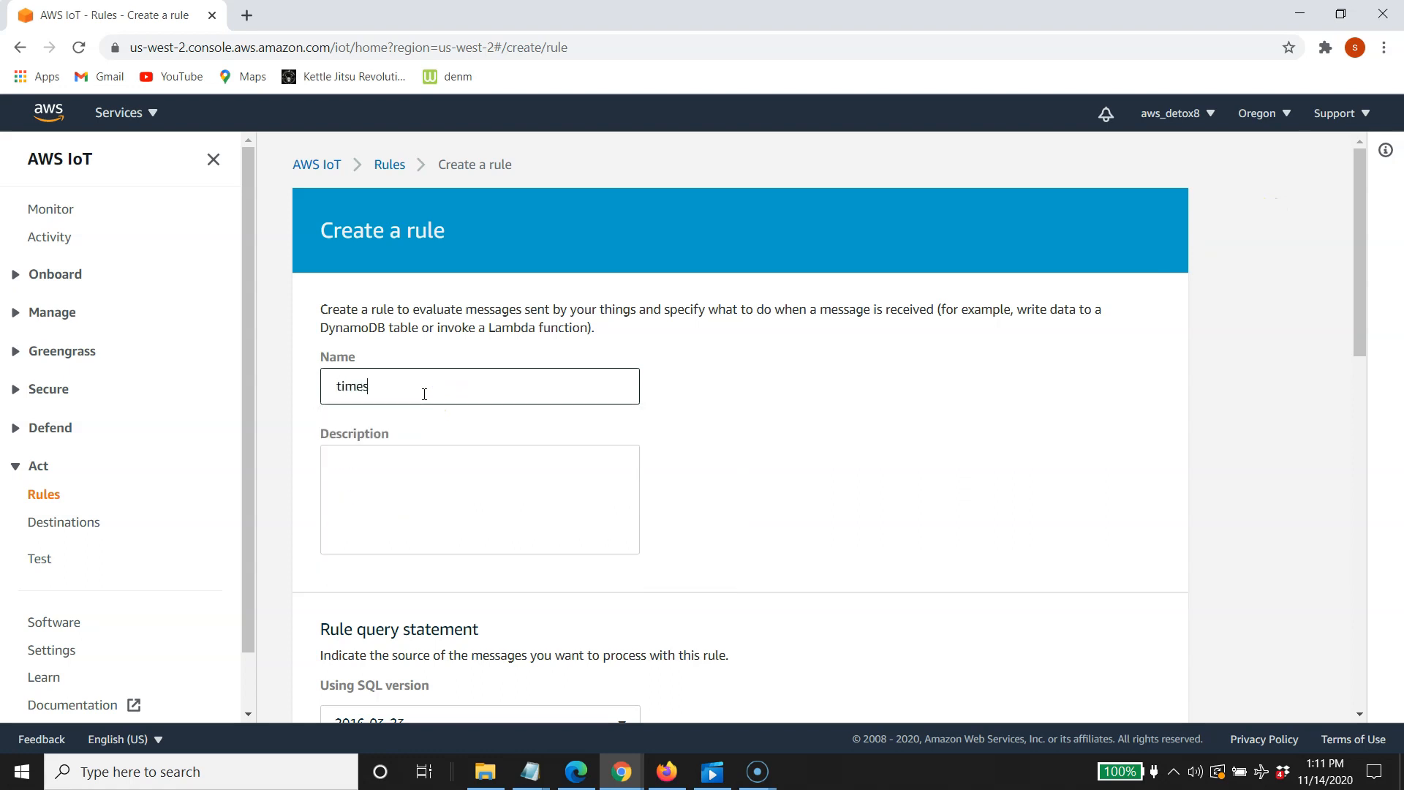
type("treamdb8")
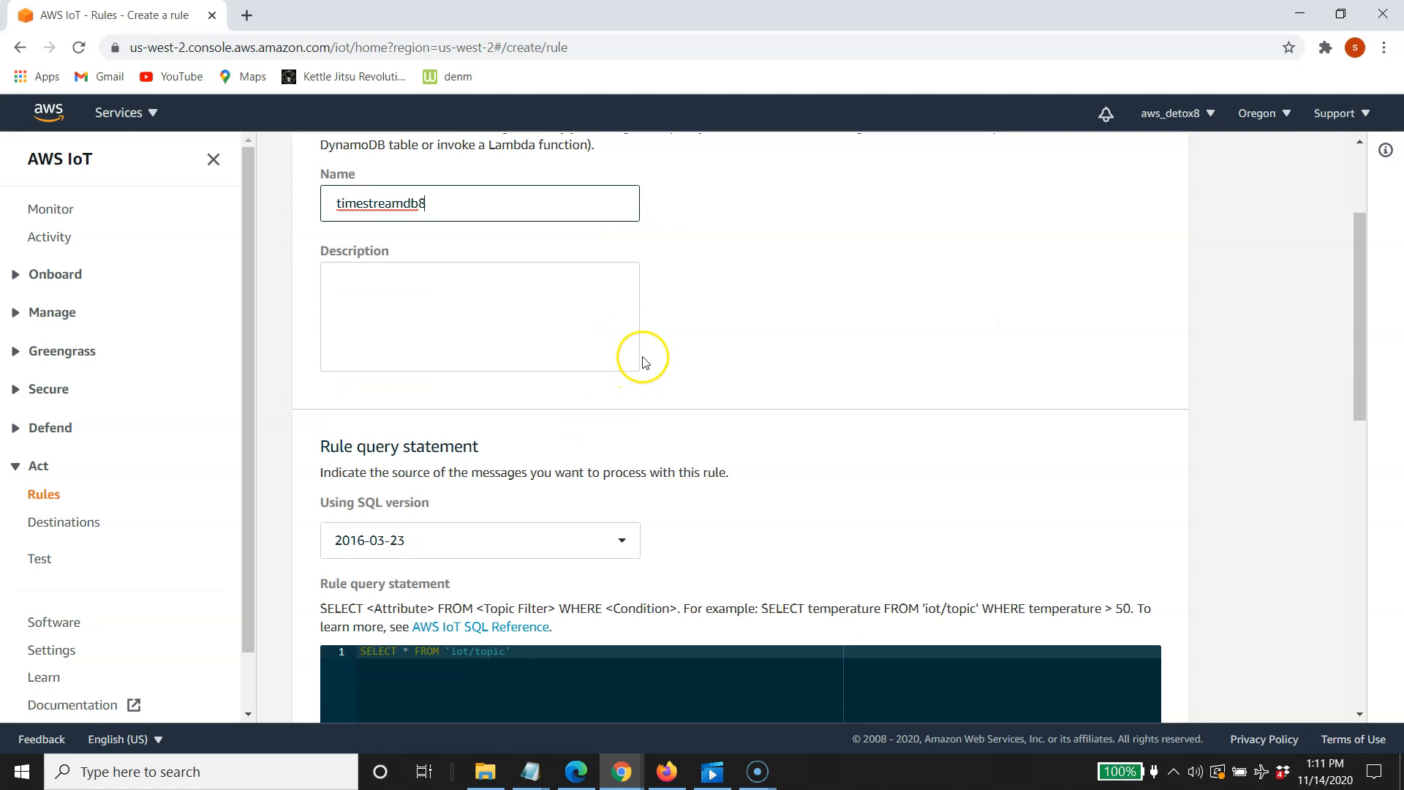
Change the query to SELECT temperature, humidity FROM 'iot/topic' instead of the wildcard
scroll("down", 3)
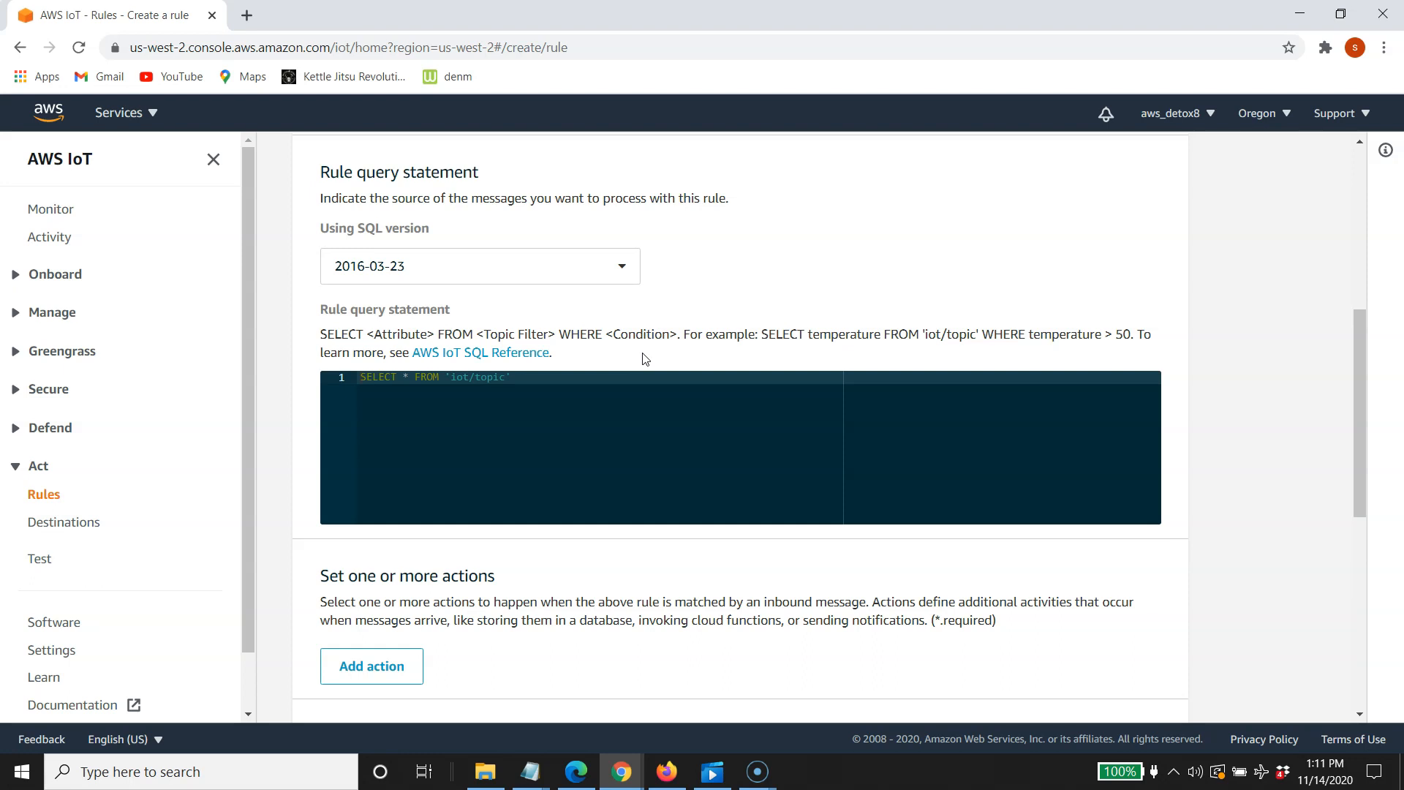
left_click(654, 358)
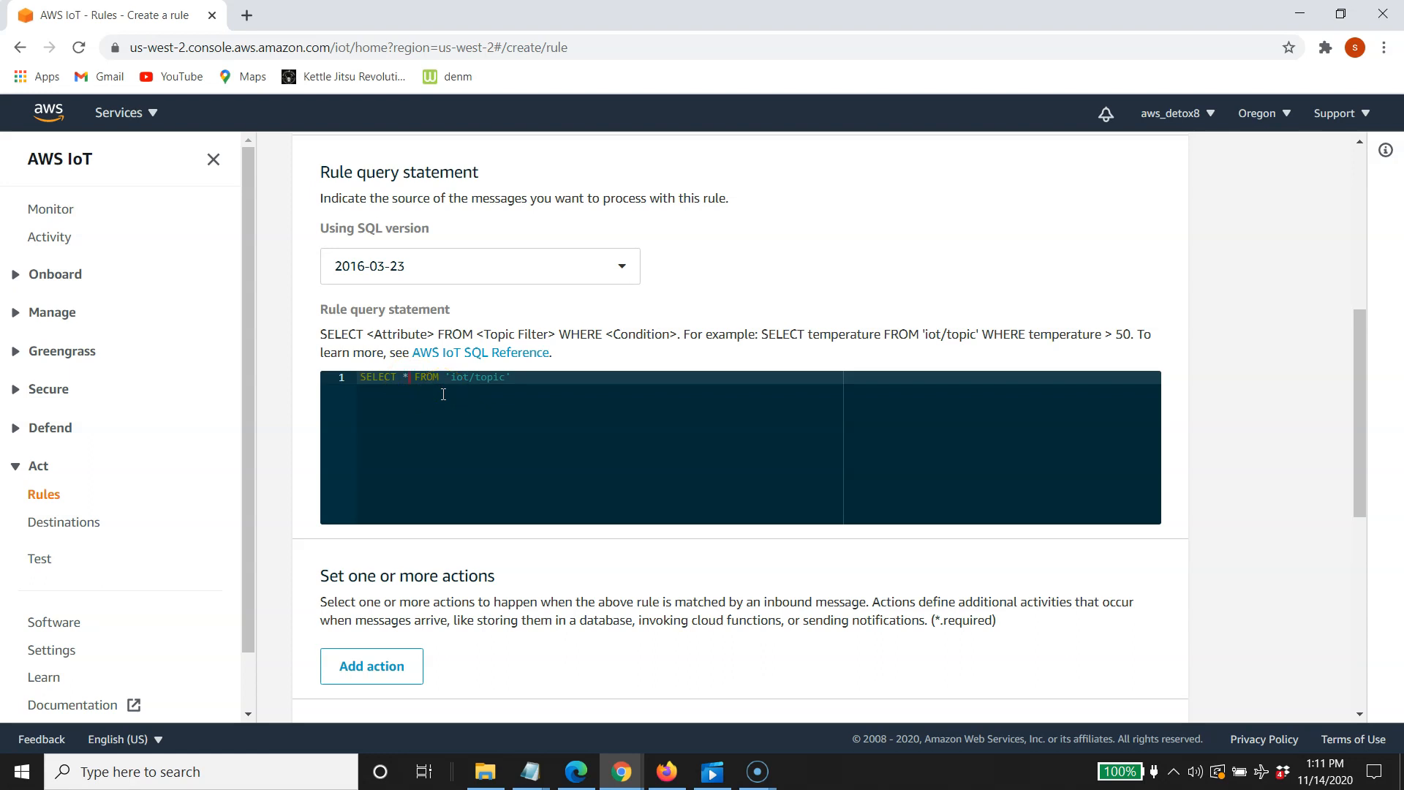
key("Backspace")
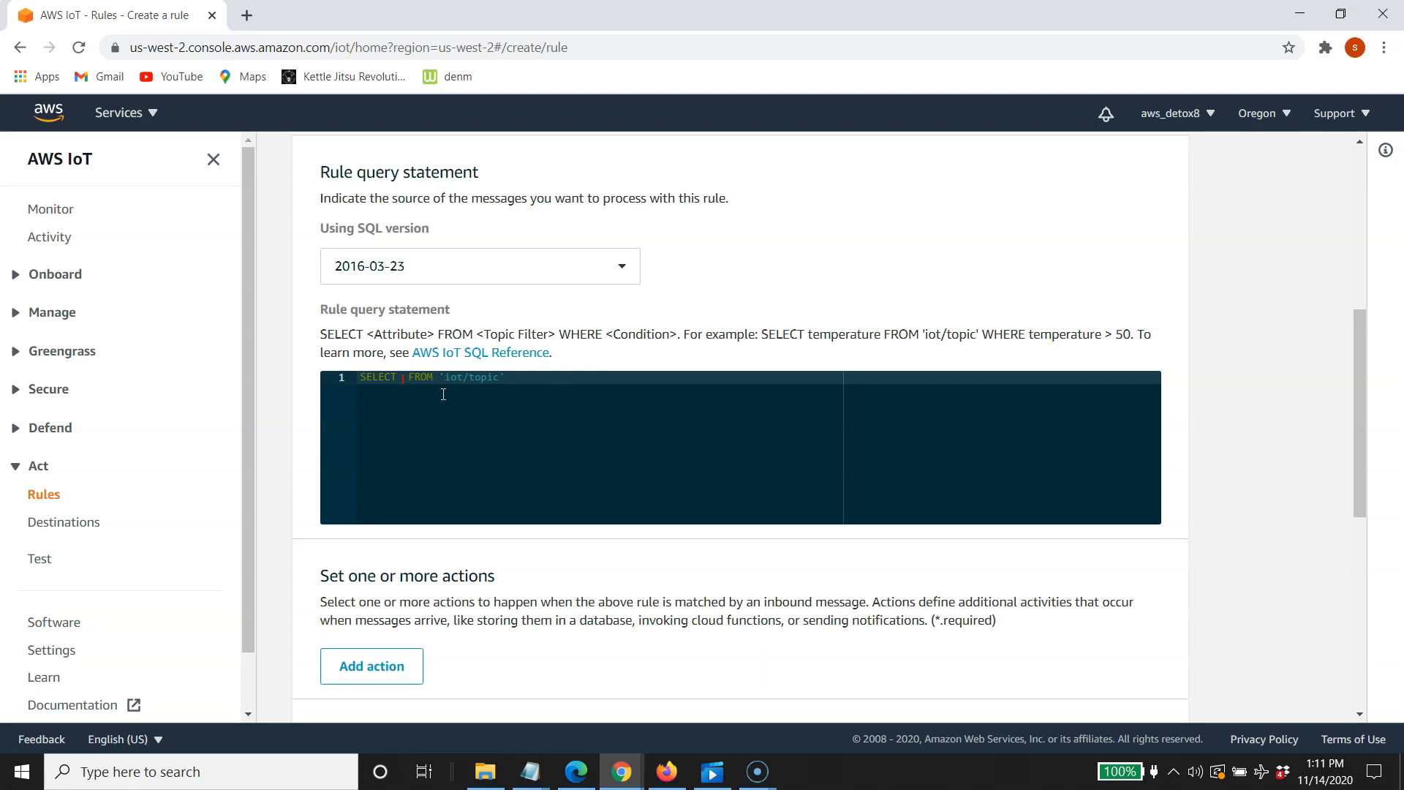
type("t")
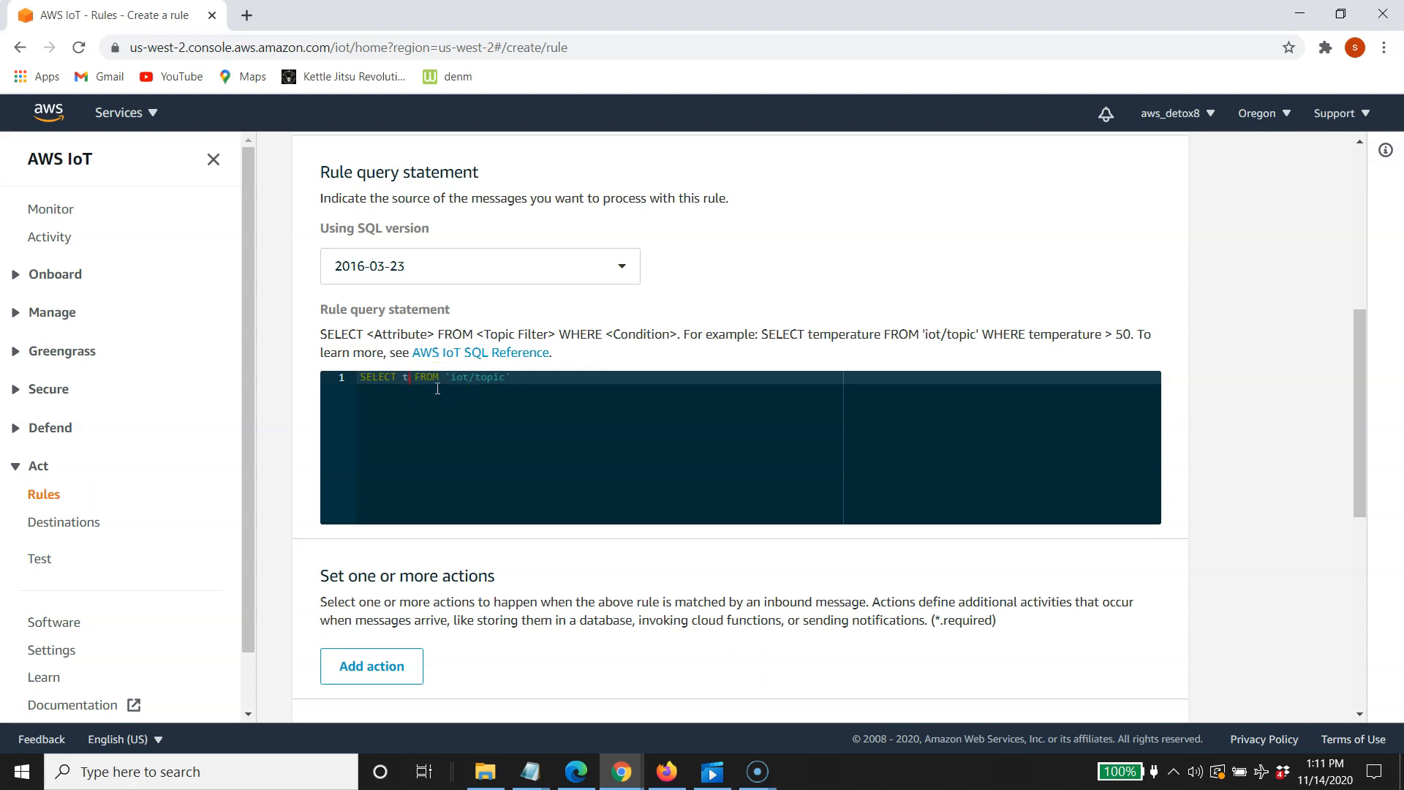
type("emperature")
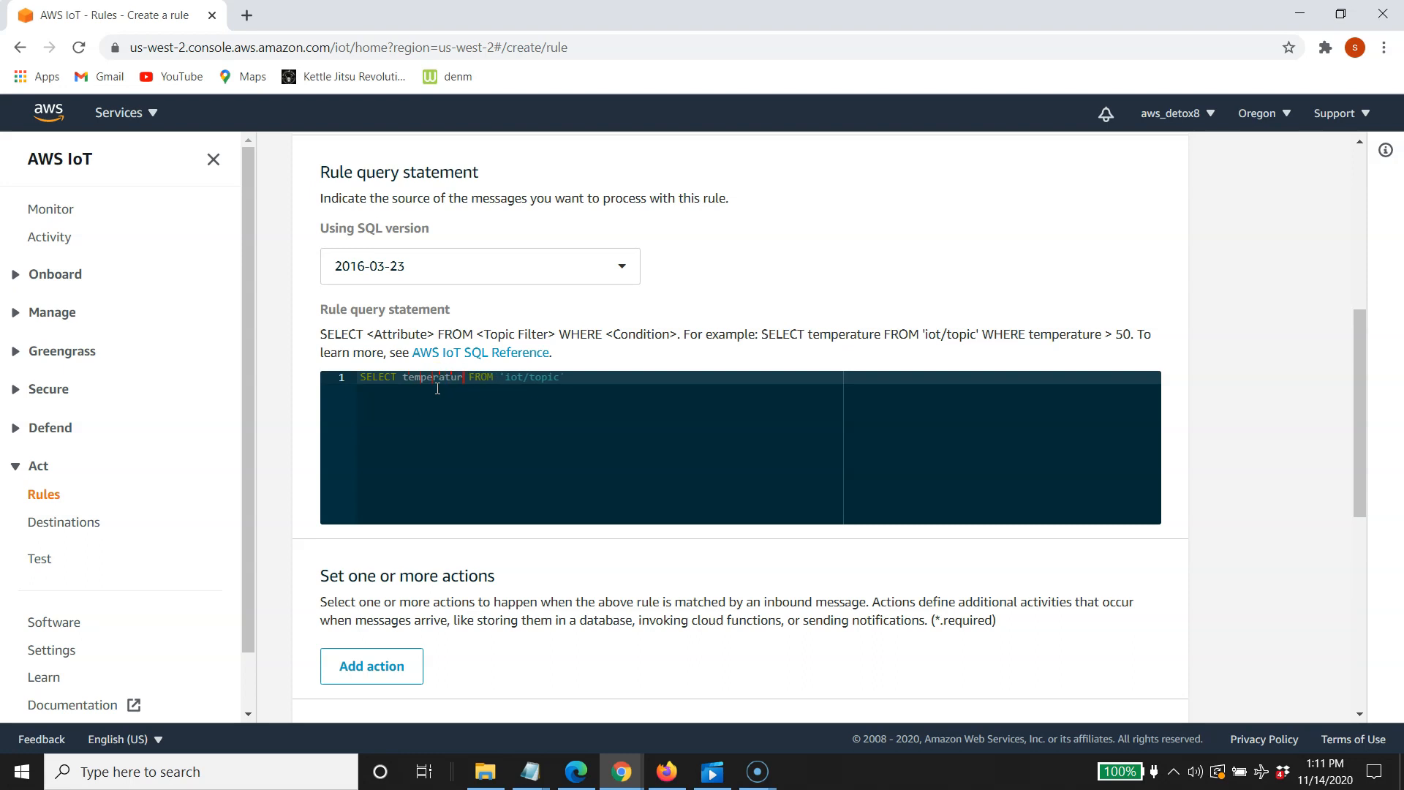
type(",'")
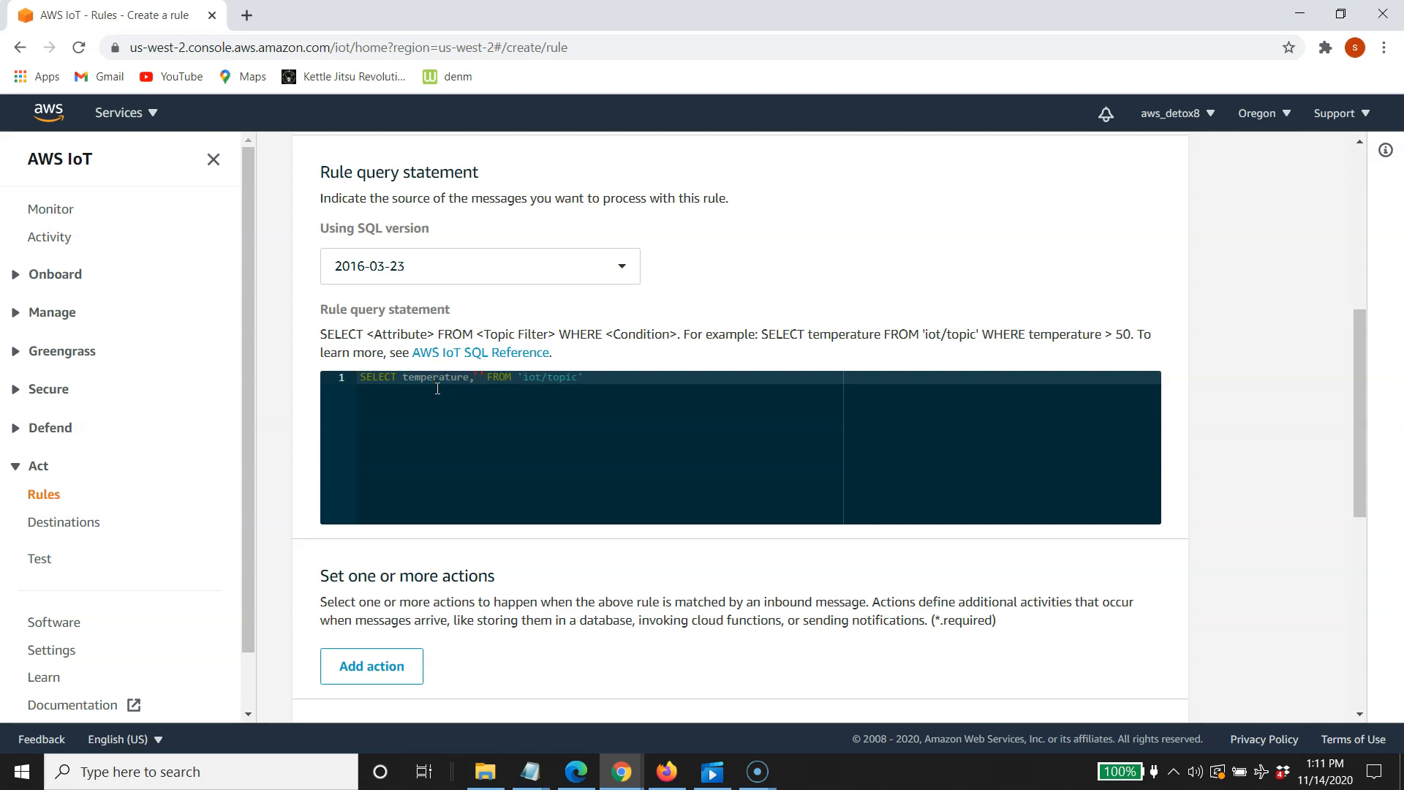
type("humidity")
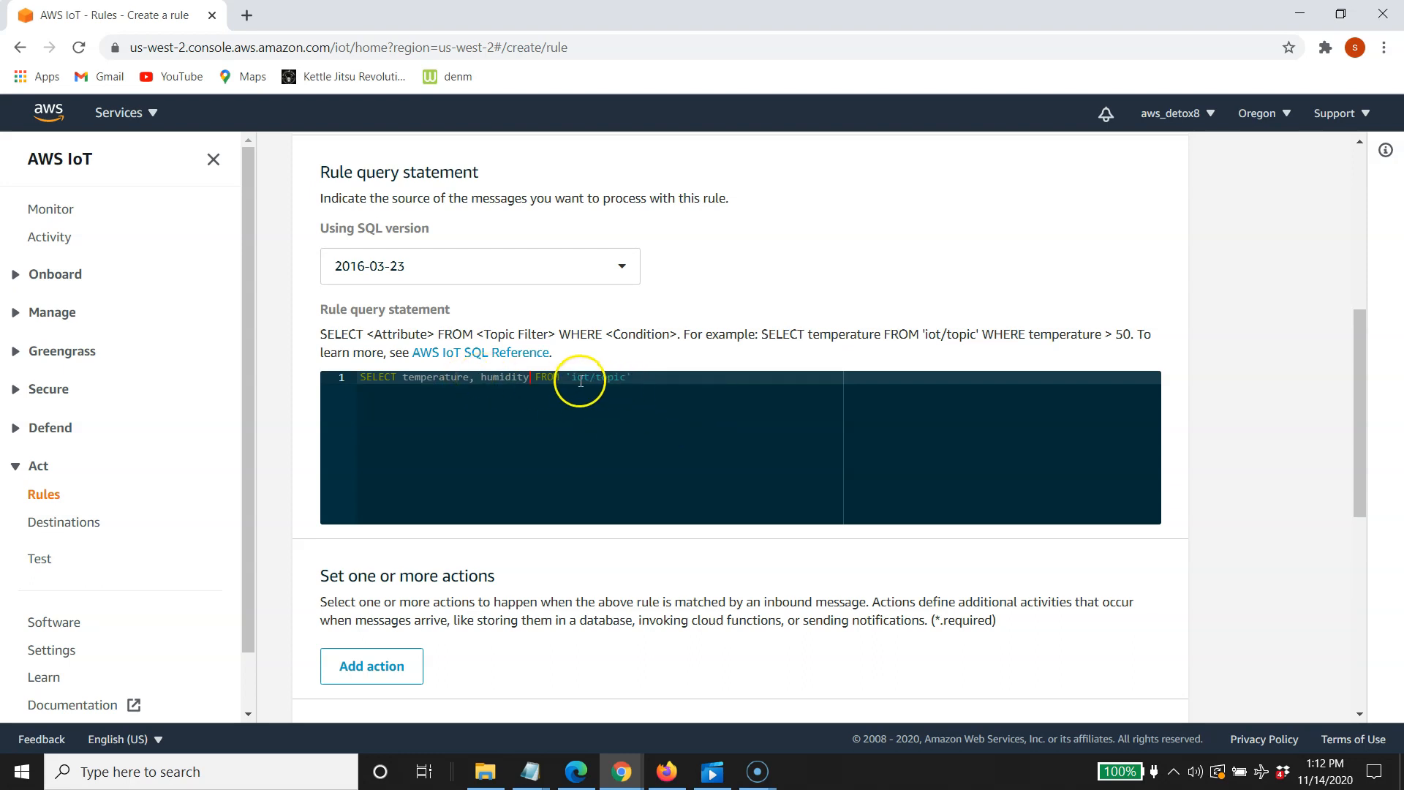
mouse_move(699, 380)
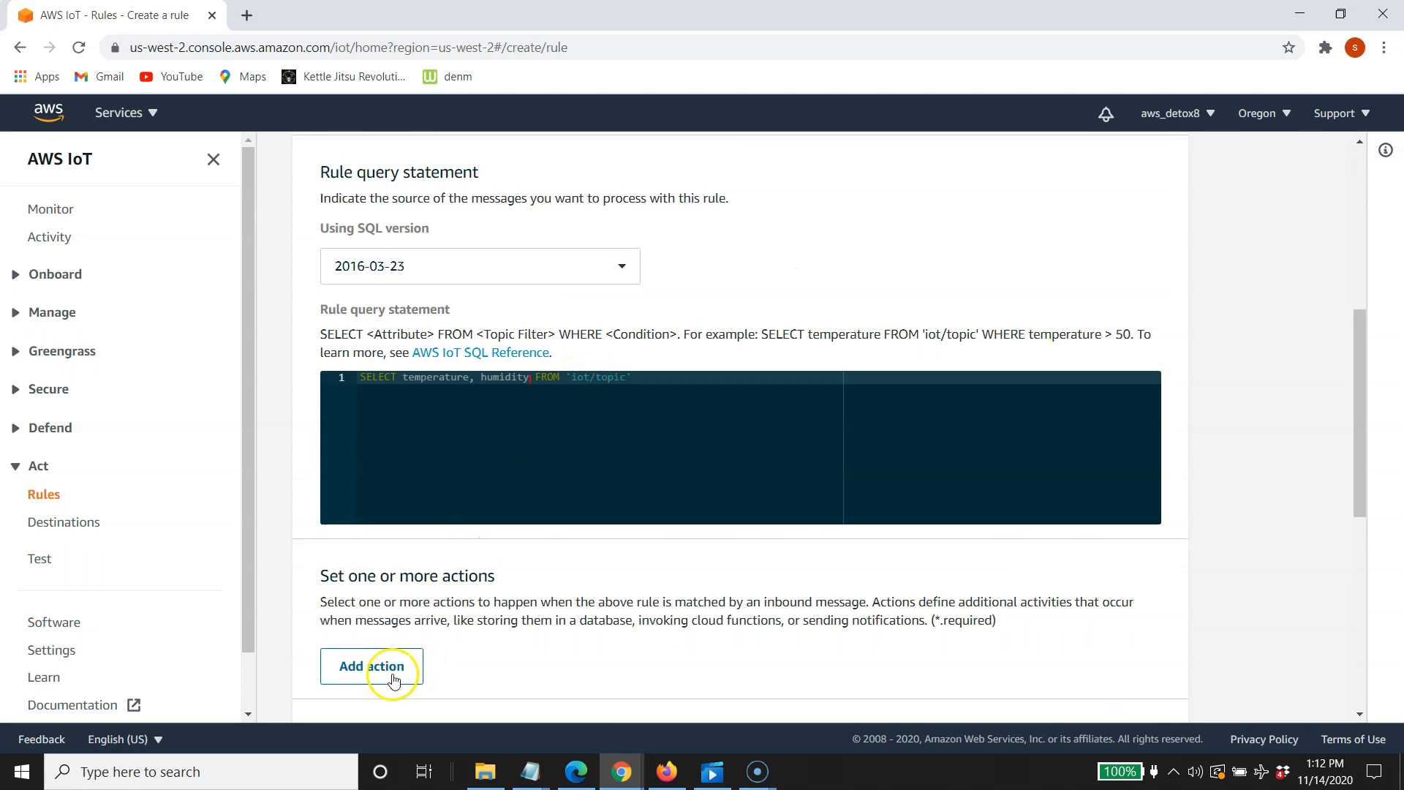
Add a 'Write a message into a Timestream table' action and proceed to its configuration
left_click(372, 667)
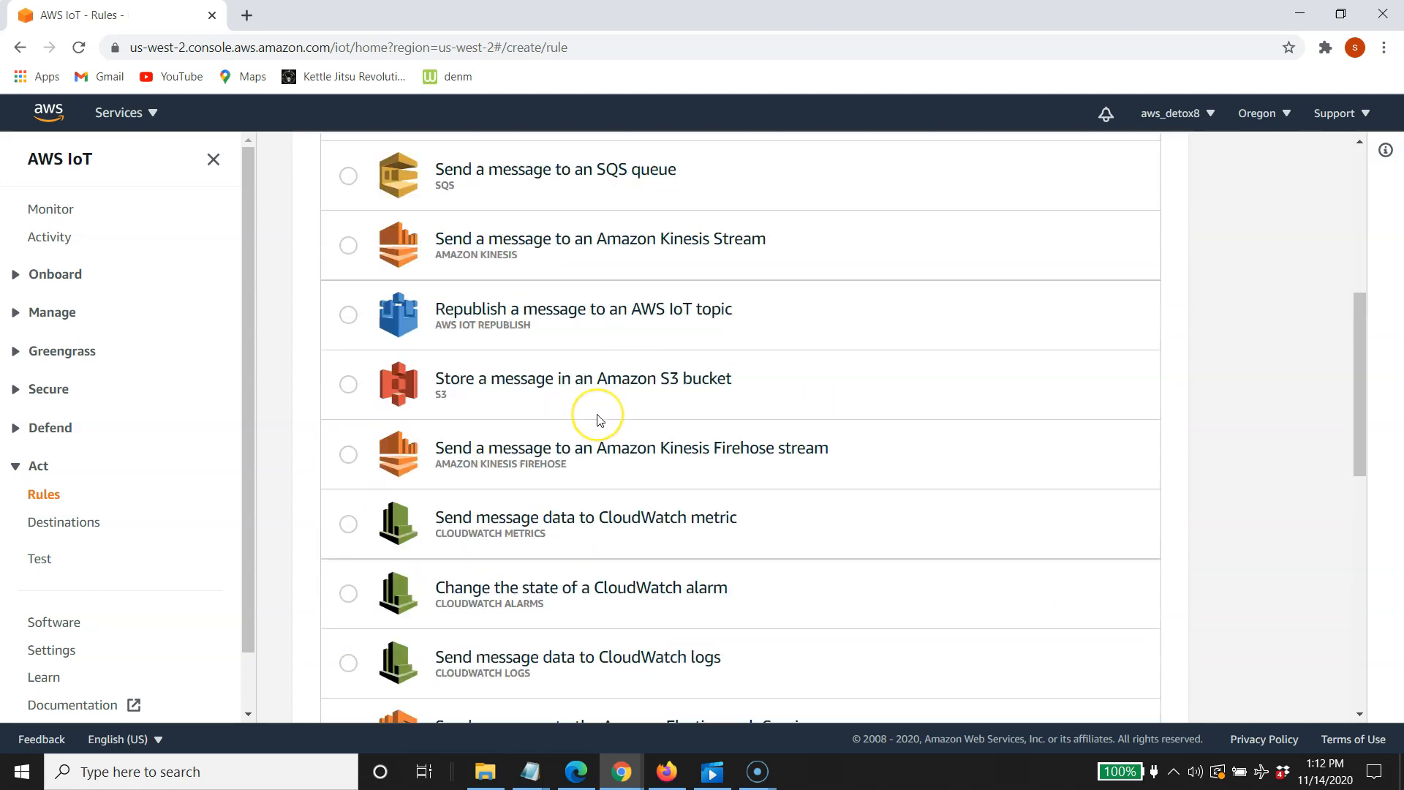
scroll("down", 3)
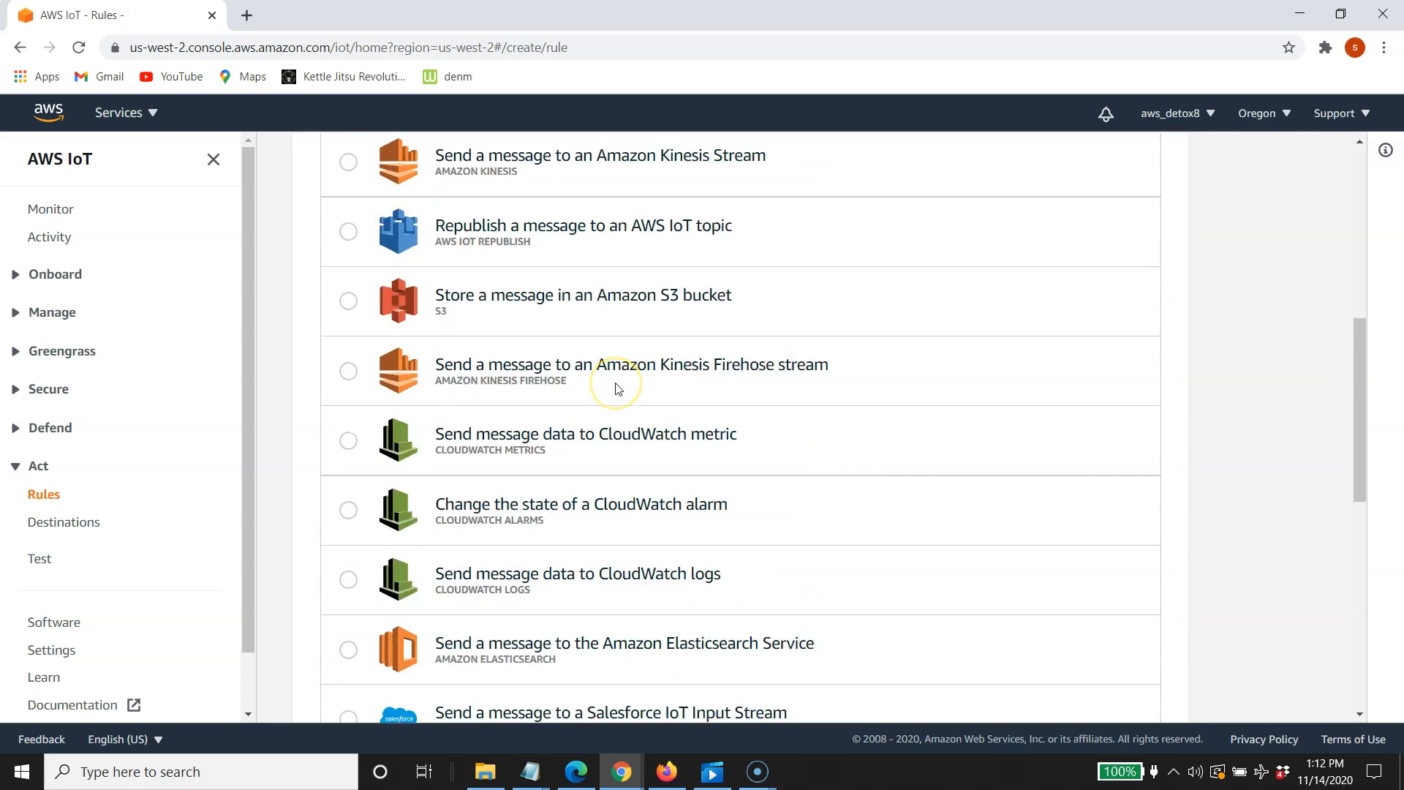
scroll("down", 3)
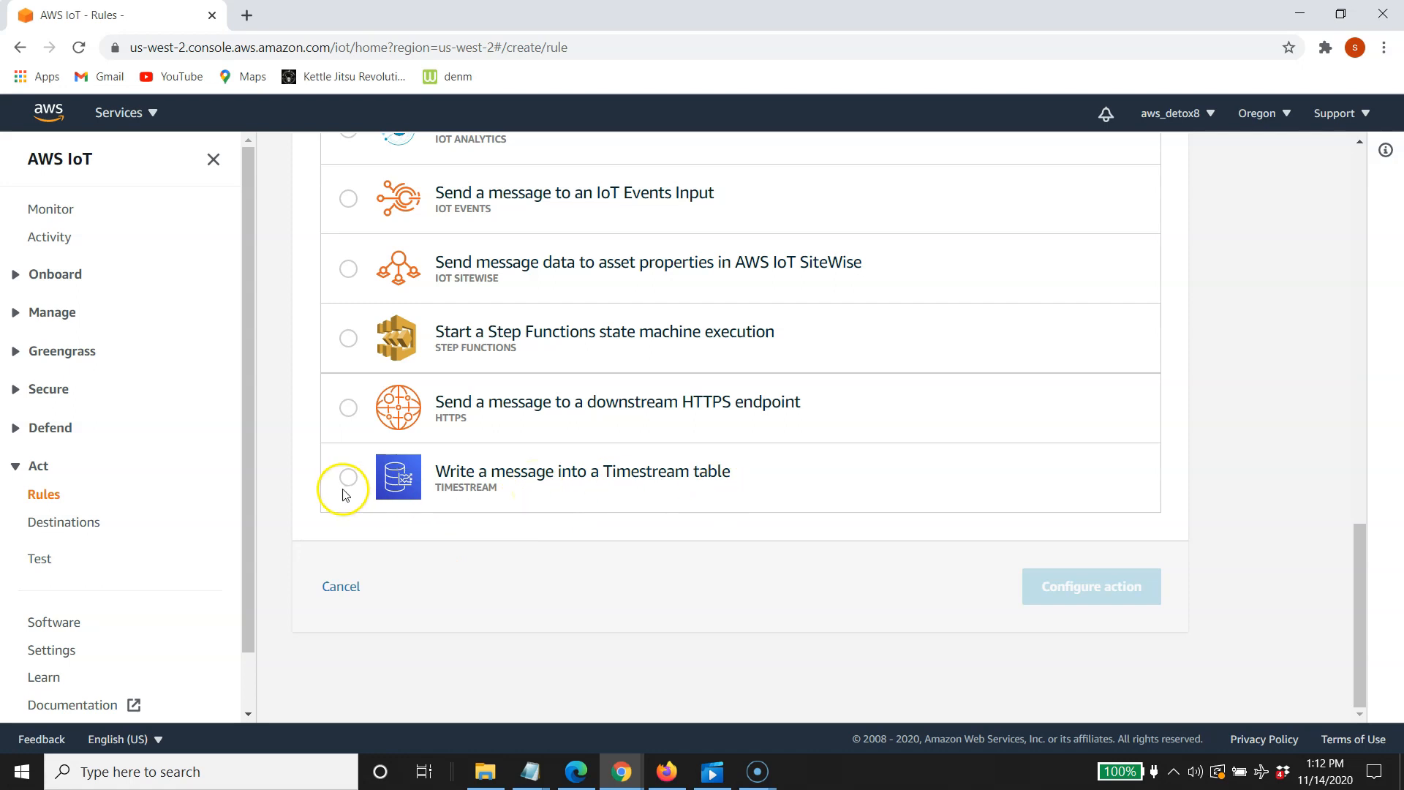
left_click(348, 476)
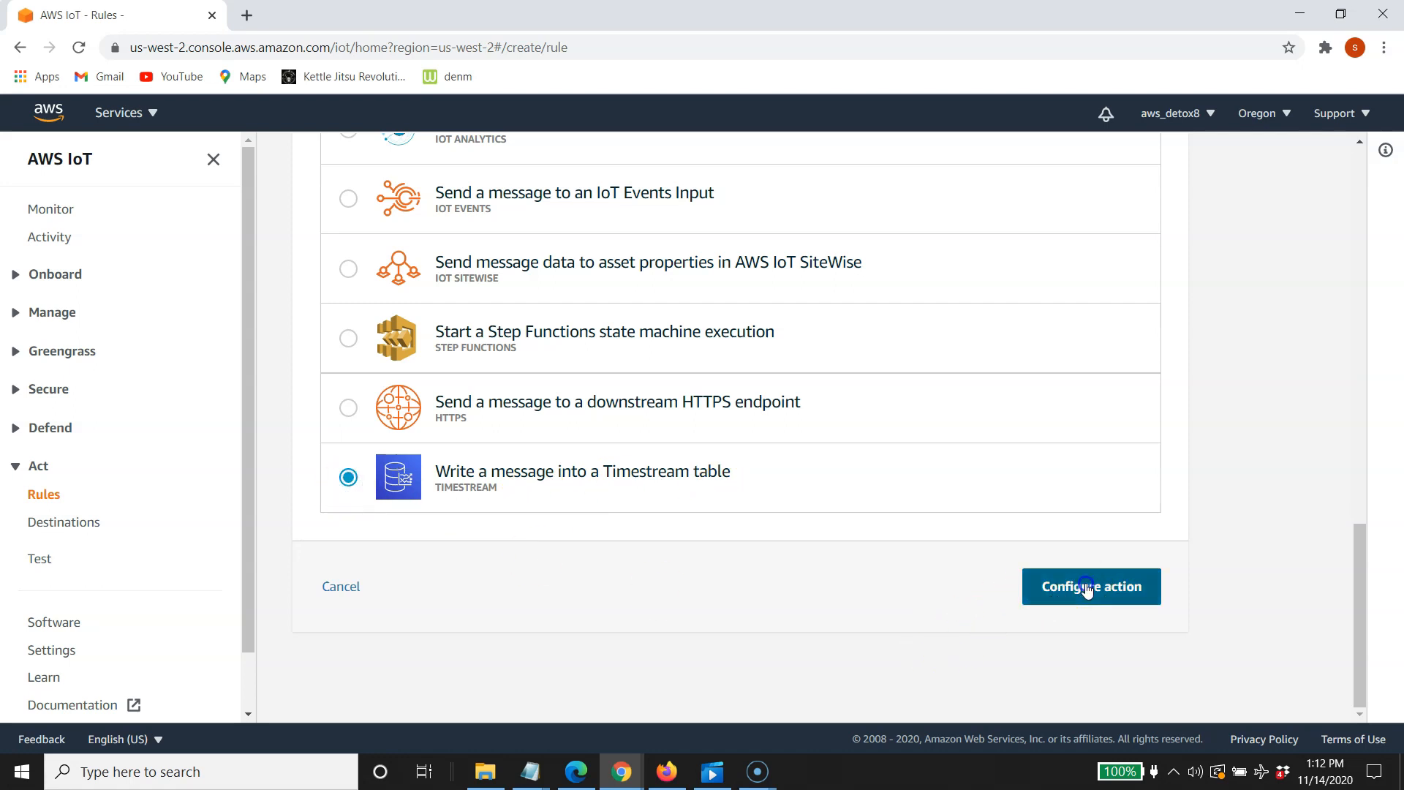
left_click(1091, 586)
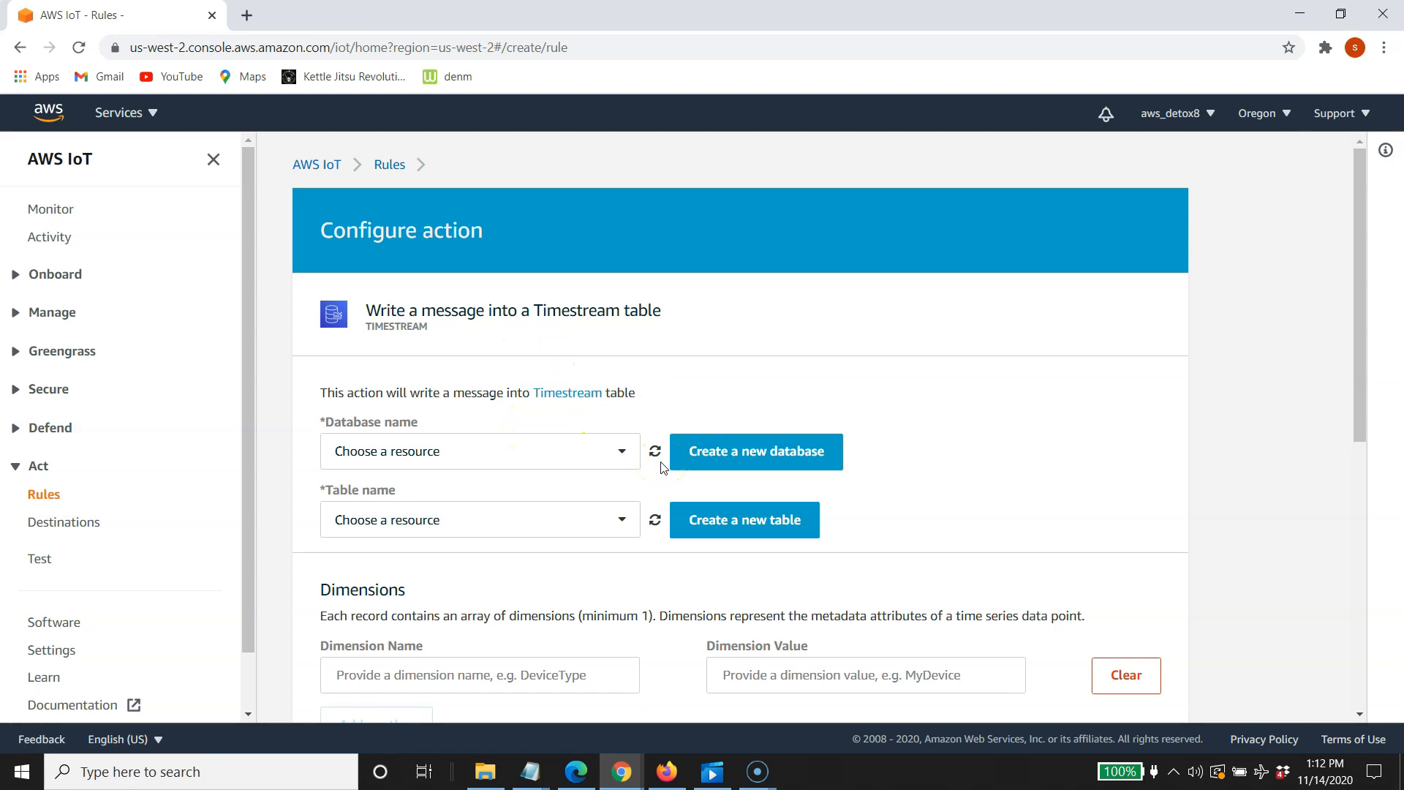
mouse_move(671, 469)
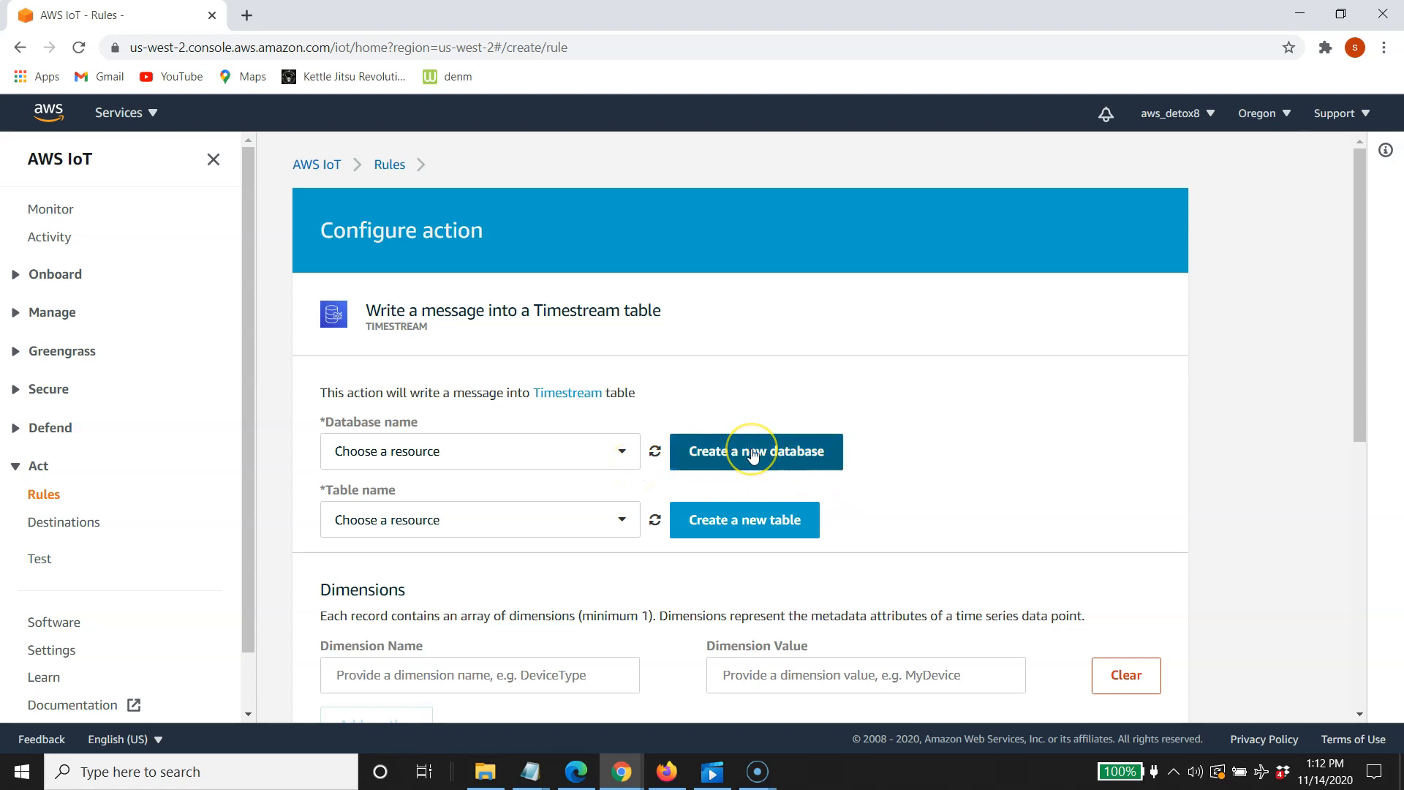
mouse_move(645, 475)
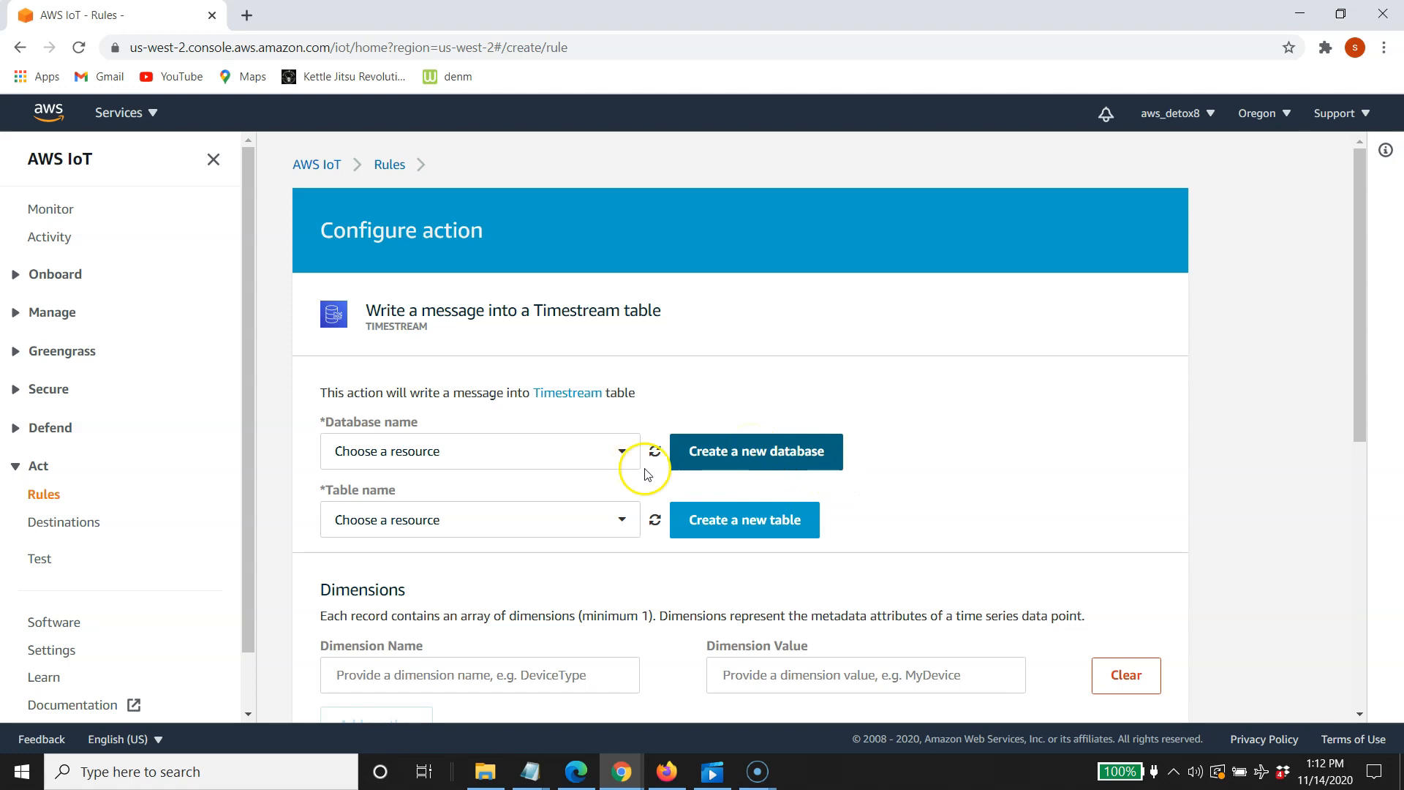
Create a new standard Timestream database named timestreabdb8
left_click(754, 451)
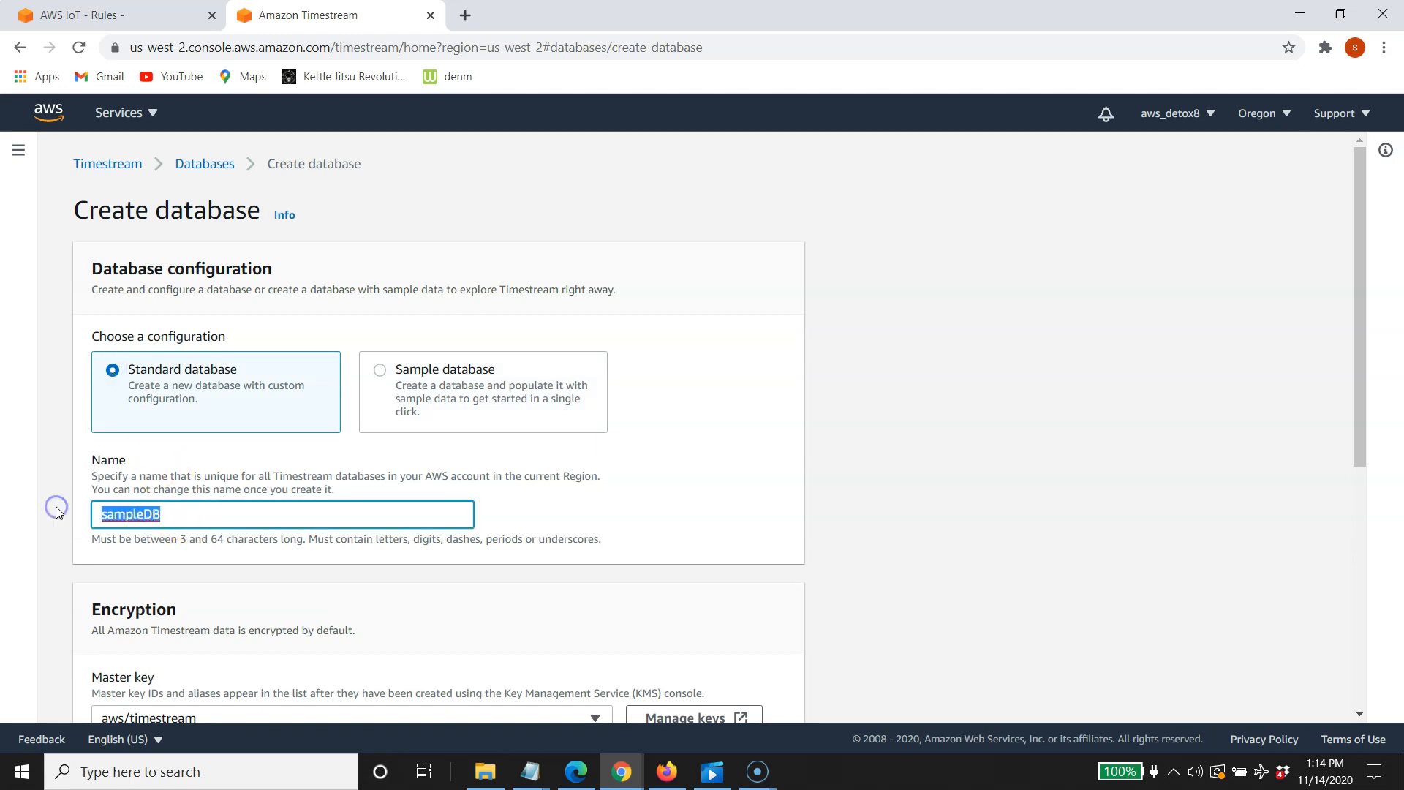
type("timestreabdb8")
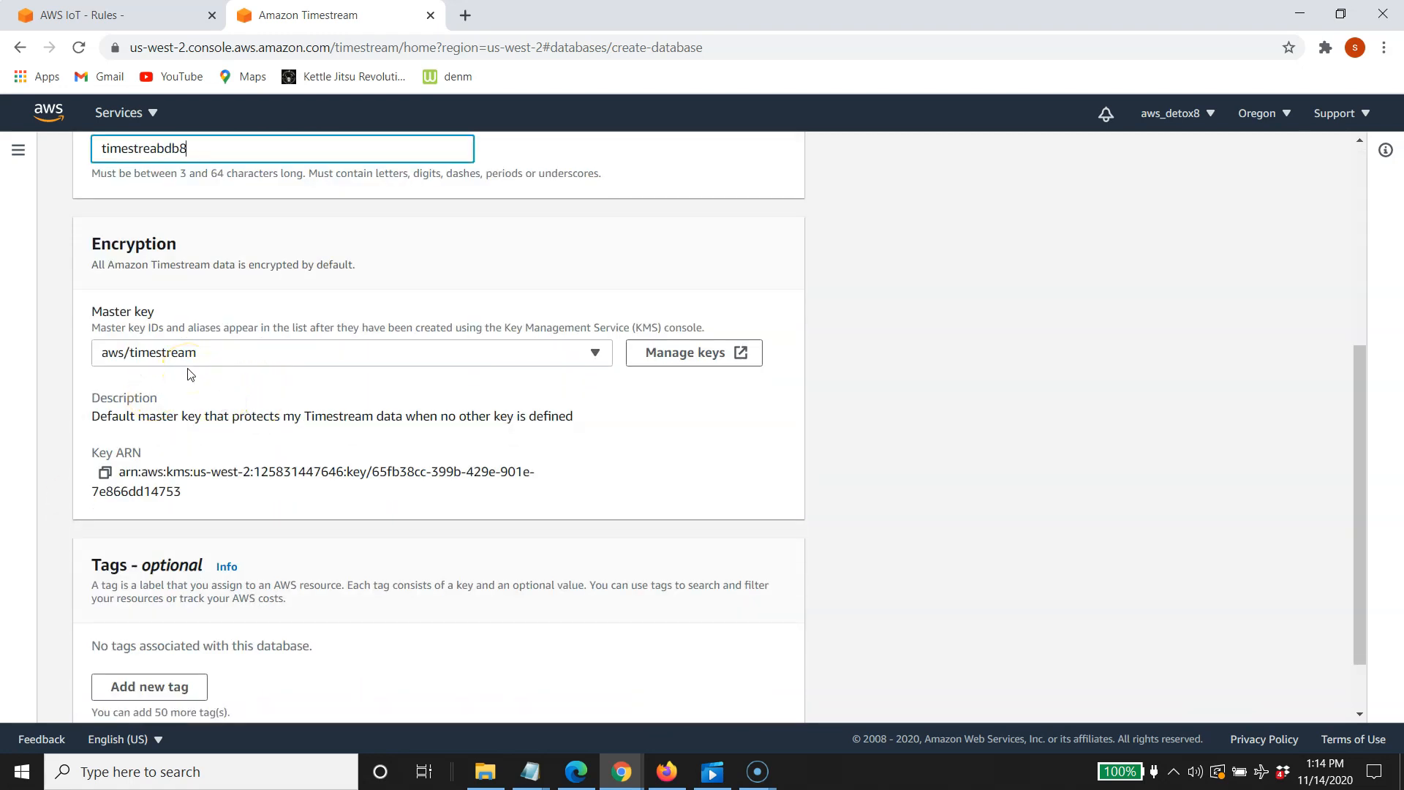
scroll("down", 3)
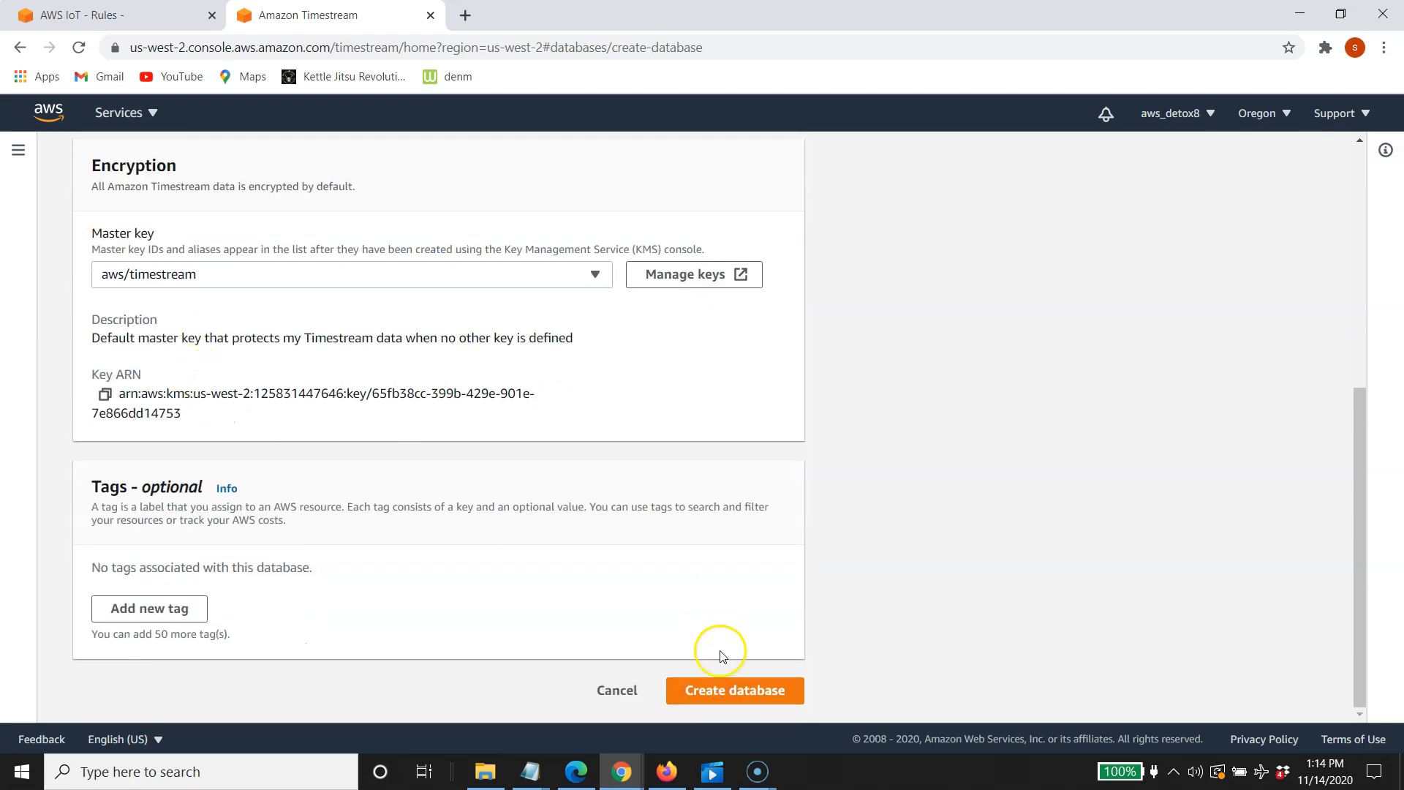
left_click(734, 690)
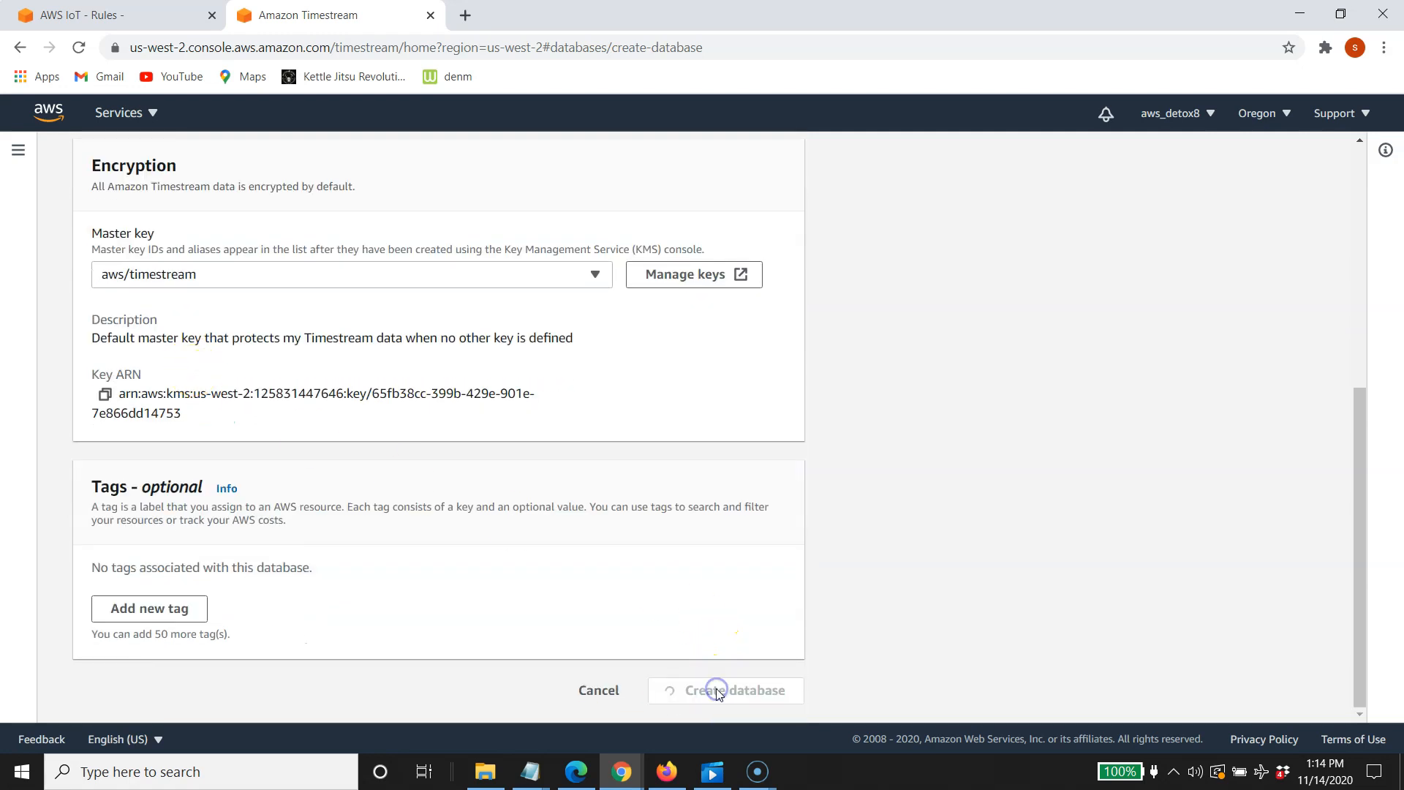
left_click(725, 690)
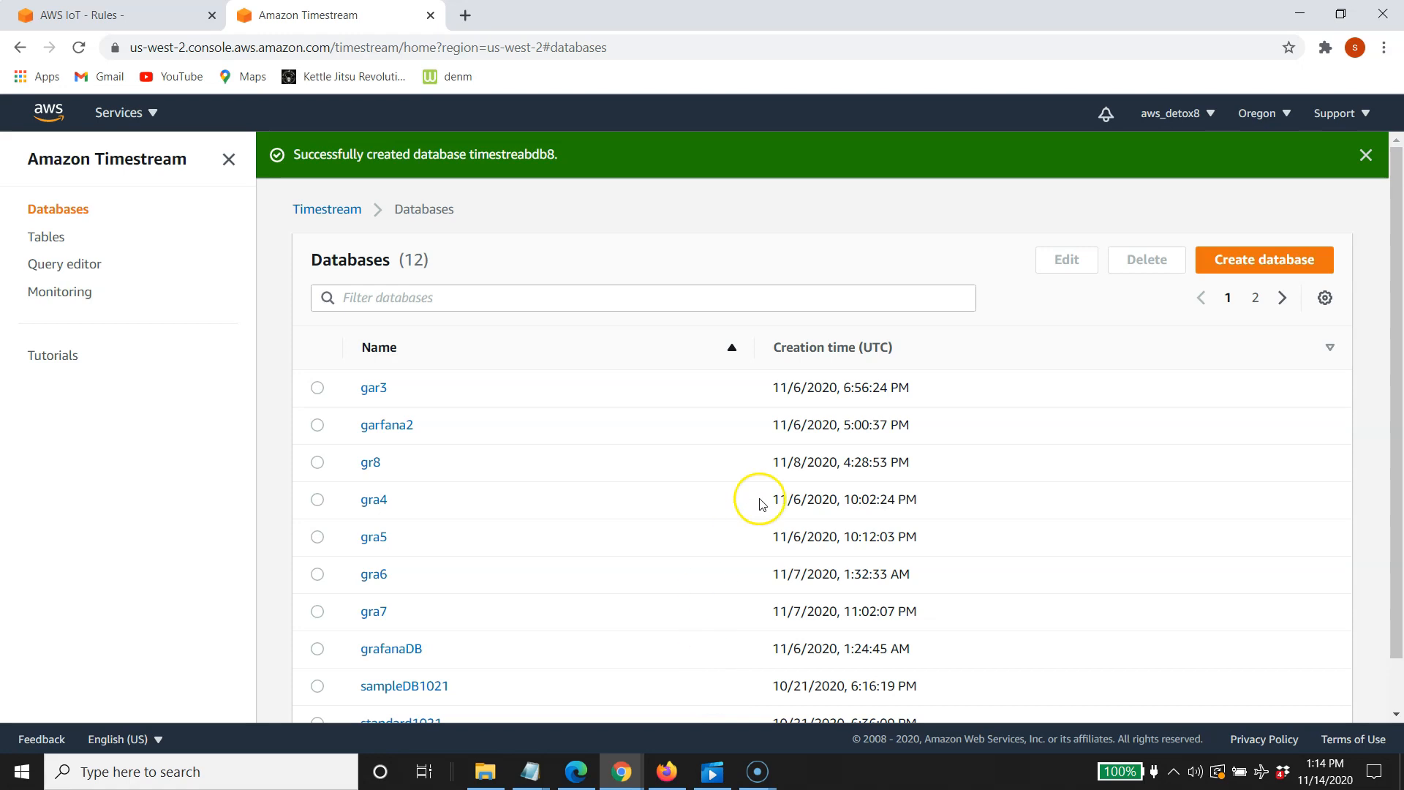
Open the timestreabdb8 database's details page showing its empty table list
left_click(1365, 154)
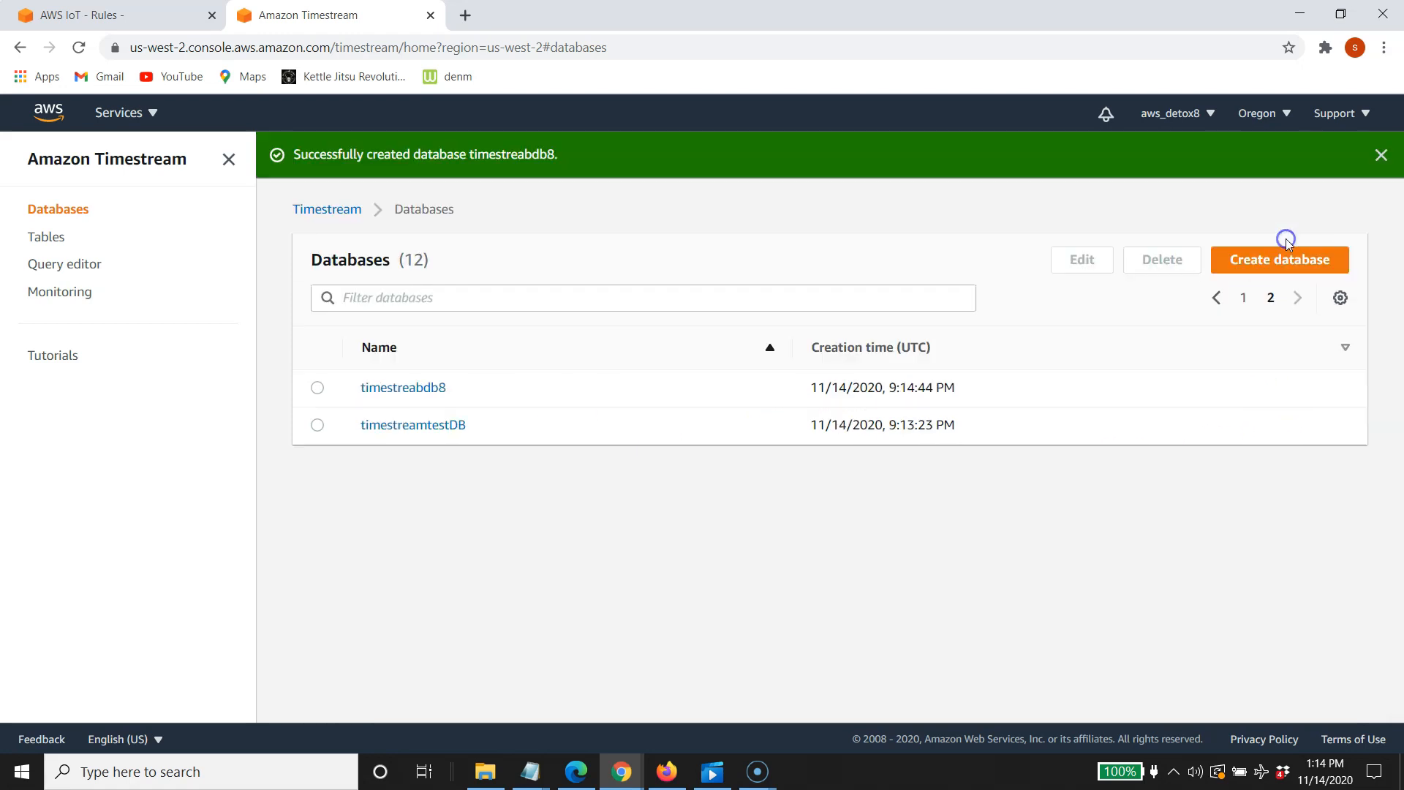
mouse_move(438, 298)
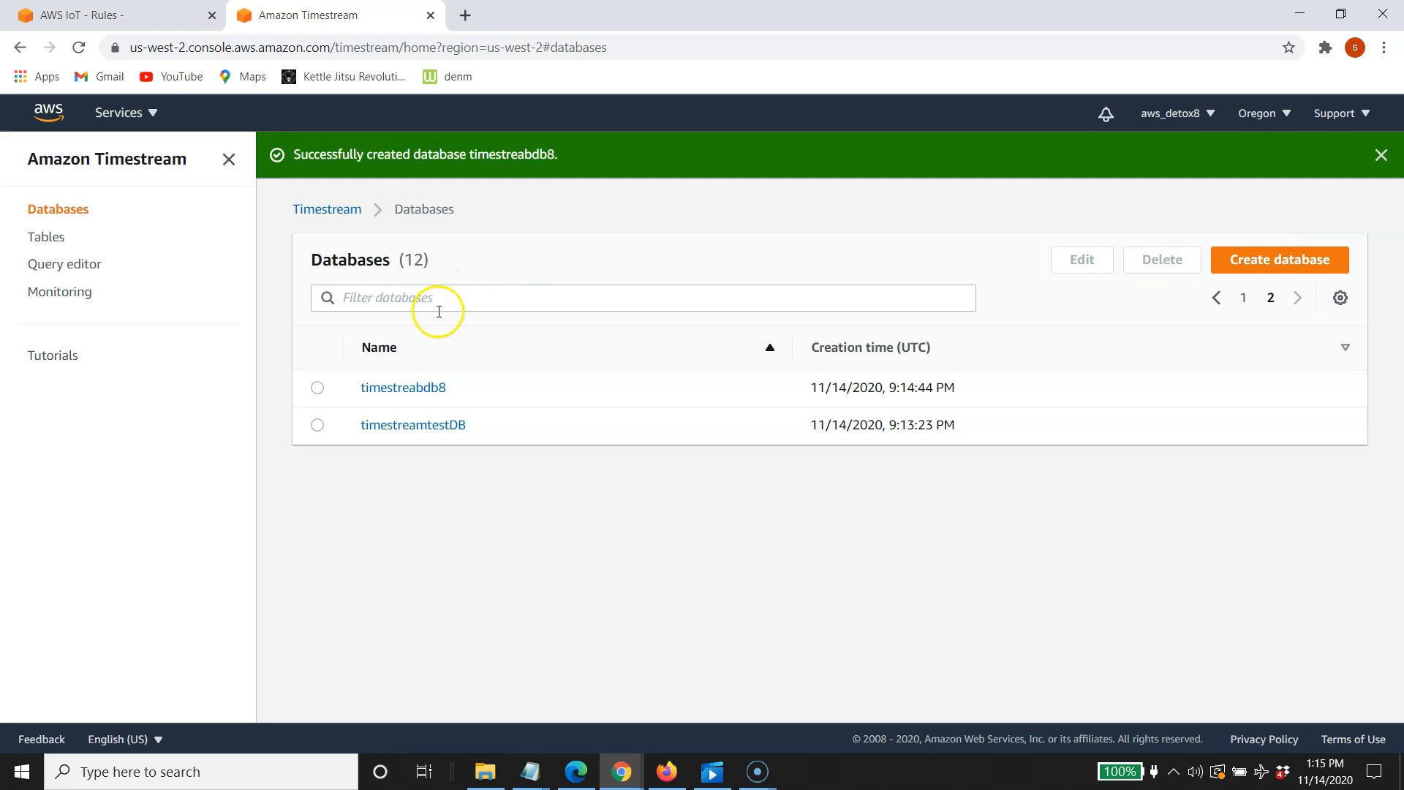
left_click(402, 387)
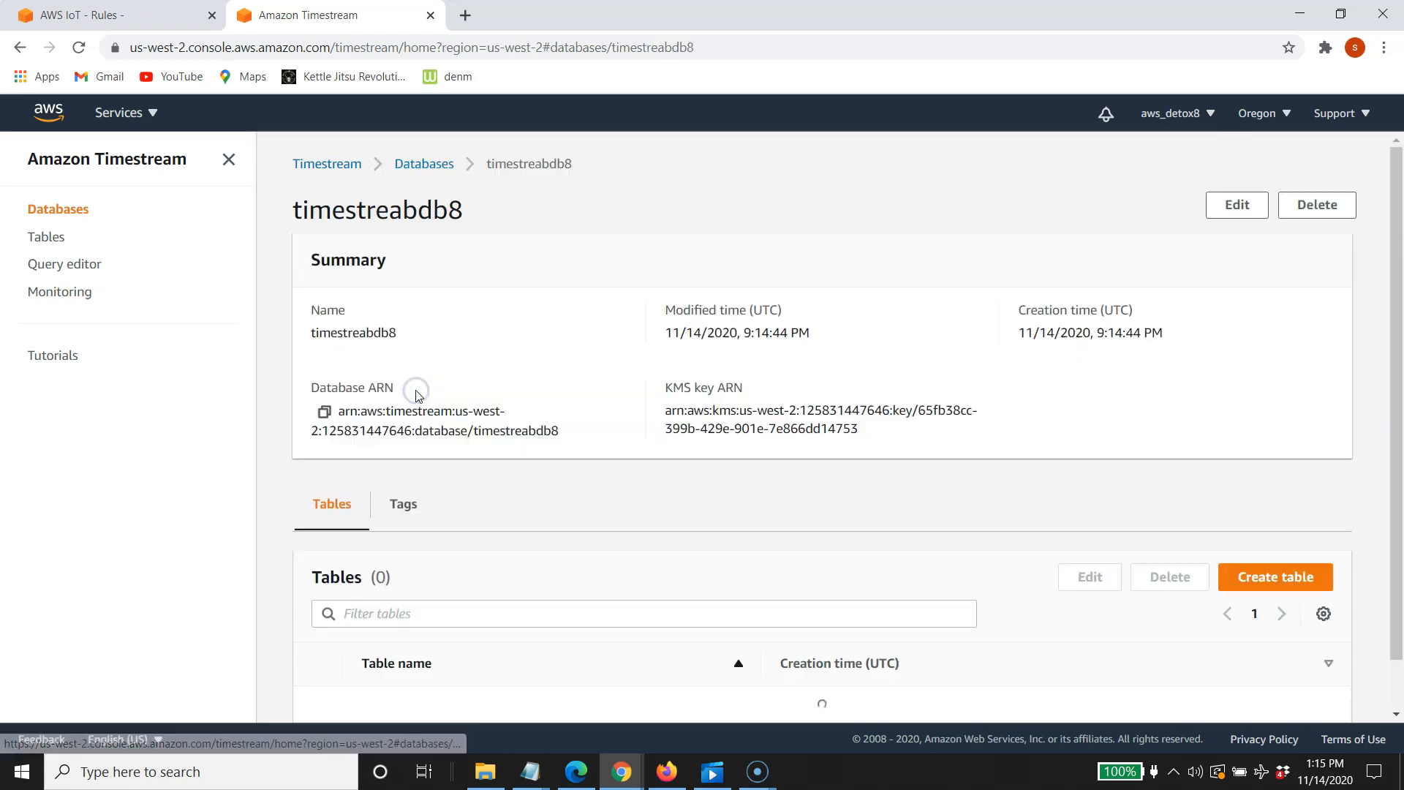
scroll("down", 3)
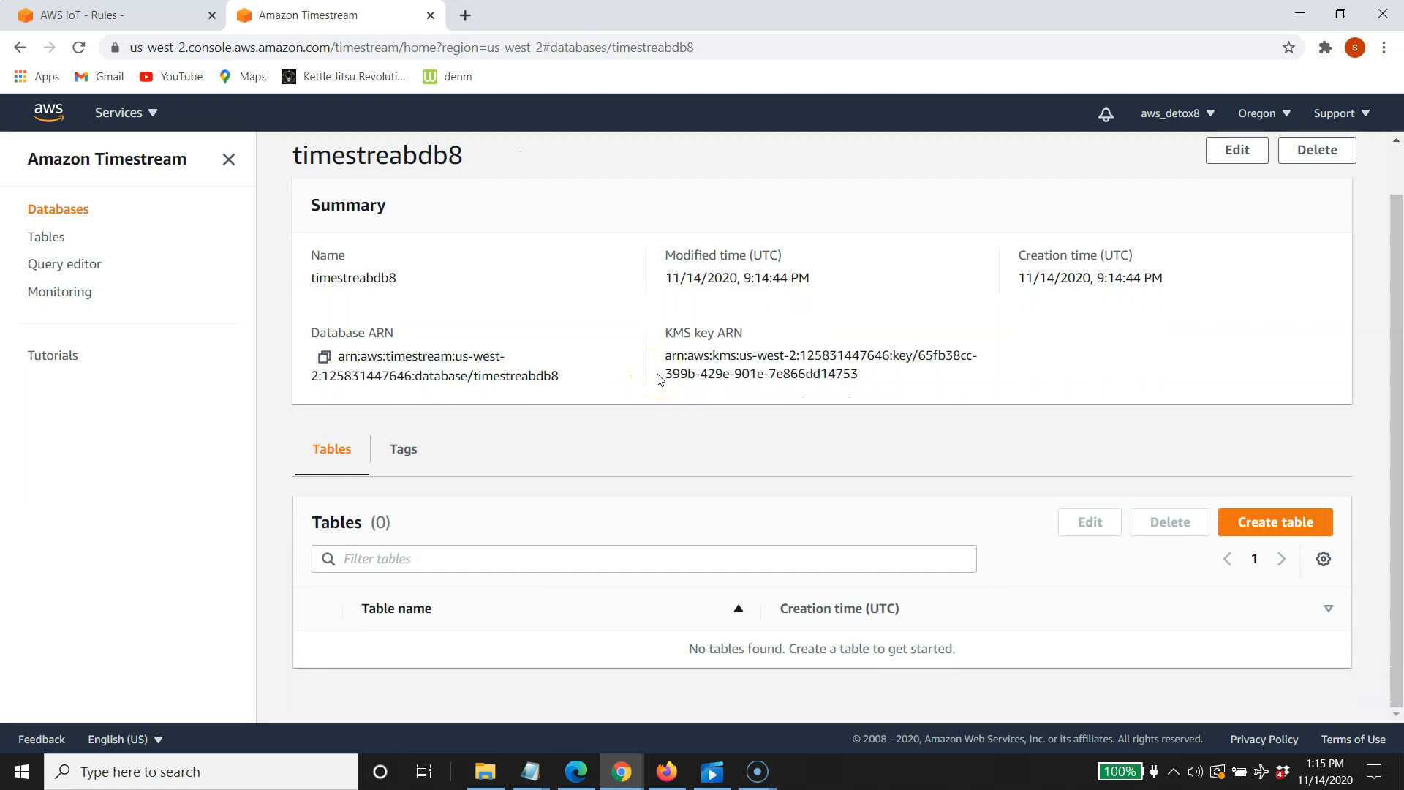
Create table mytimestreamtable8 with 2-day memory retention and 3-day magnetic retention
left_click(1274, 522)
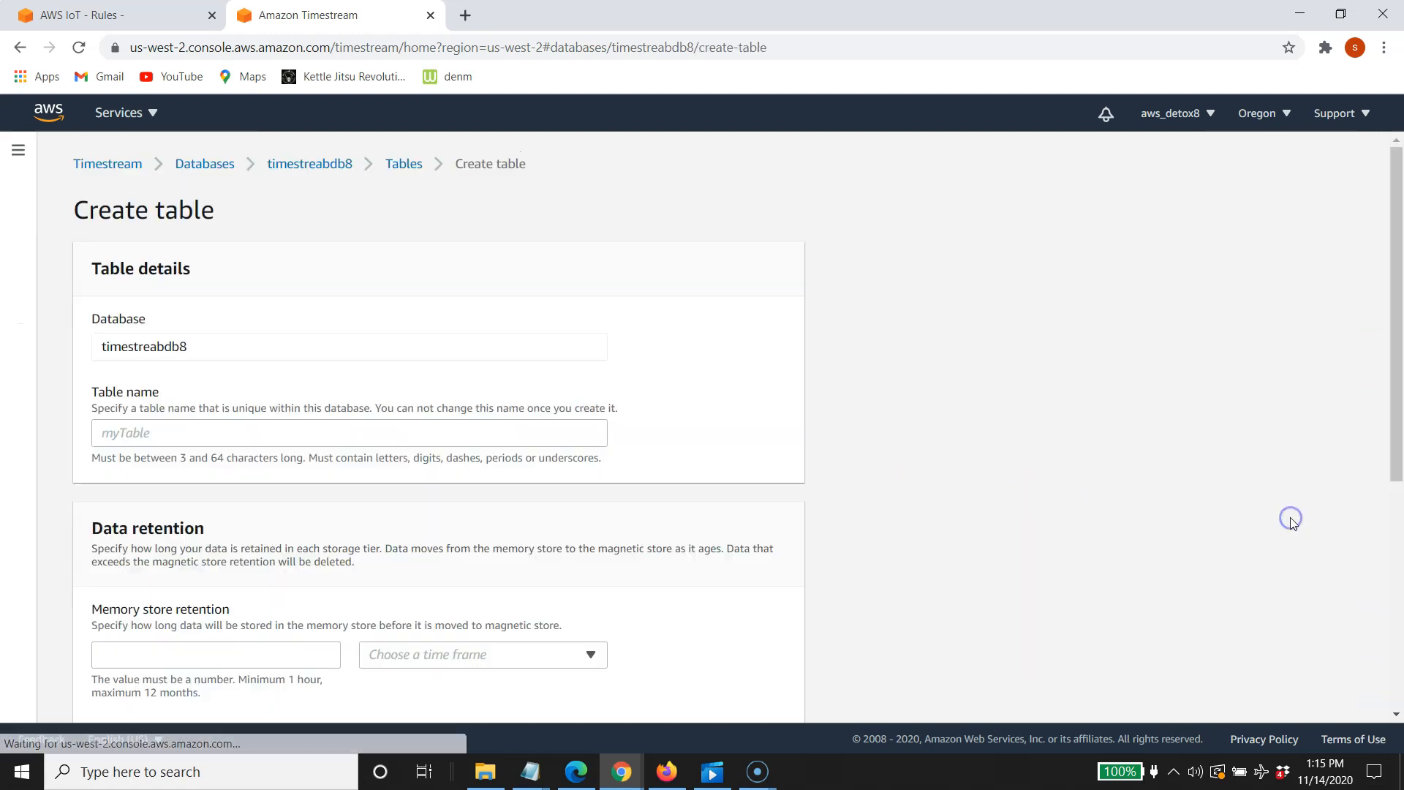
left_click(348, 432)
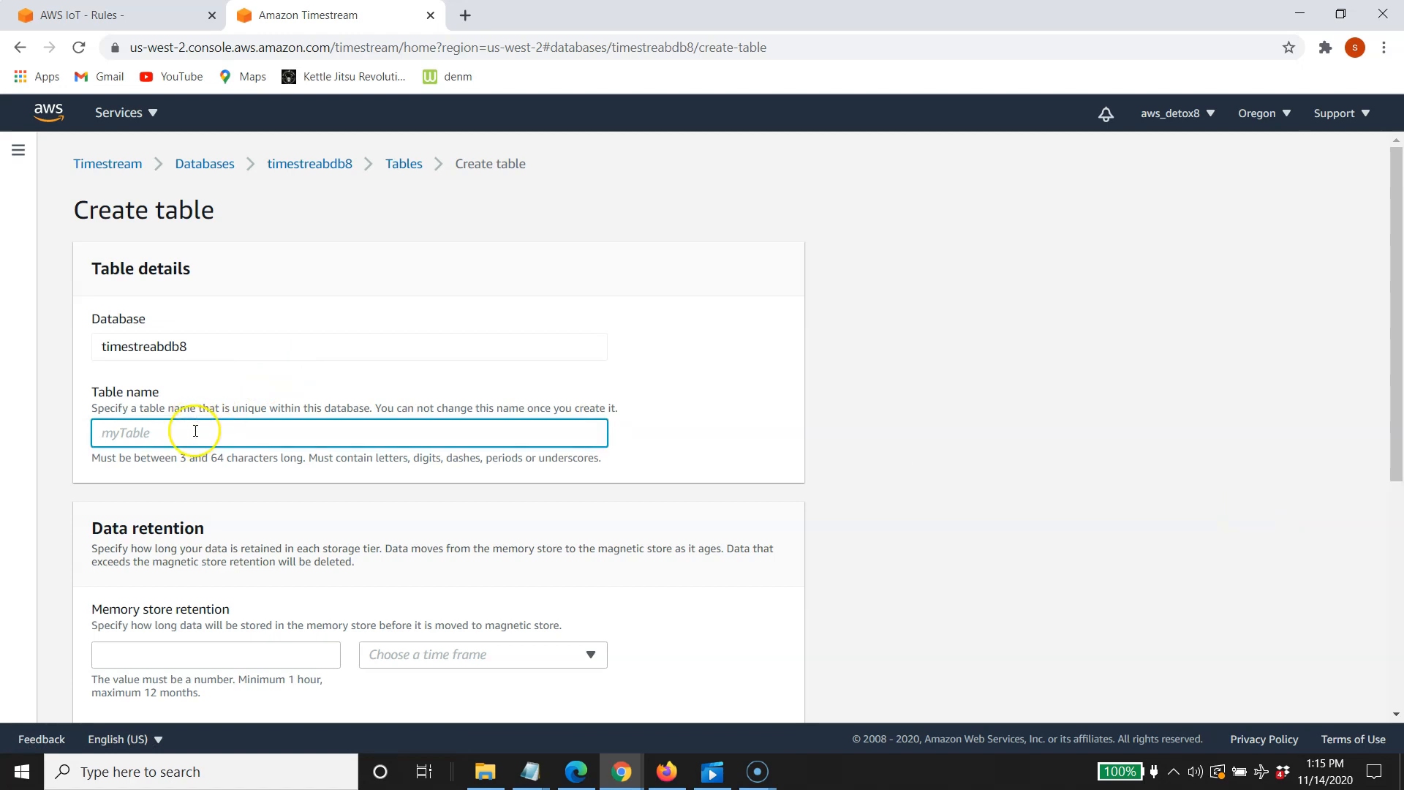
type("mytimestreamtabl")
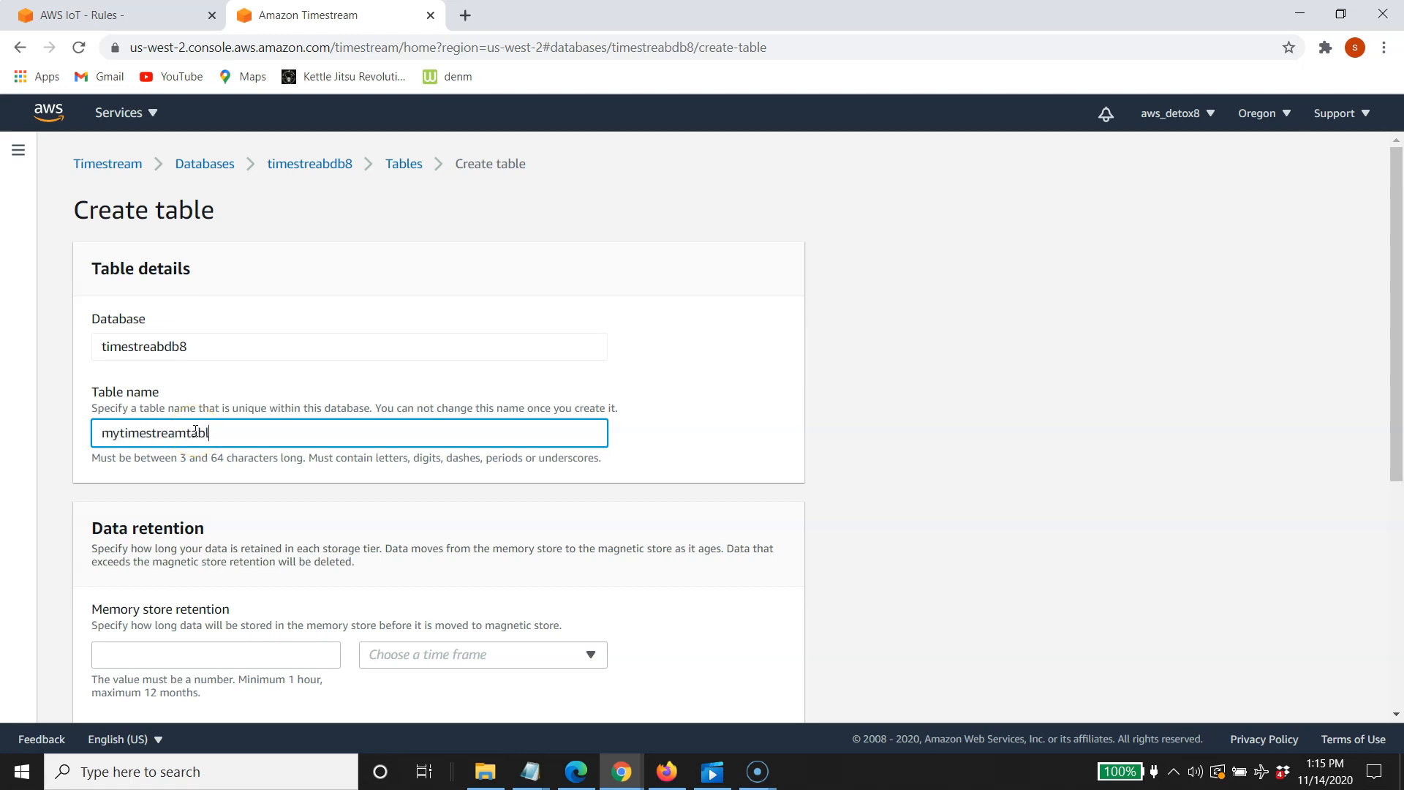
type("e8")
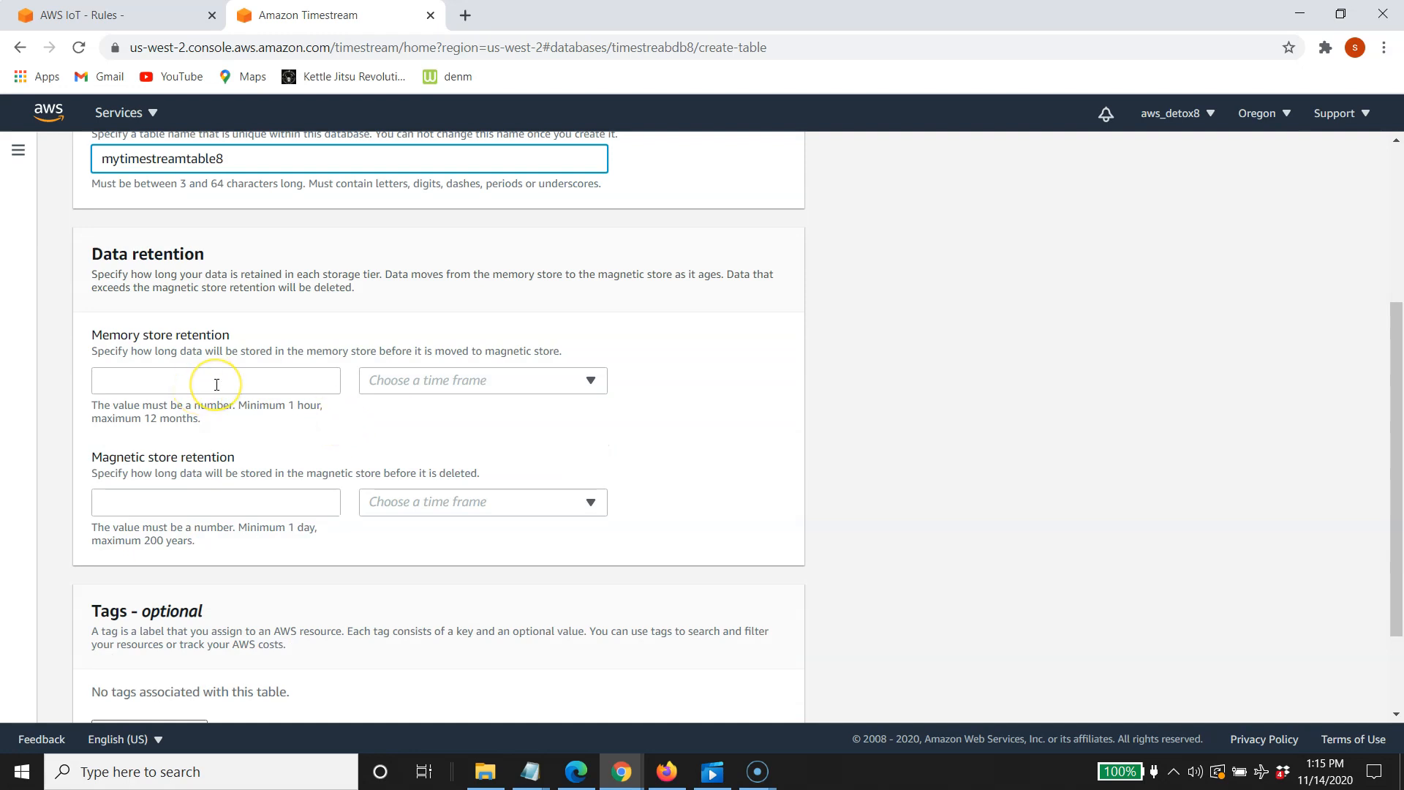
type("2")
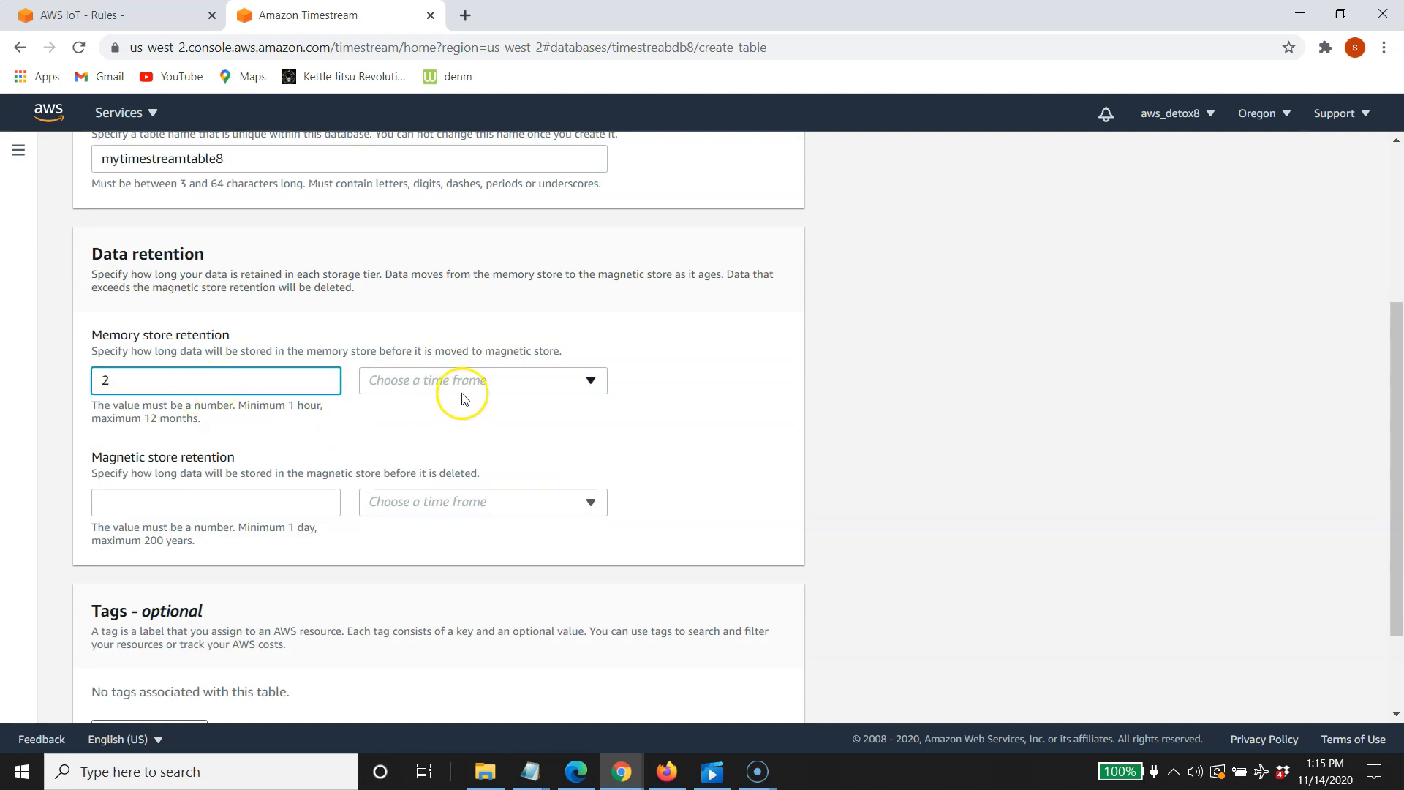
left_click(482, 380)
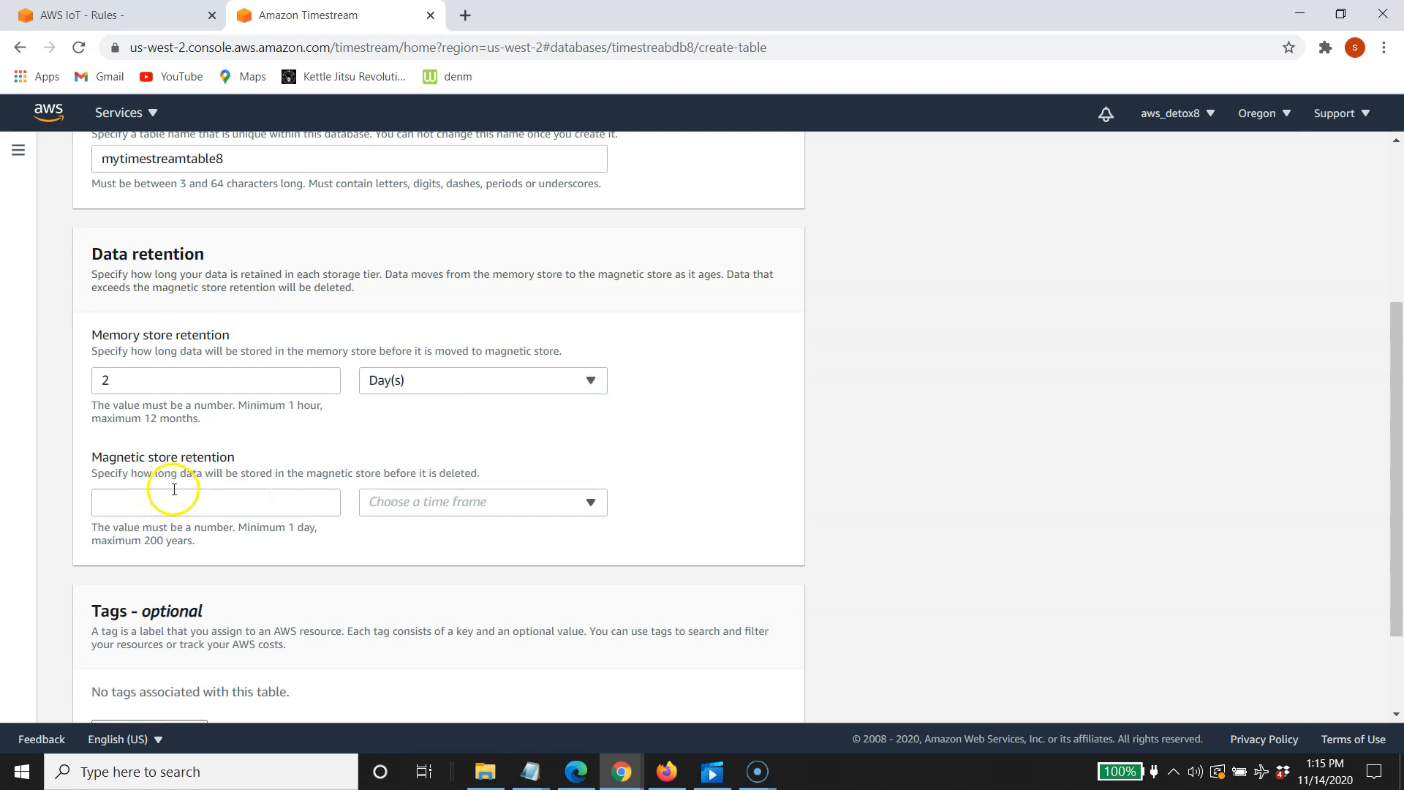
type("3")
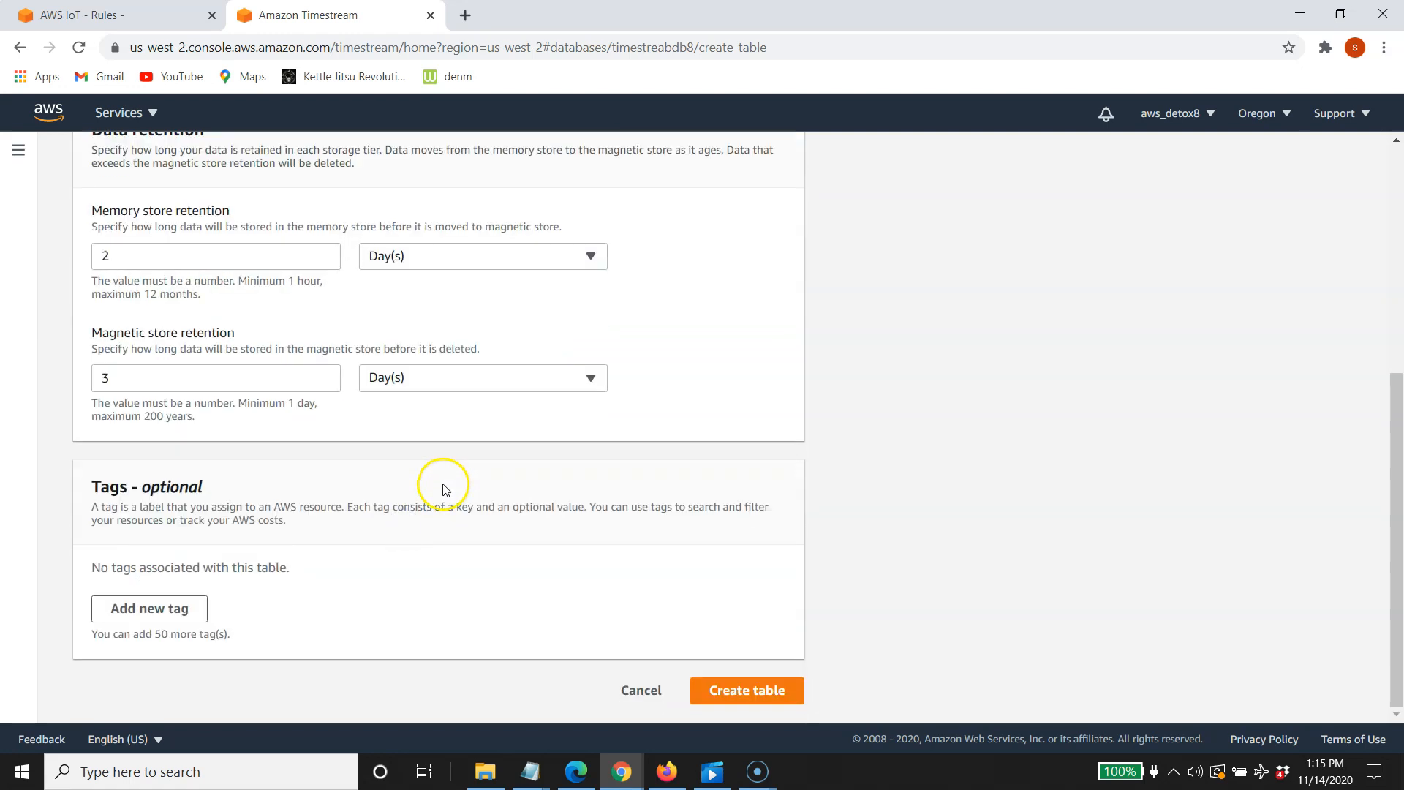
left_click(746, 691)
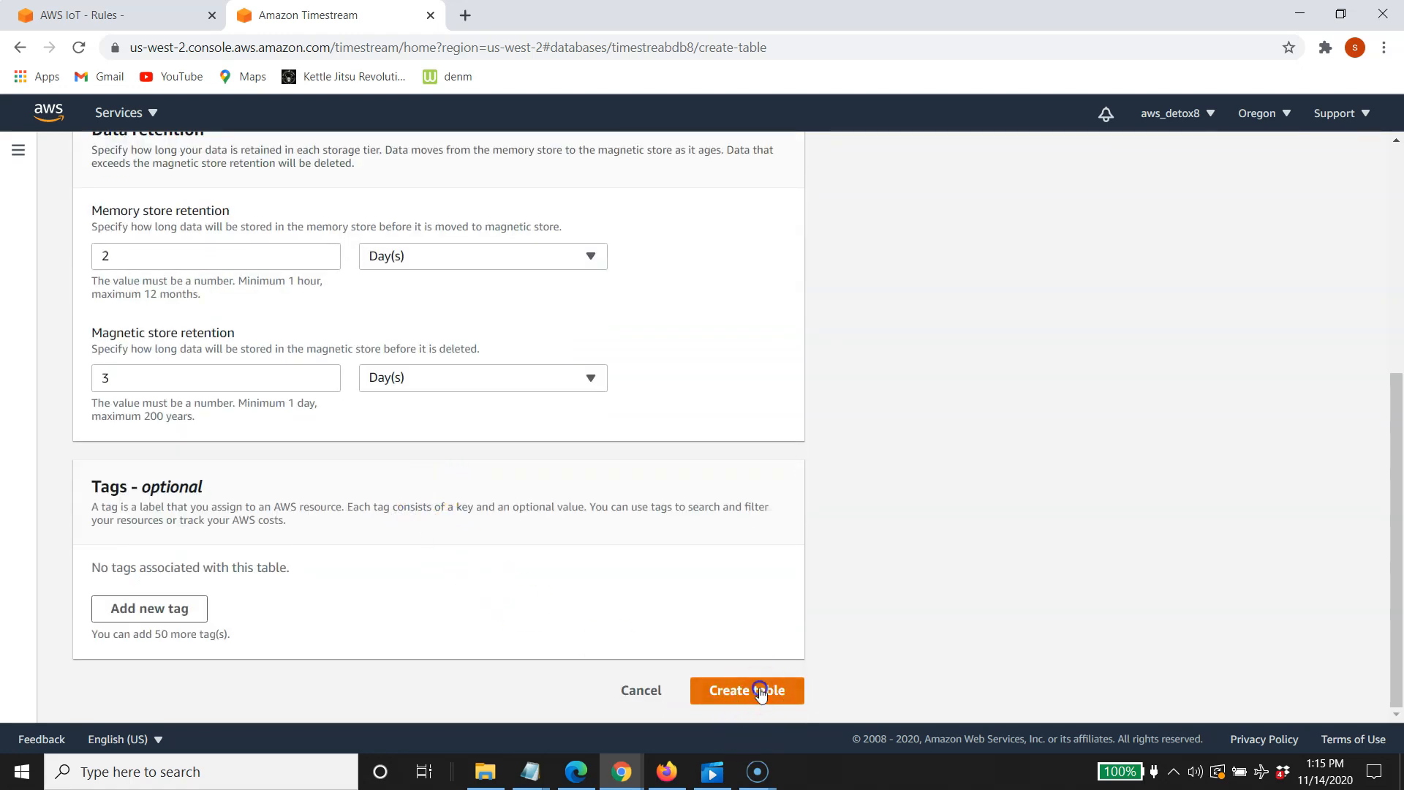
left_click(747, 691)
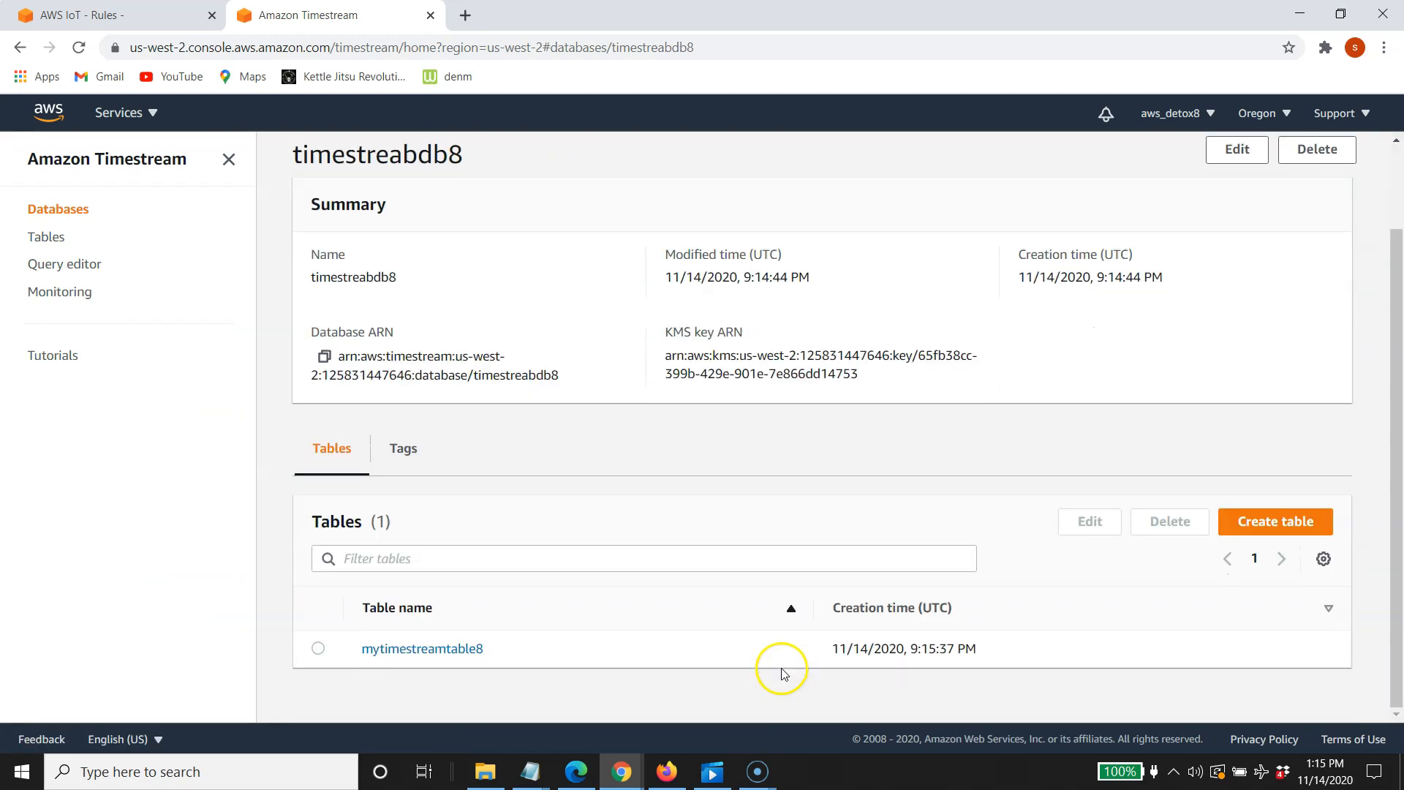
mouse_move(513, 618)
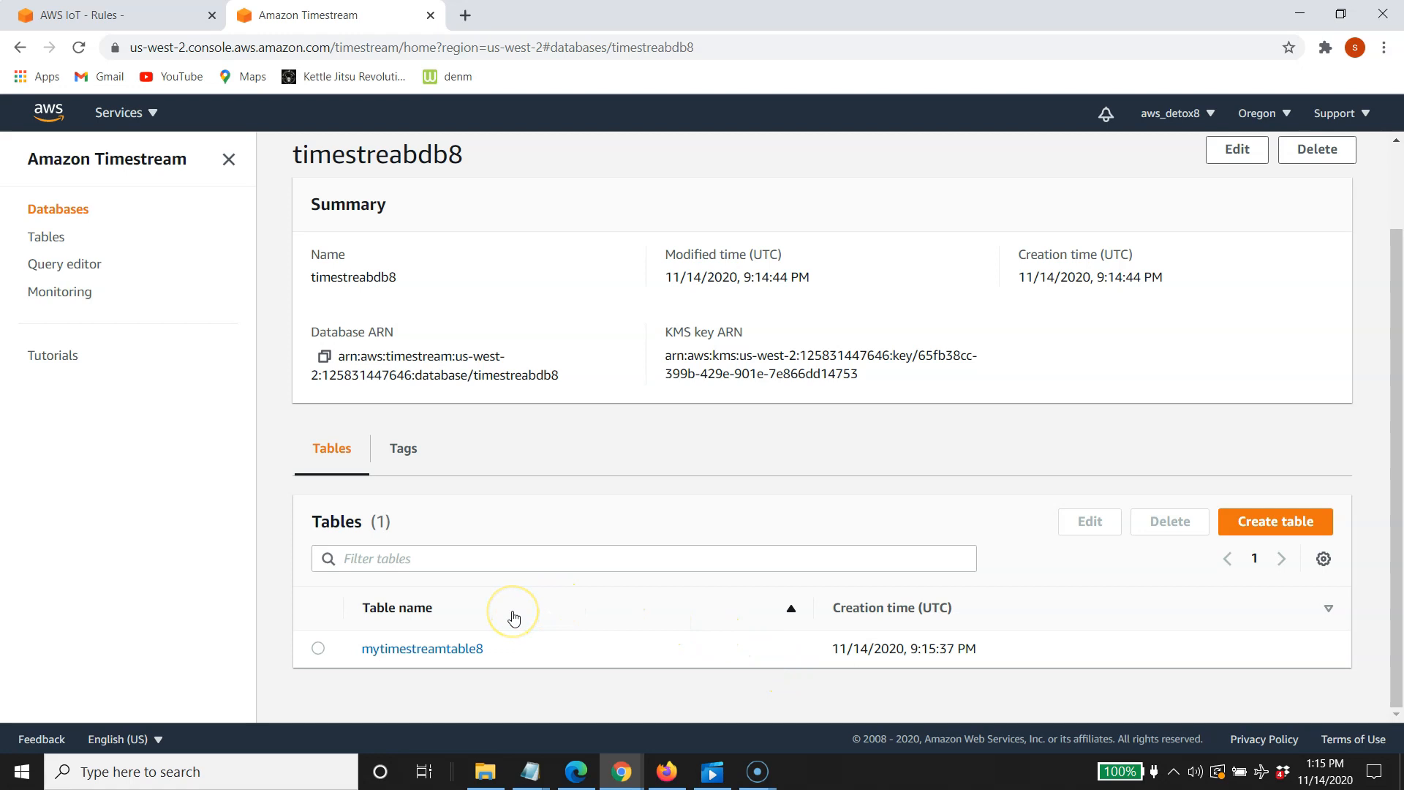
mouse_move(1001, 491)
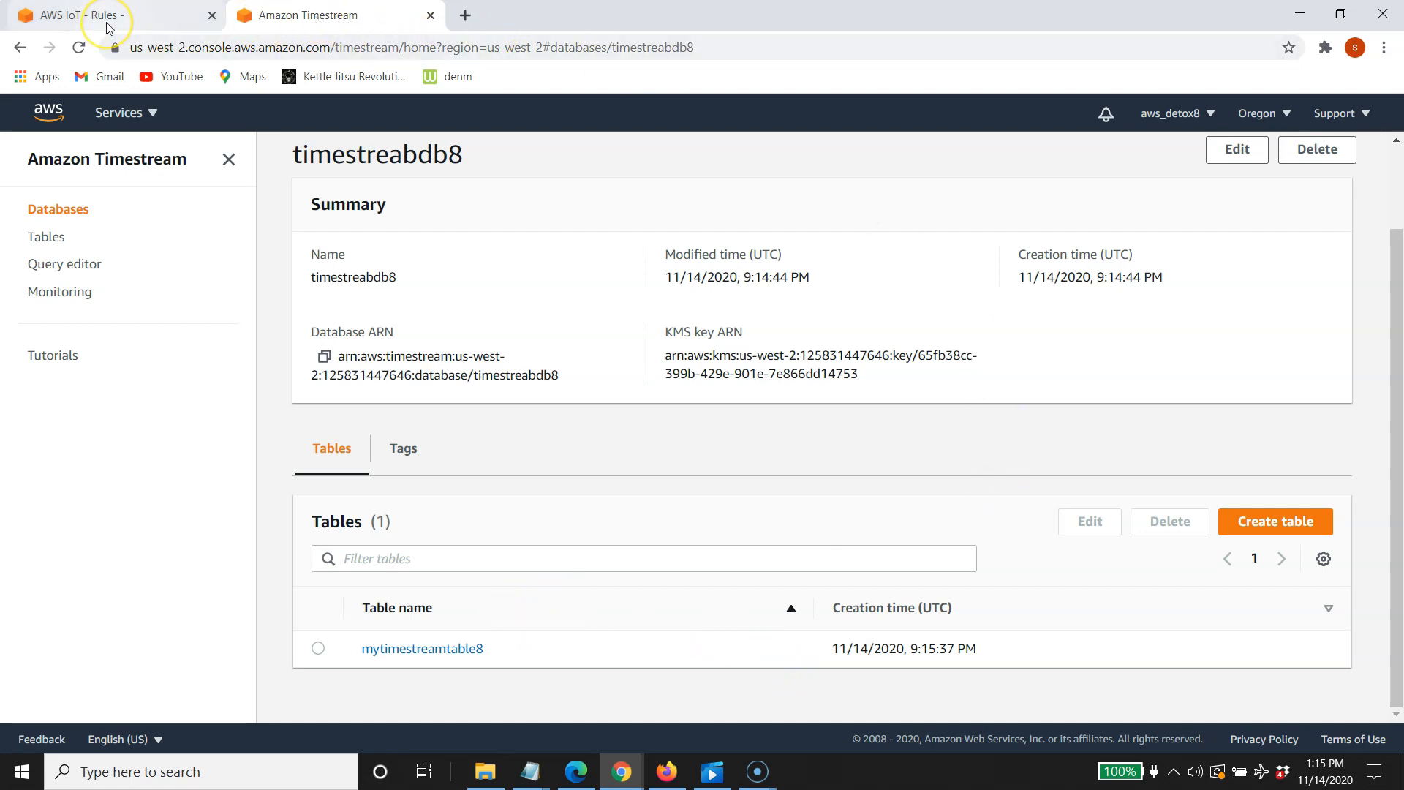
Back in the IoT rule, choose mytimestreamtable8 in timestreabdb8 as the destination table
left_click(108, 15)
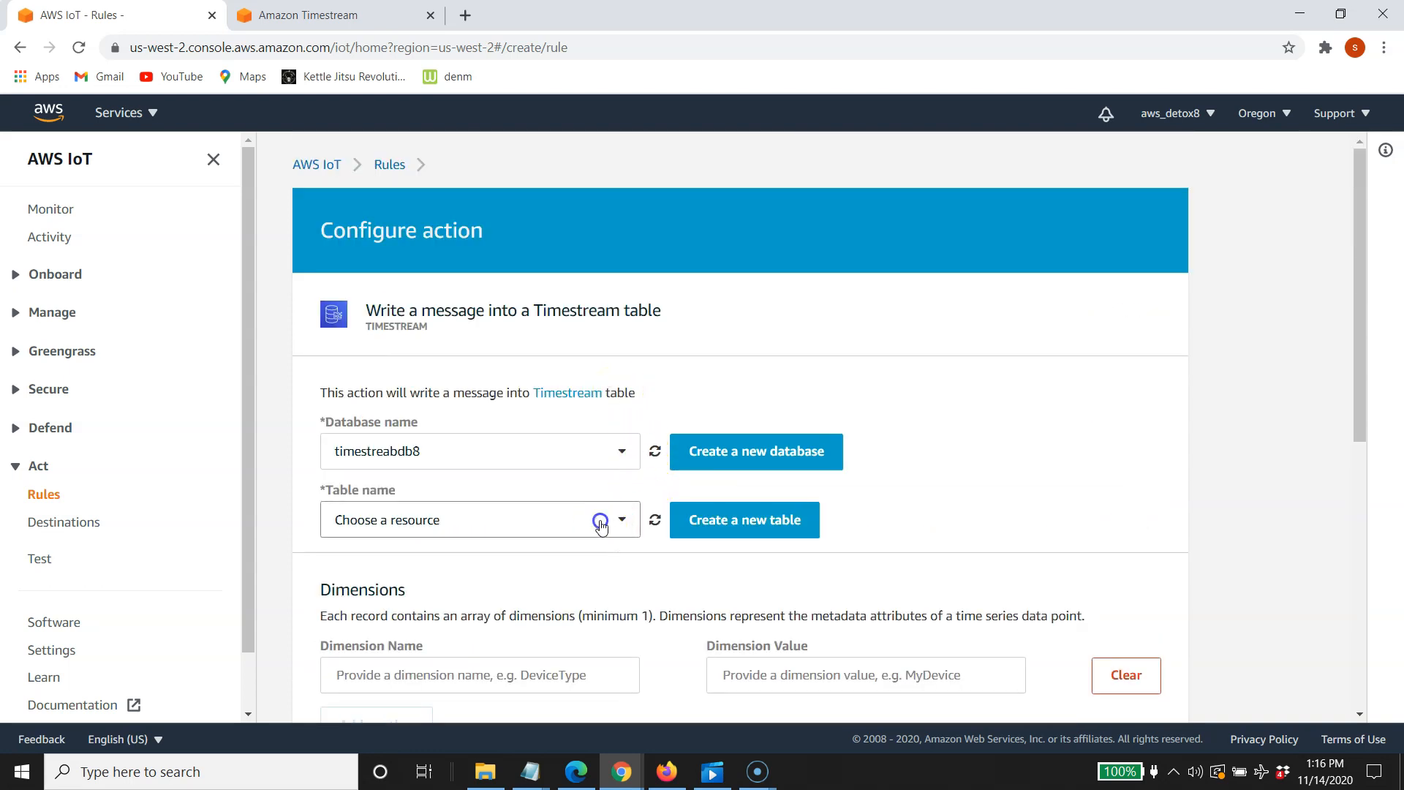
left_click(479, 519)
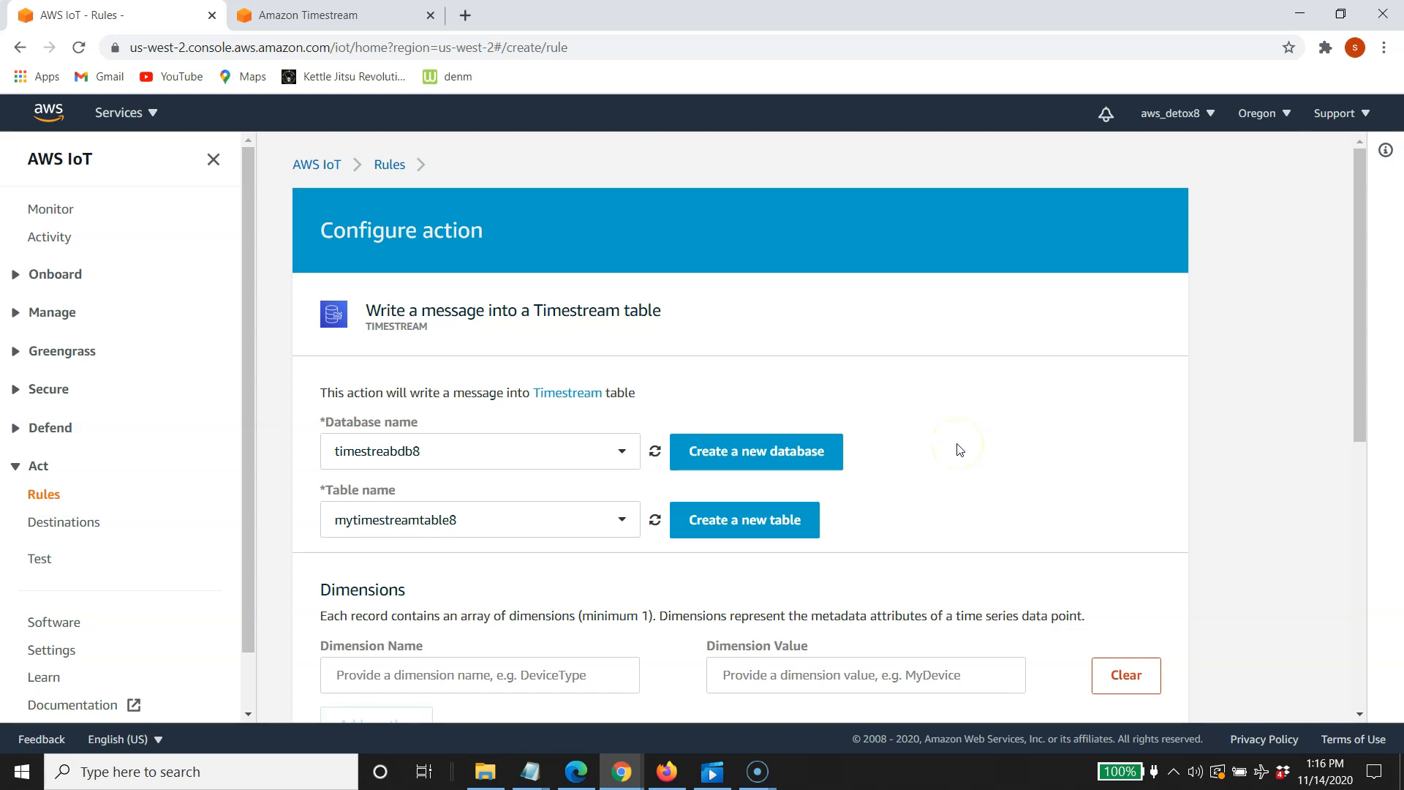
scroll("down", 3)
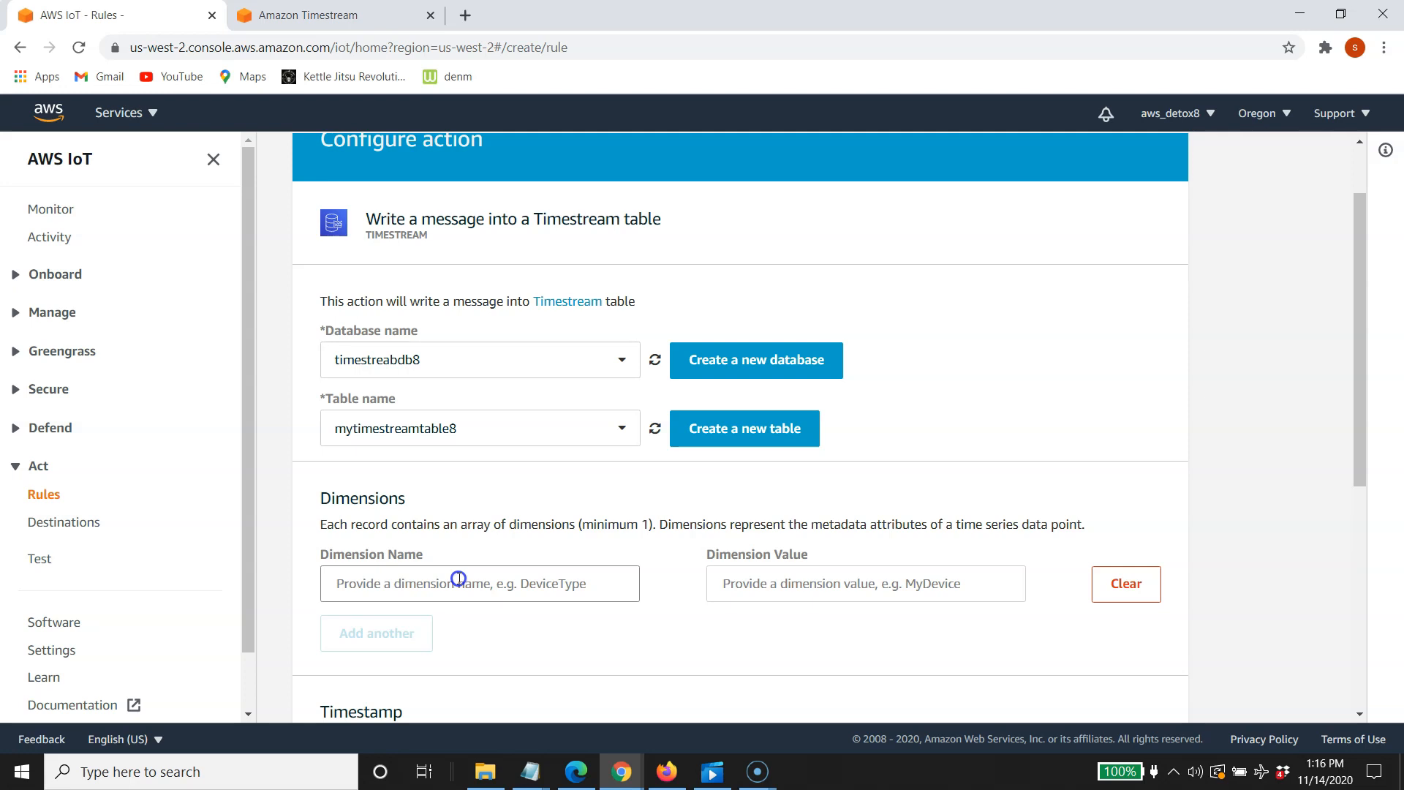
Add dimension Device_ID with value ${device_id} to the Timestream action
left_click(480, 583)
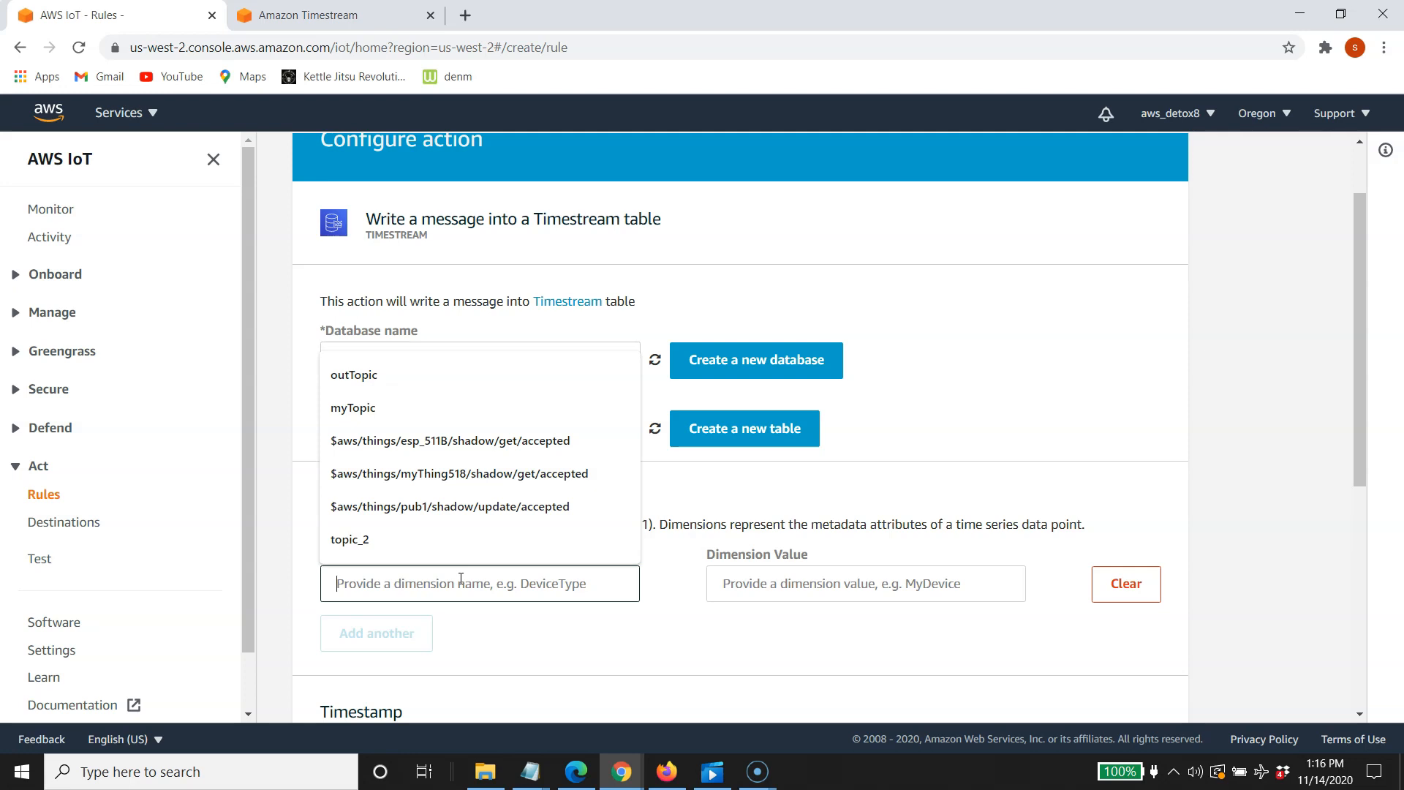
type("D")
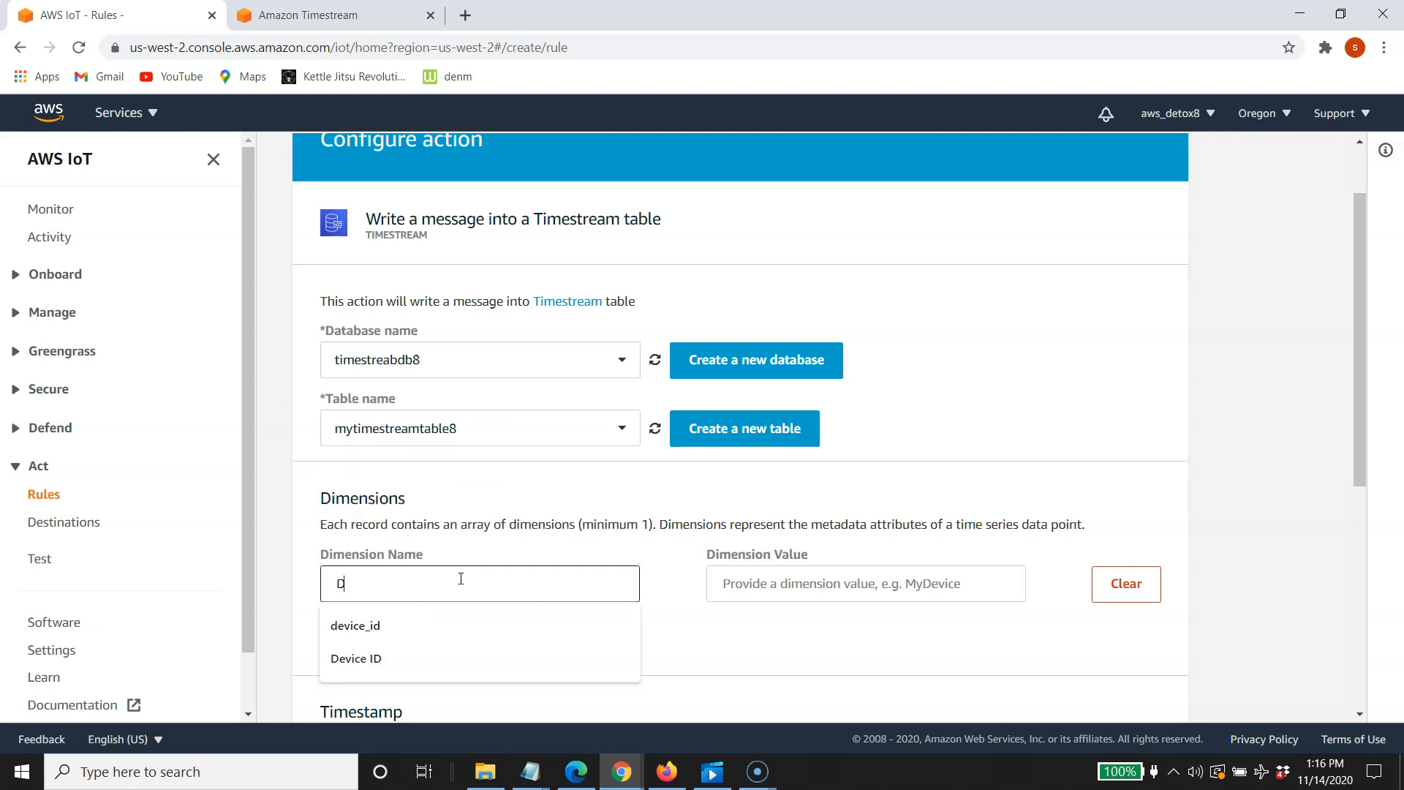
type("Device_")
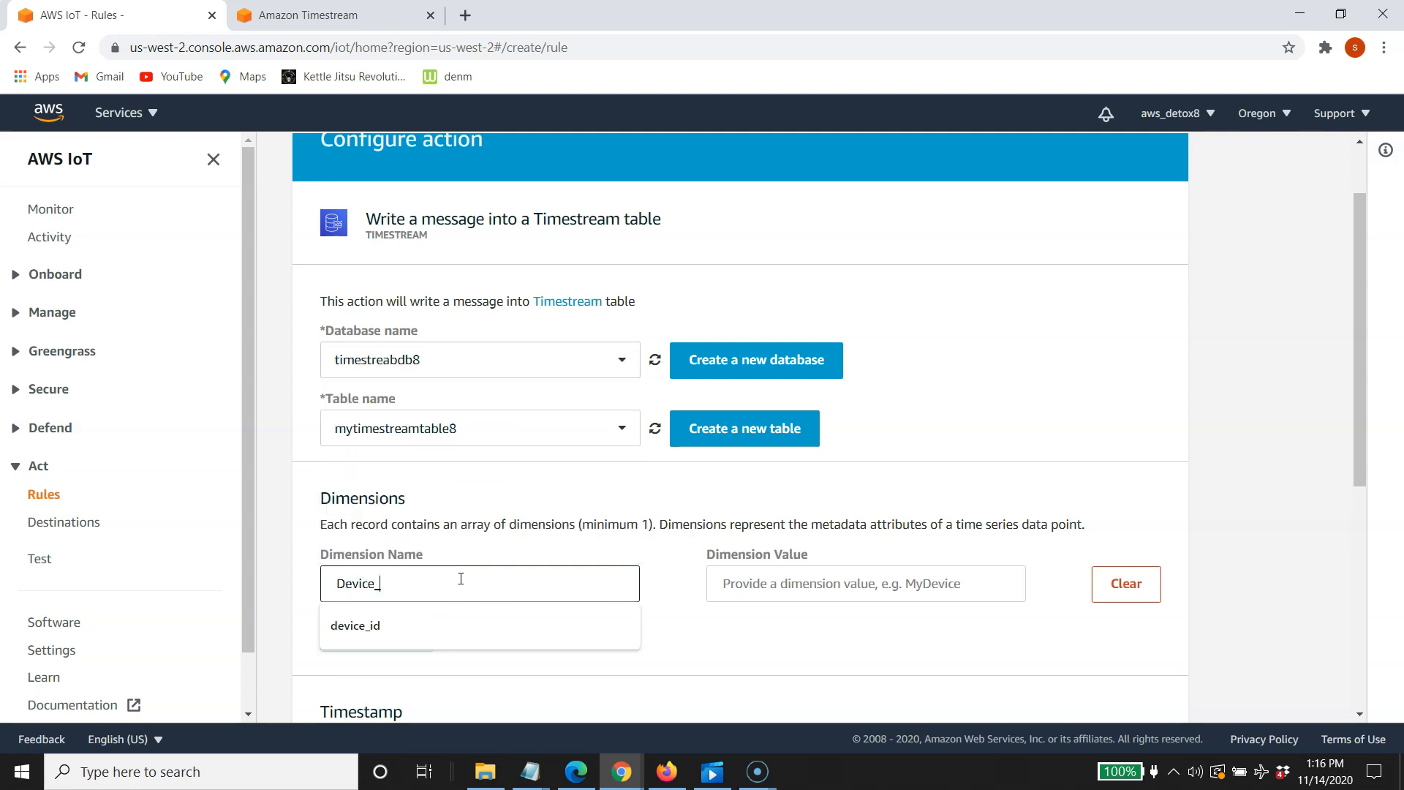
type("ID")
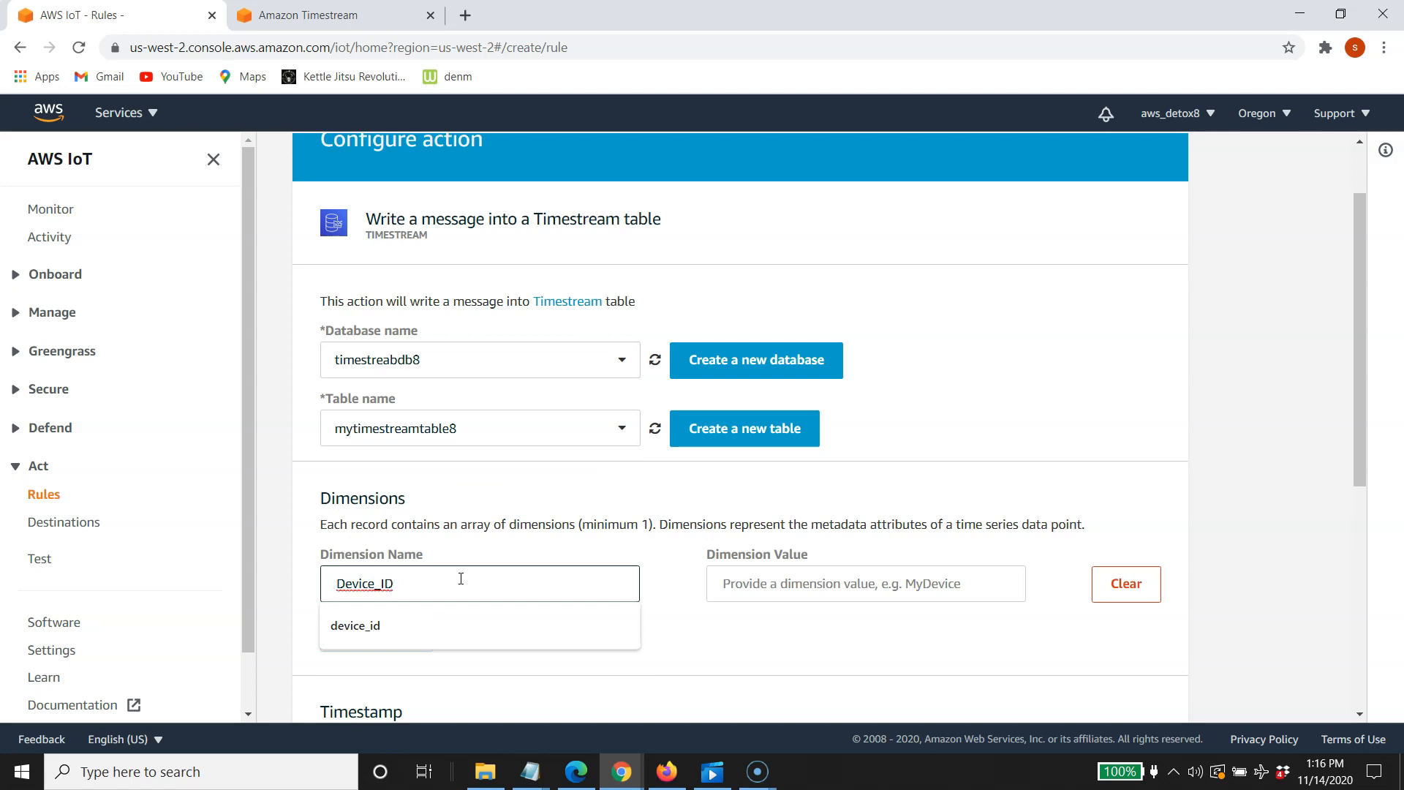
left_click(865, 583)
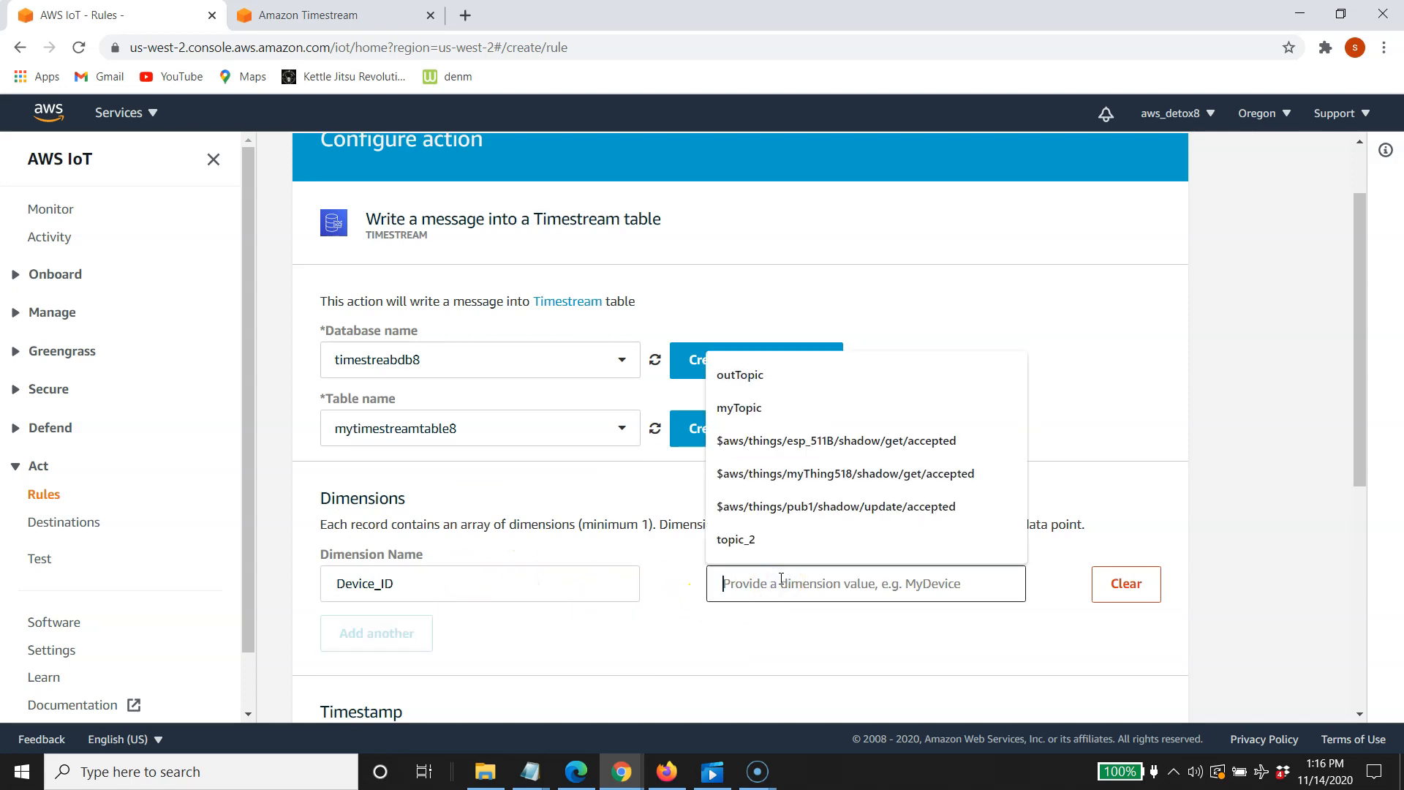
type("$")
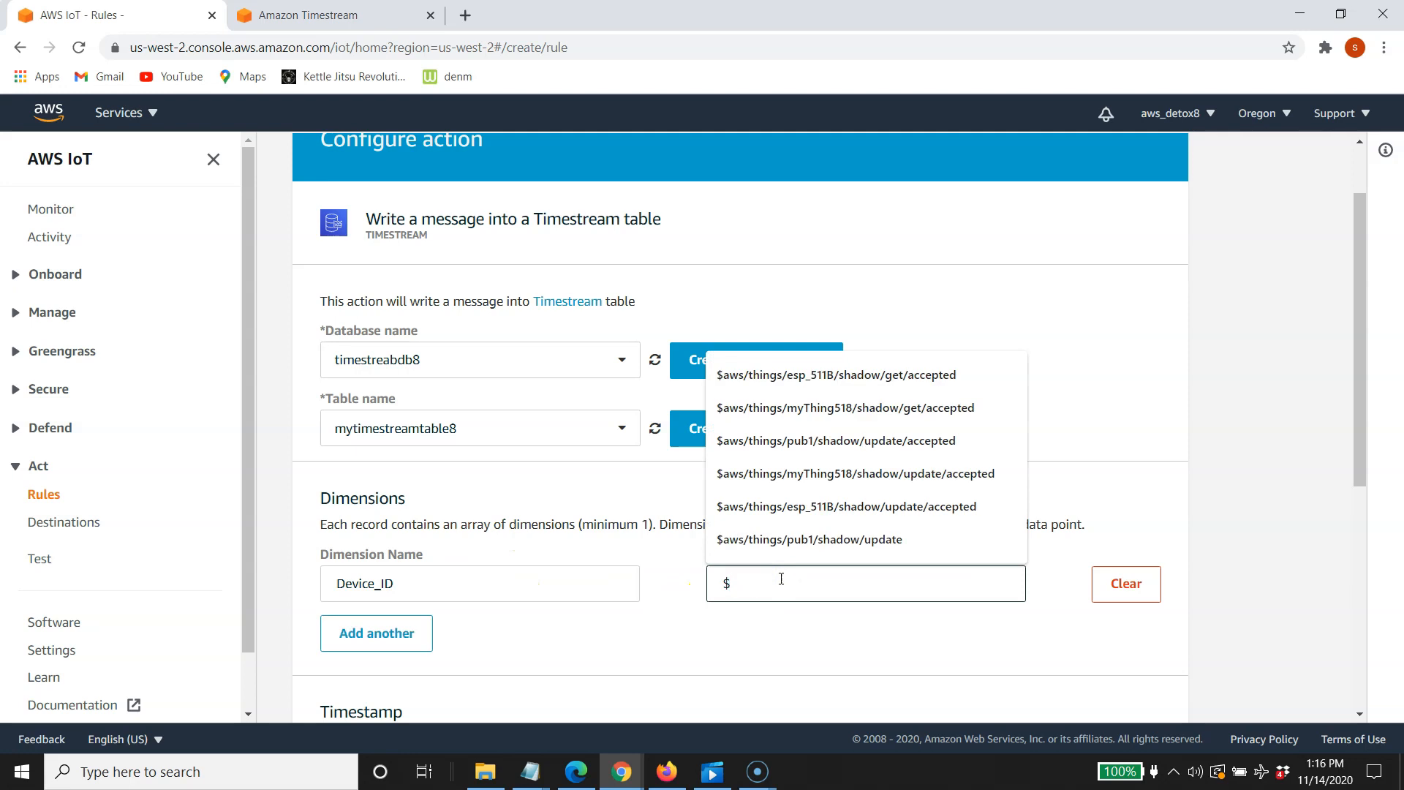
type("{device")
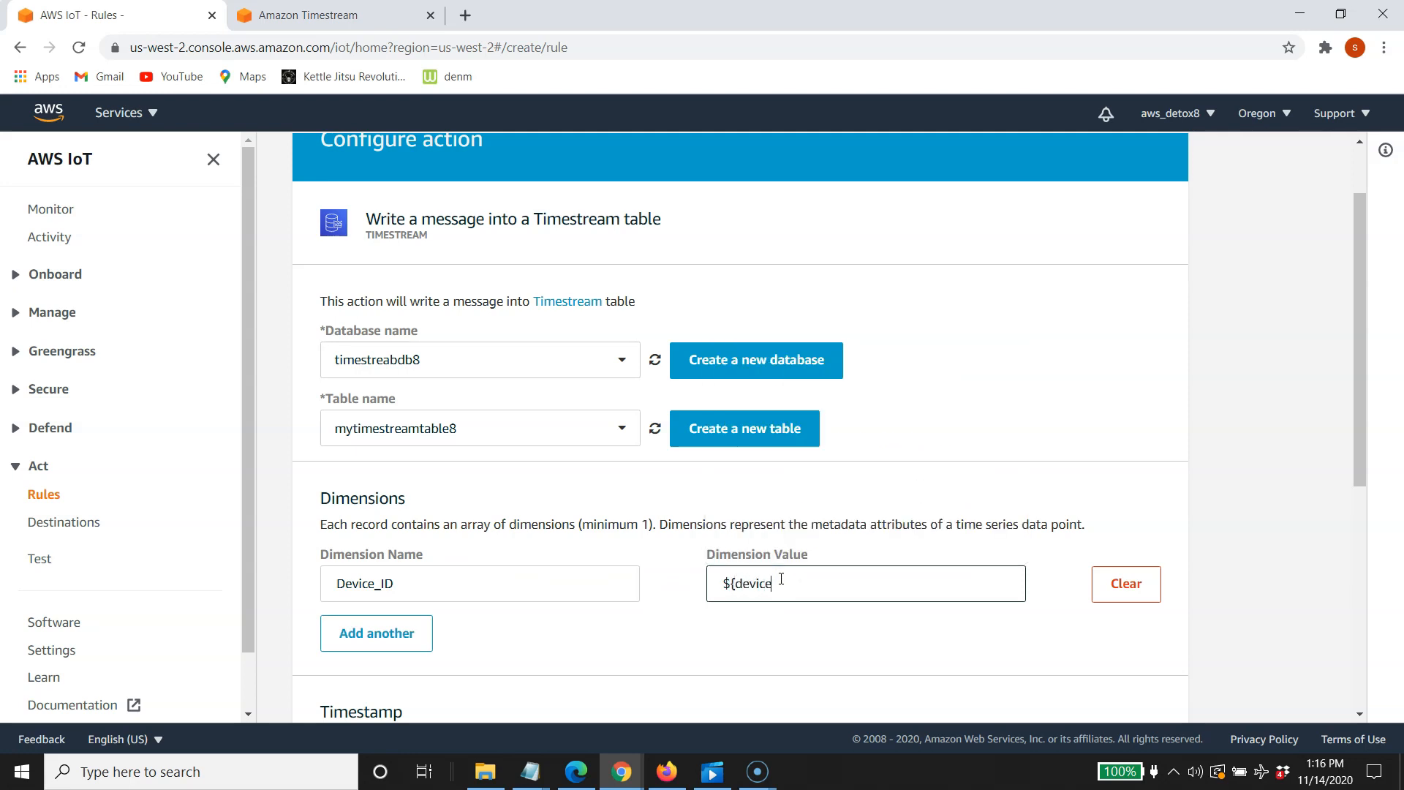
type("_id}")
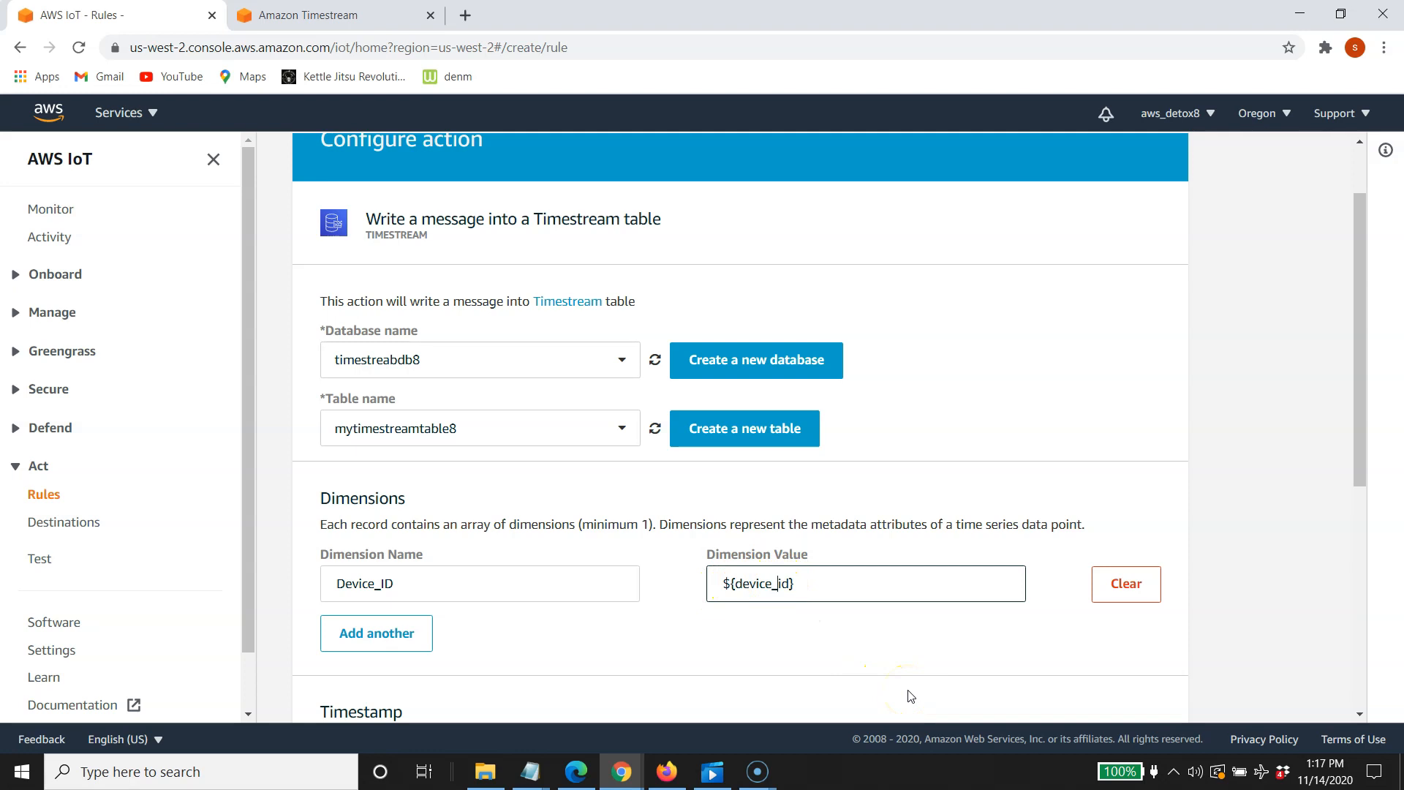
scroll("down", 3)
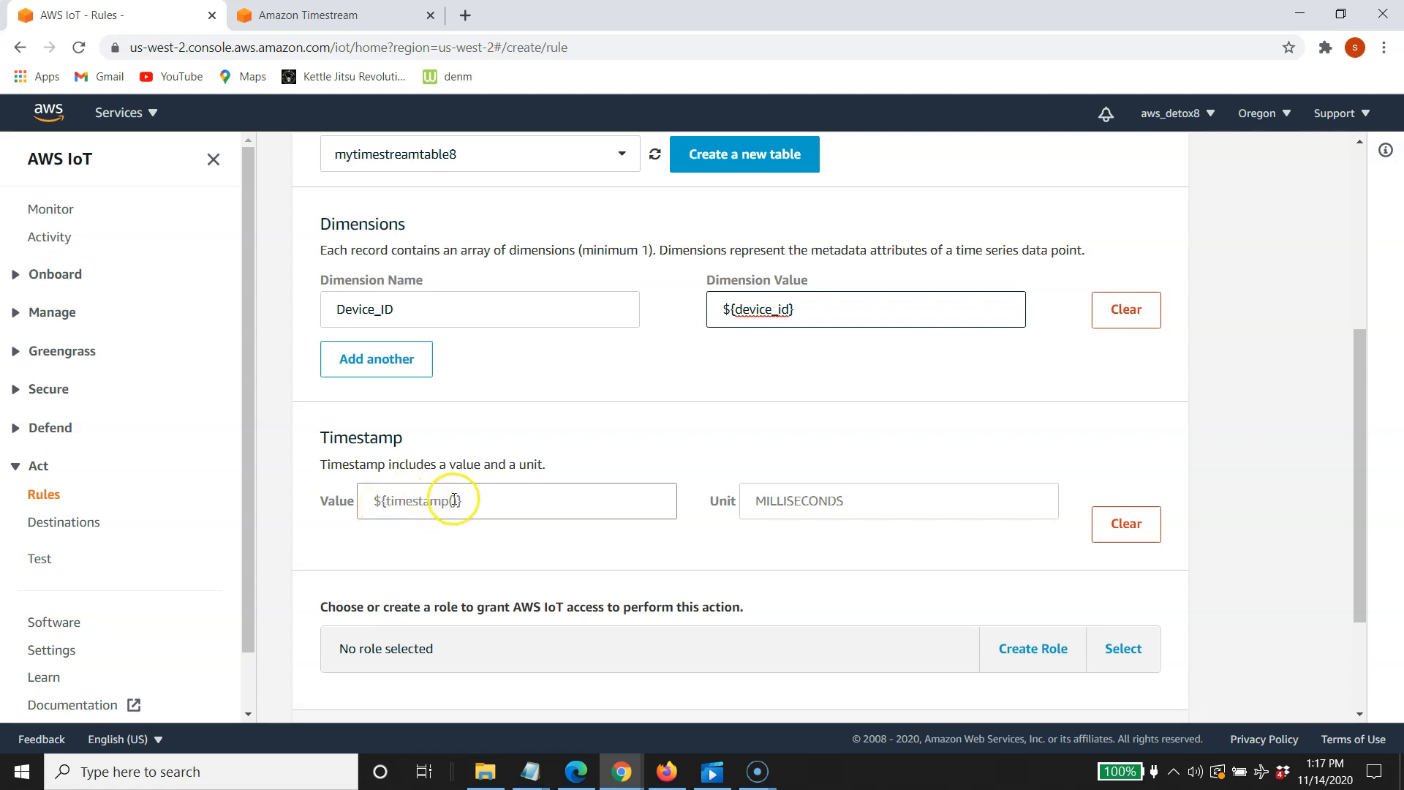
Create IAM role timestreamrole8 and attach it with its policy to the action
left_click(452, 500)
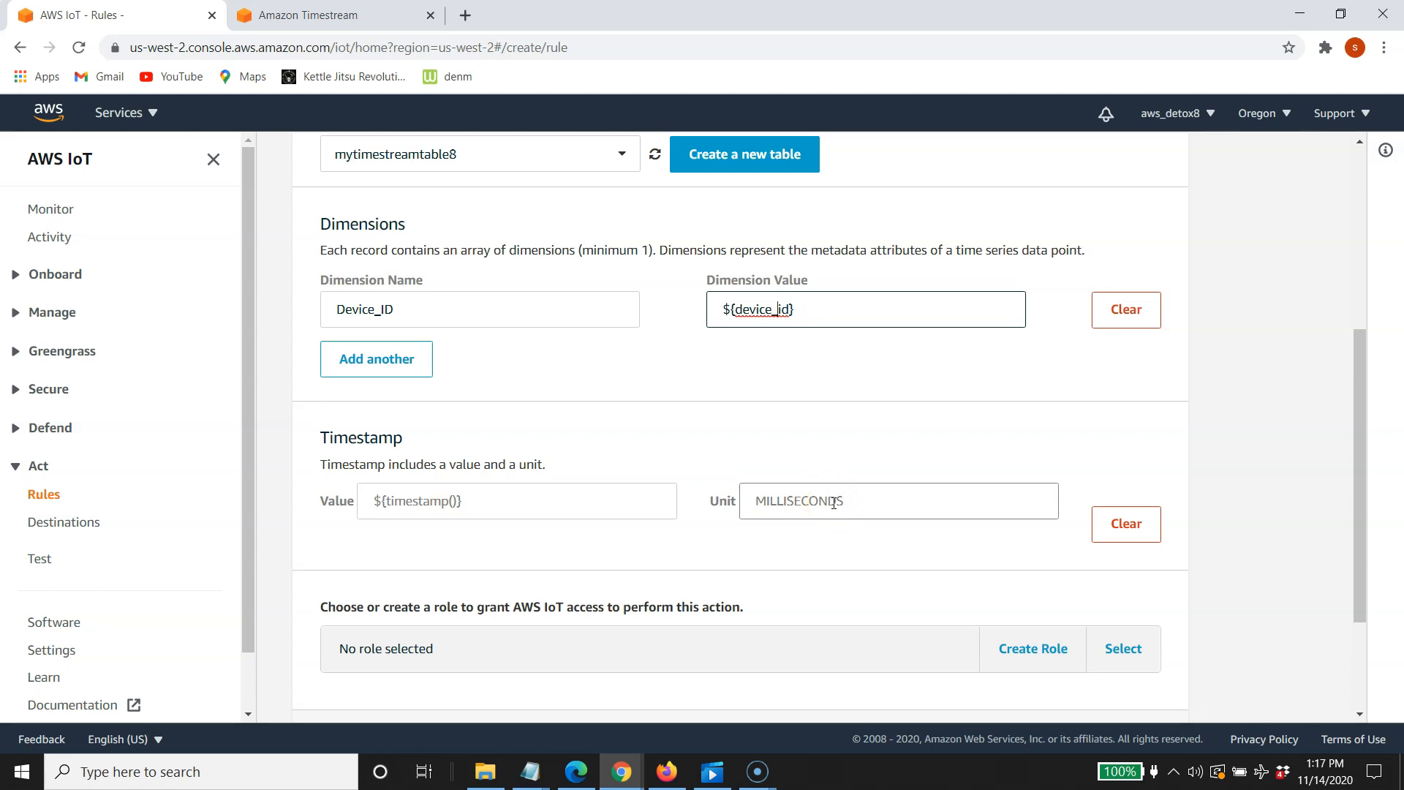
scroll("down", 3)
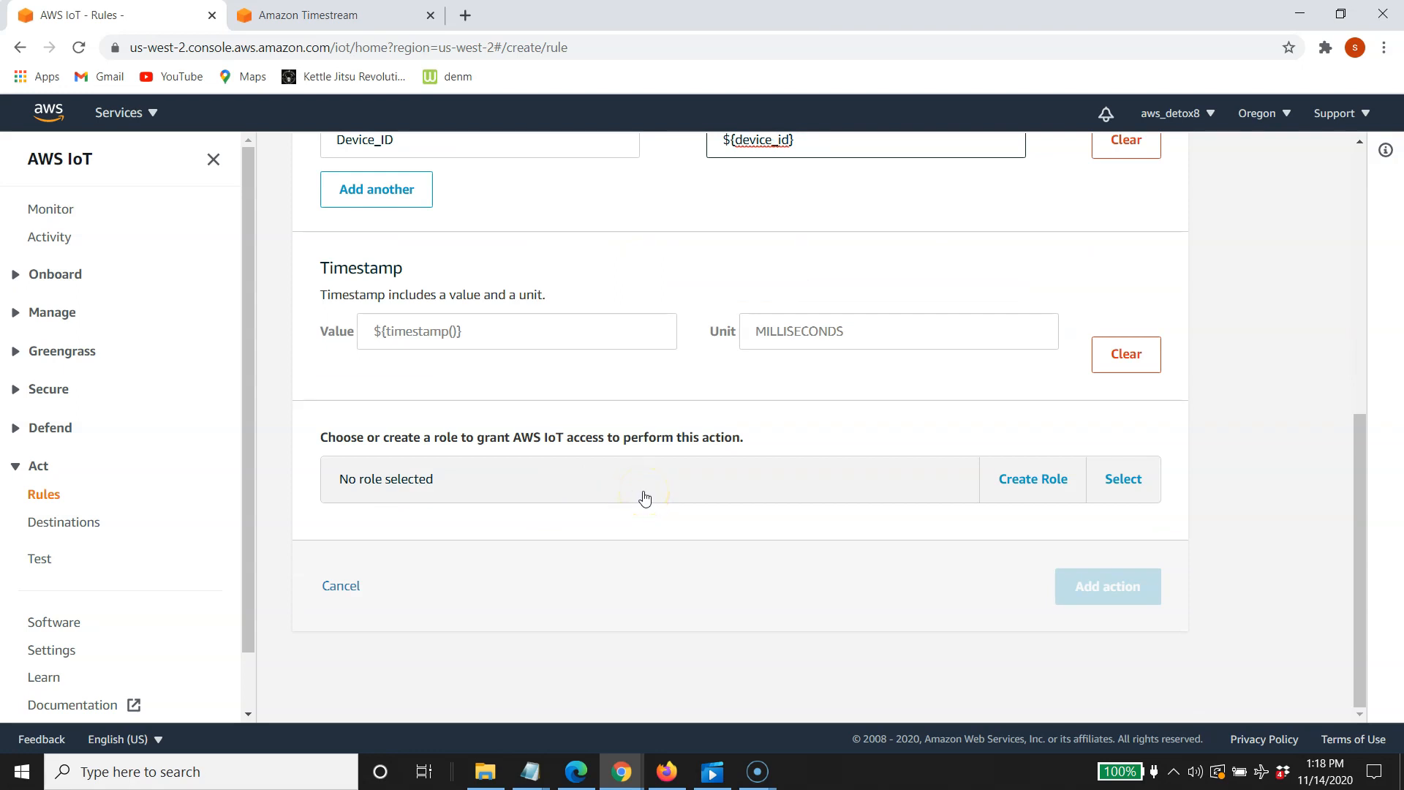
left_click(1032, 478)
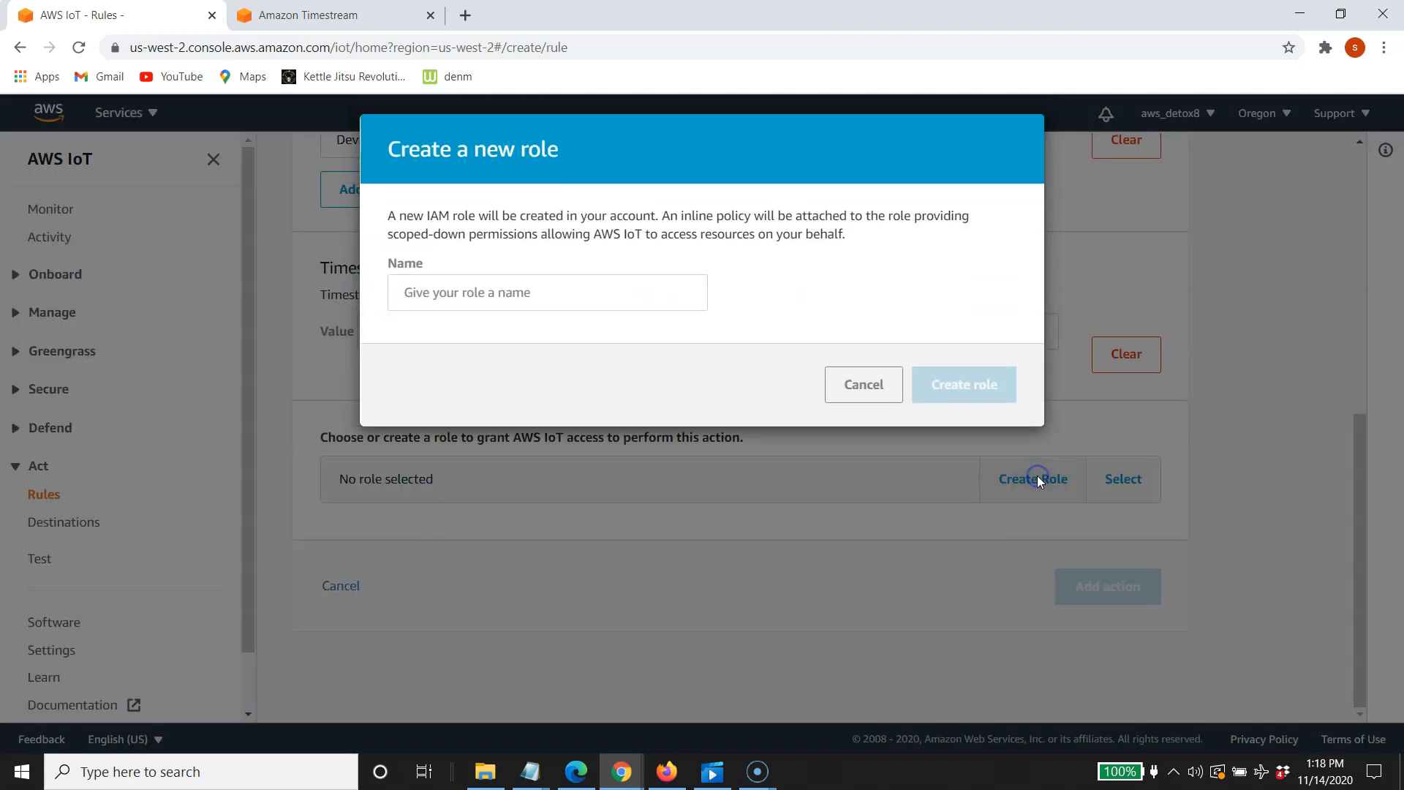
left_click(546, 300)
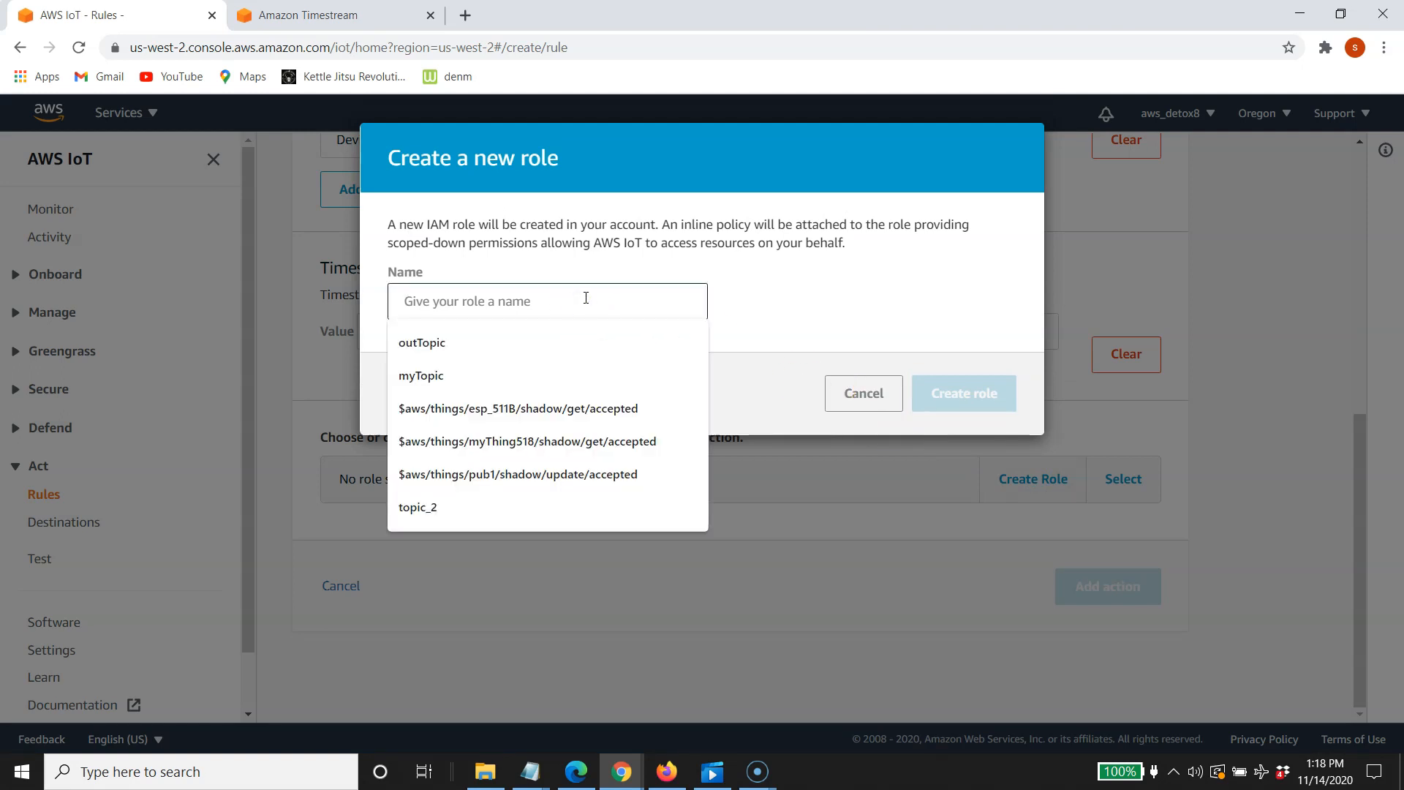
type("timestreamrole8")
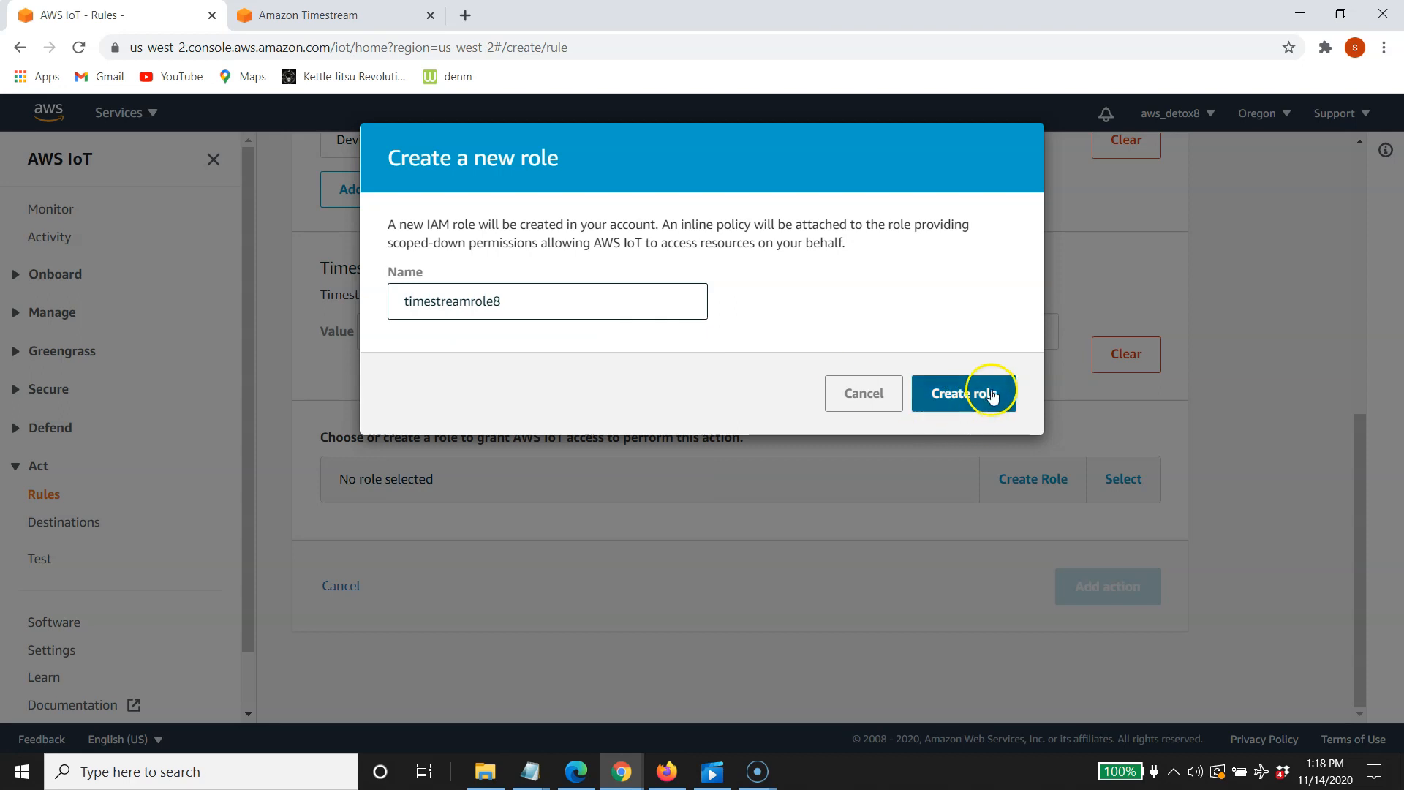
left_click(964, 394)
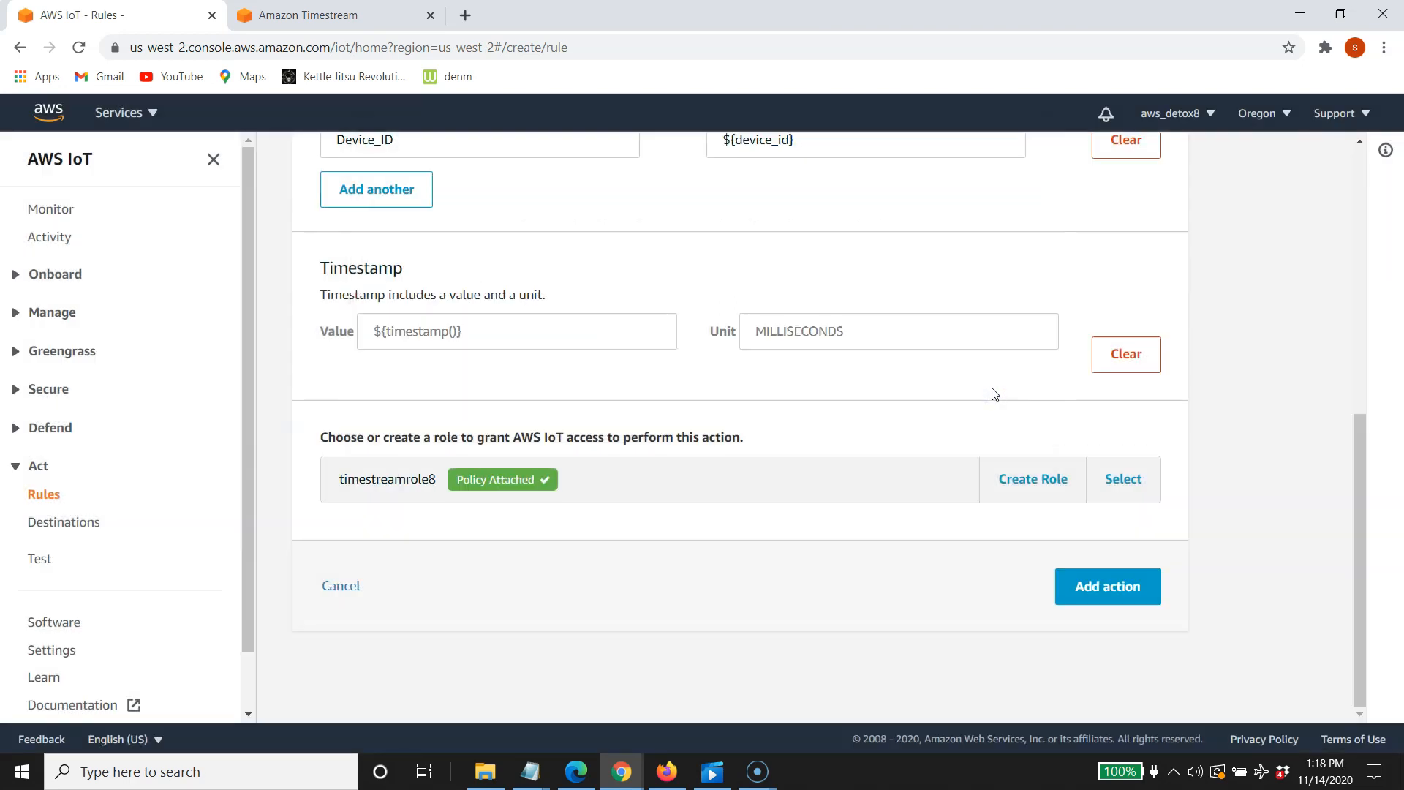
mouse_move(997, 394)
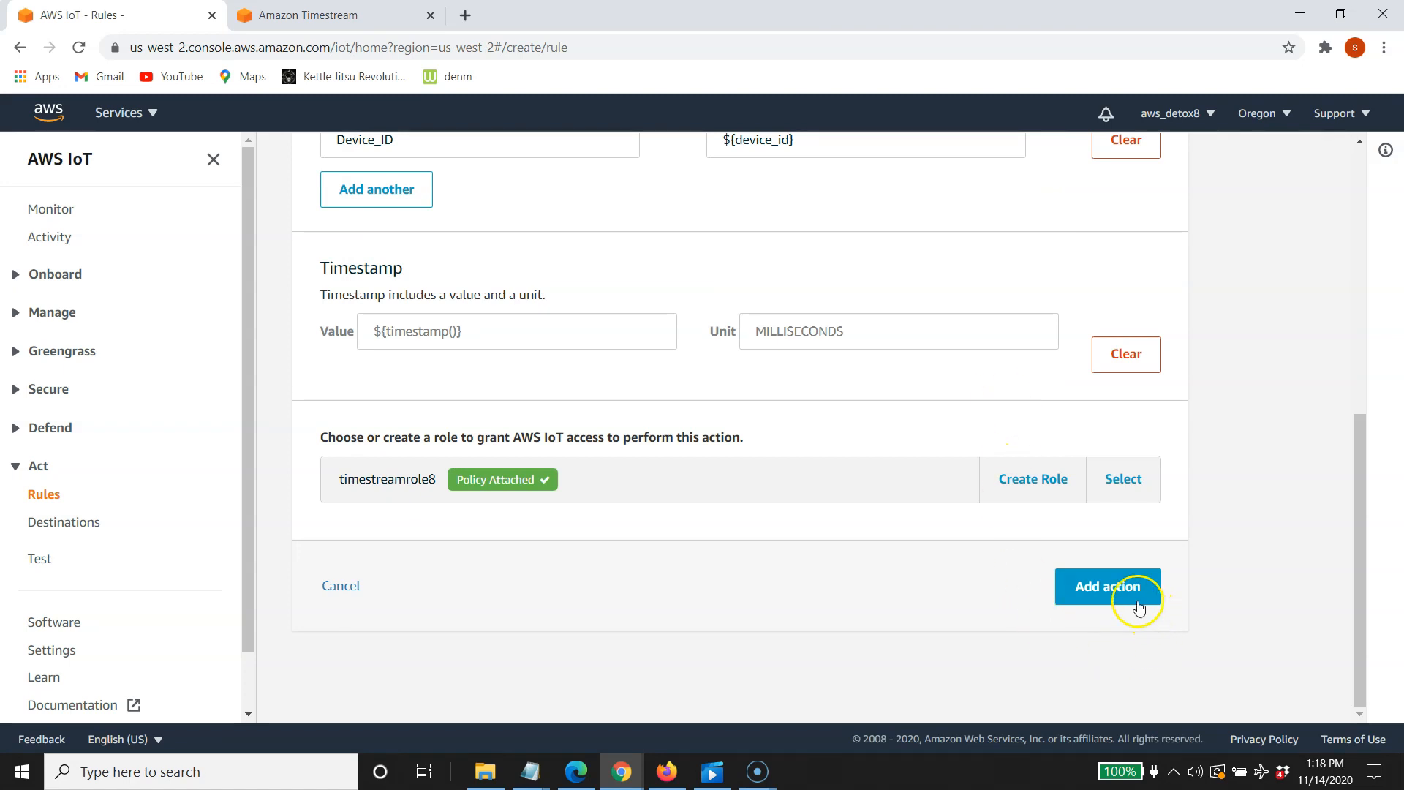
Add the Timestream table action and create the timestreamdb8 rule
left_click(1108, 587)
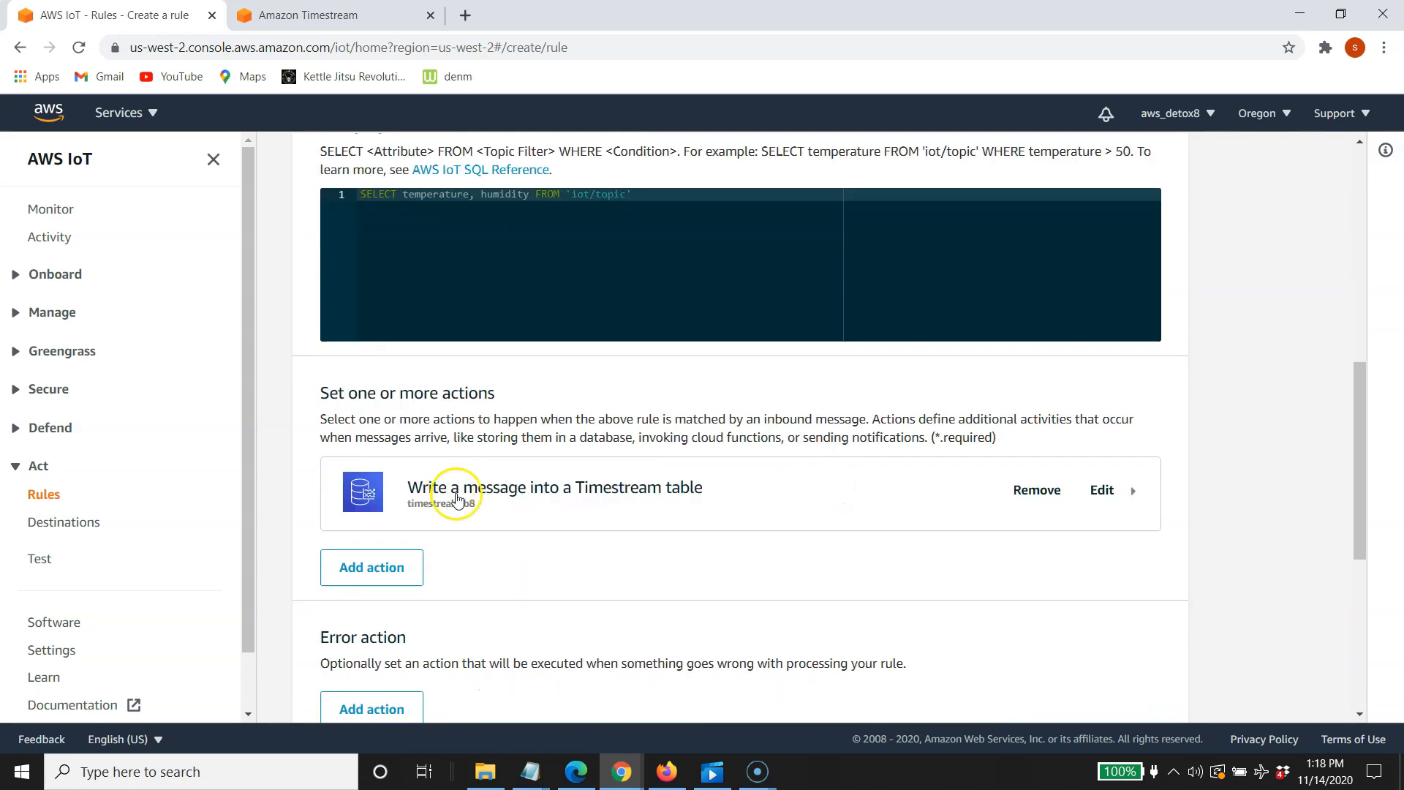
scroll("down", 3)
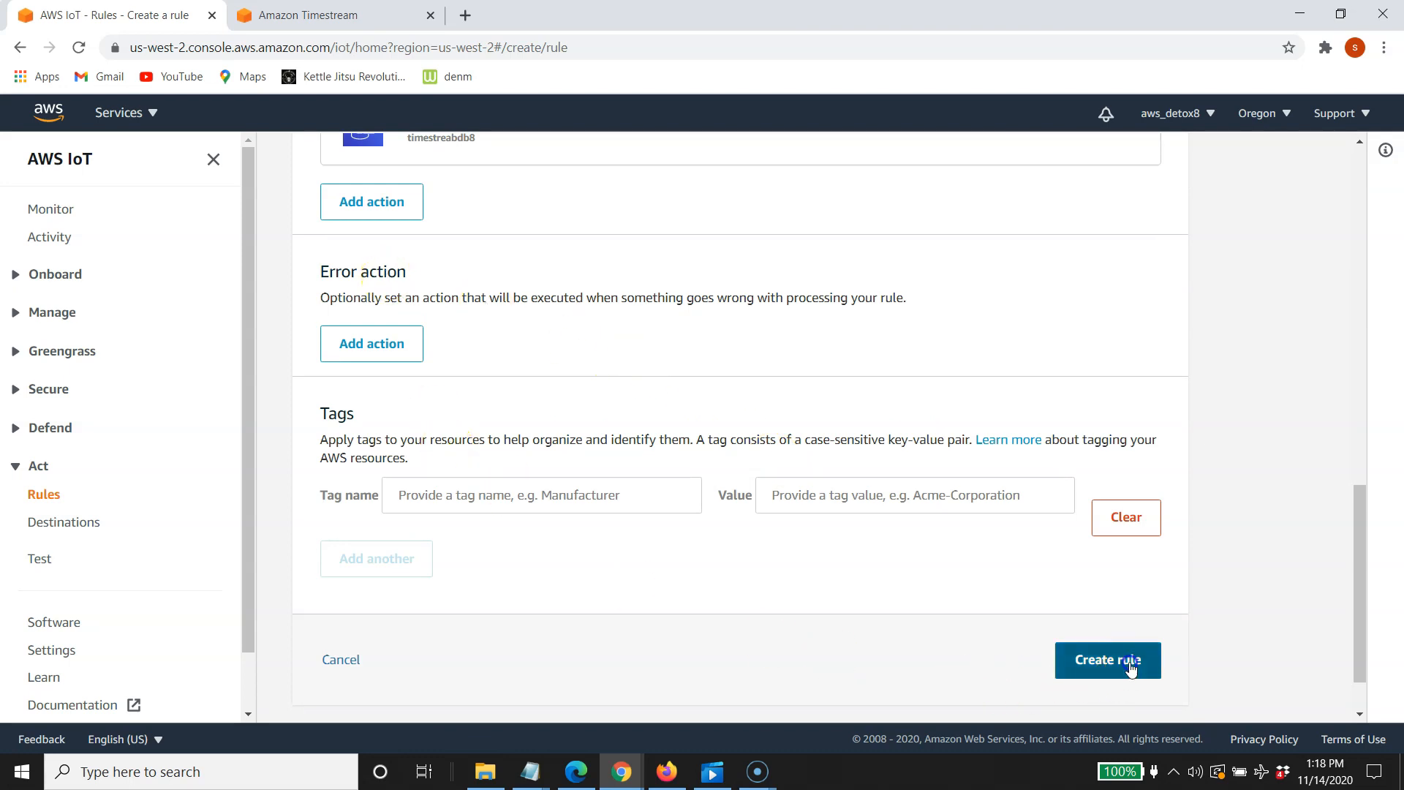
left_click(1108, 659)
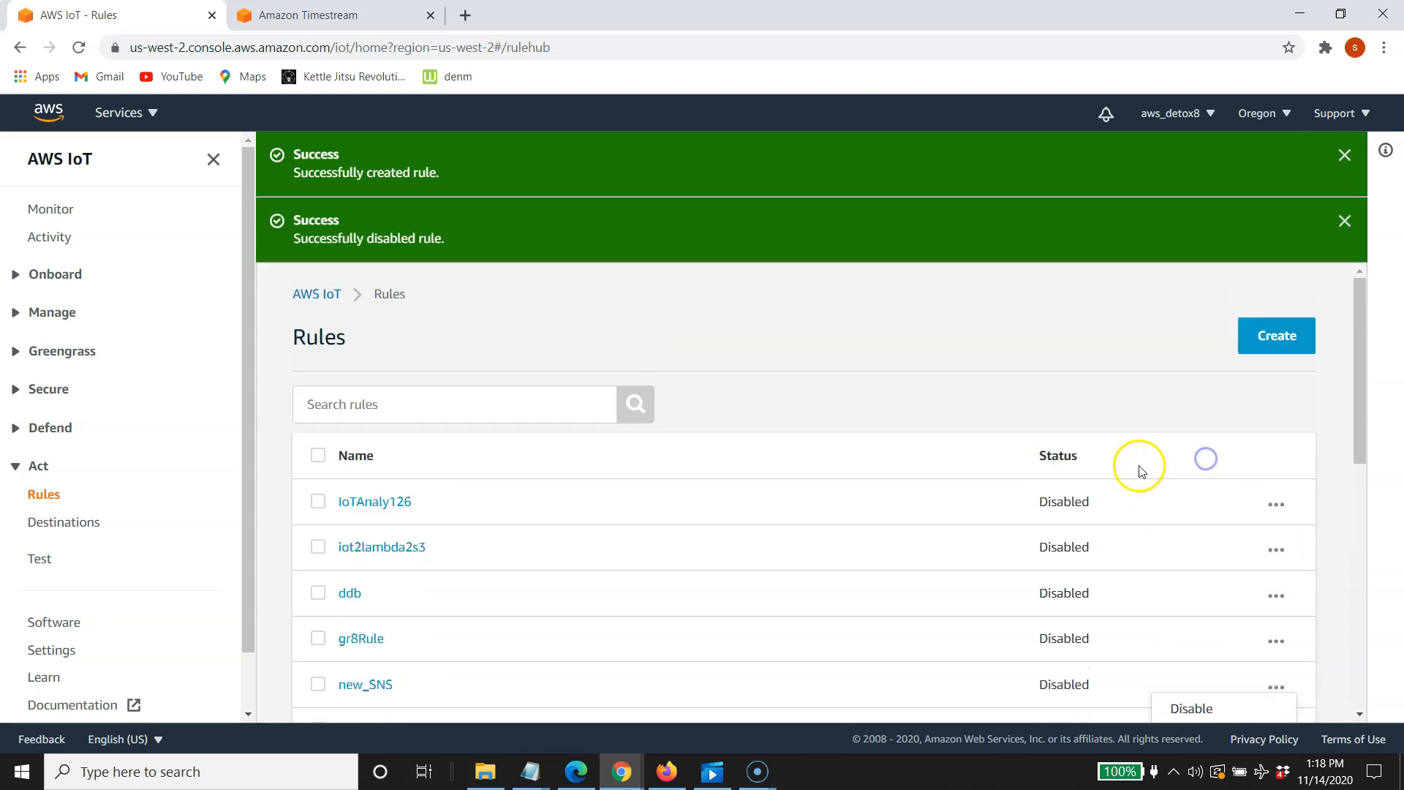
Enable the timestreamdb8 rule from its actions menu in the Rules list
scroll("down", 3)
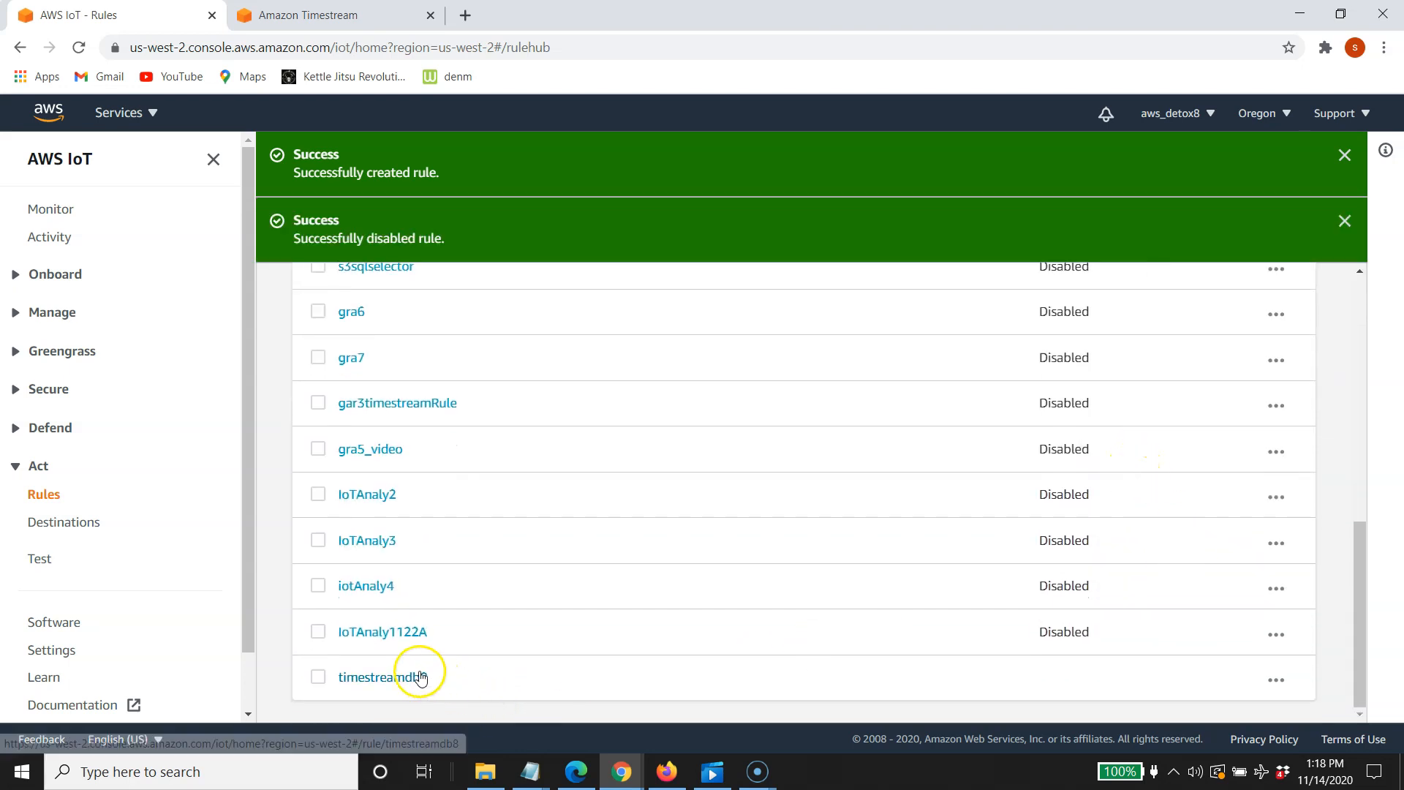
mouse_move(1278, 679)
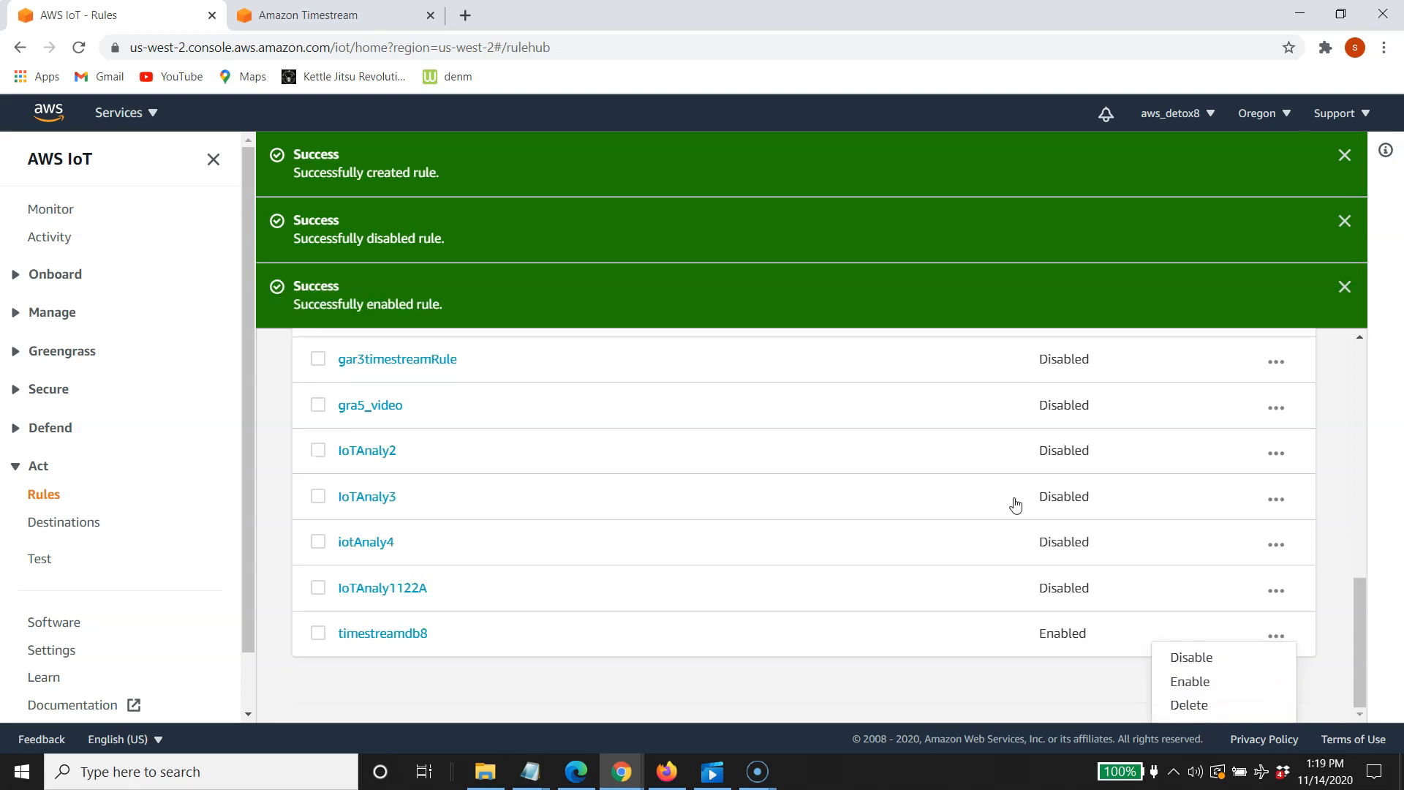
mouse_move(926, 690)
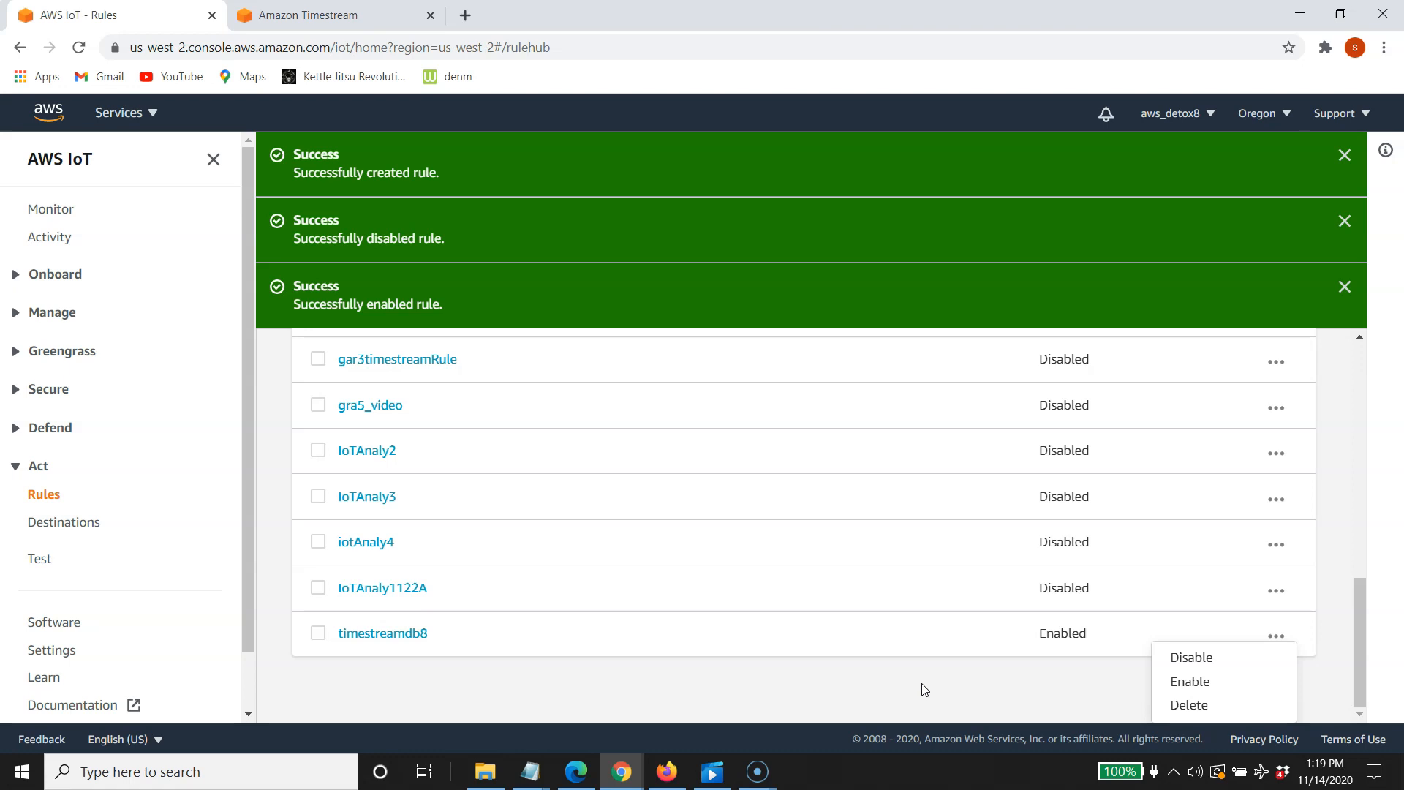
mouse_move(316, 587)
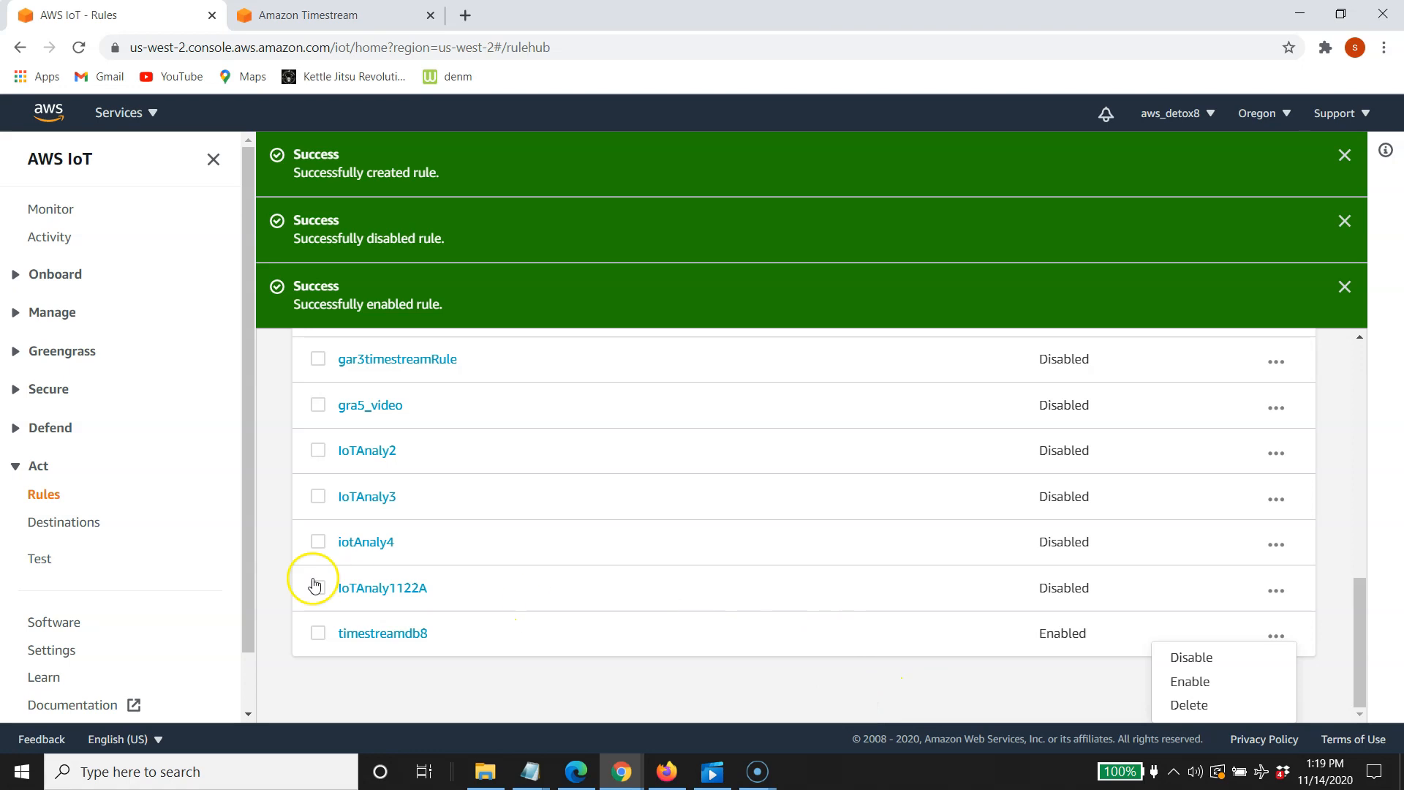
left_click(40, 558)
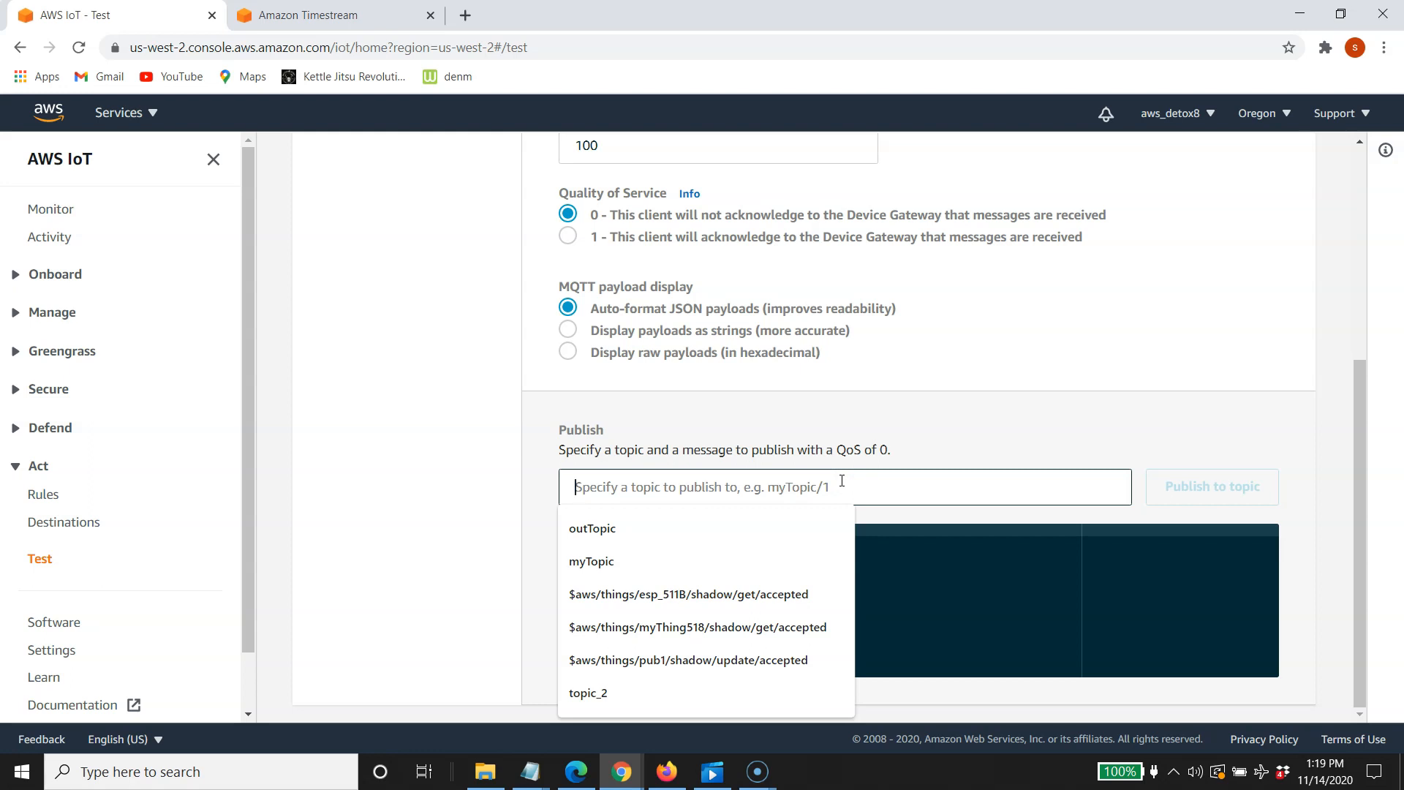
Set iot/topic as the publish topic and begin replacing the sample message payload
type("iot/t")
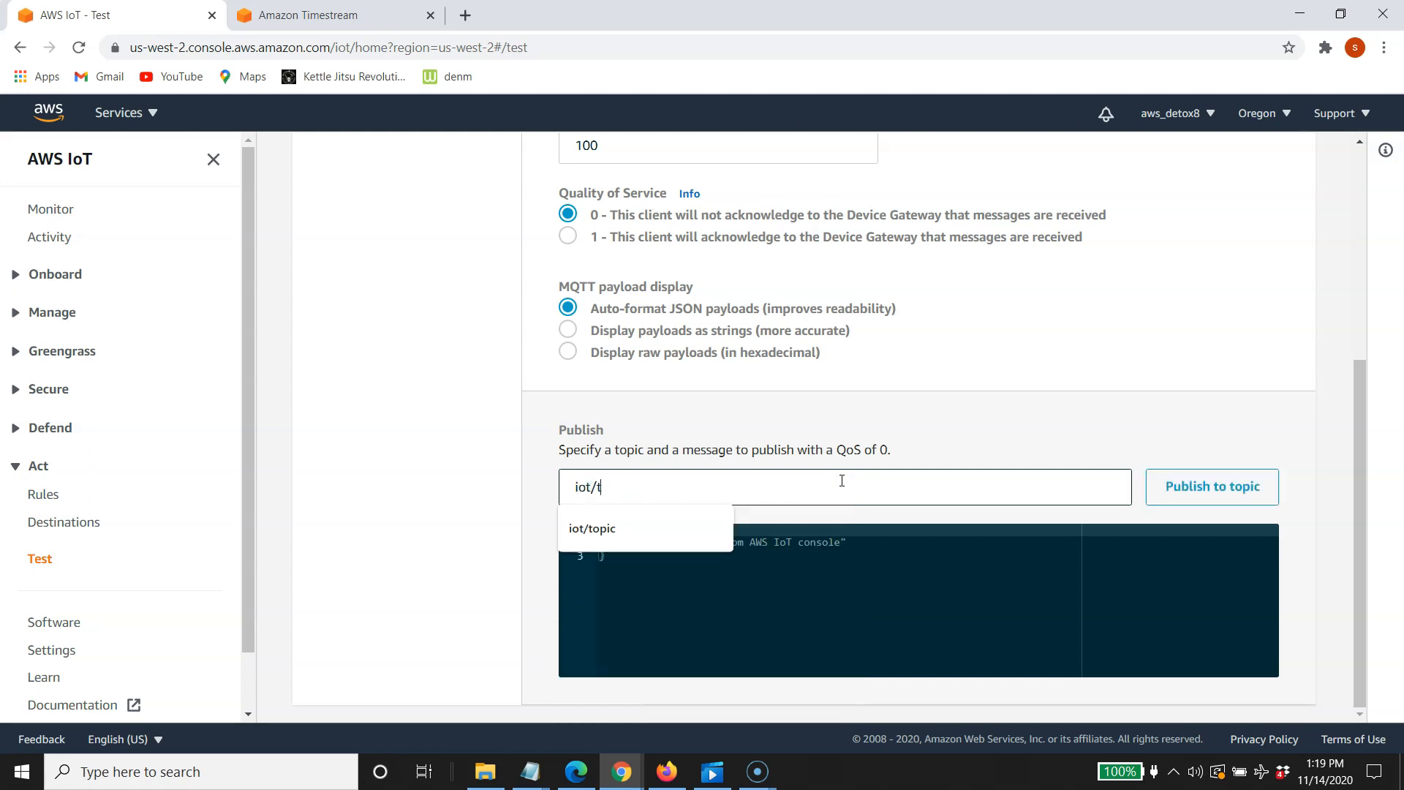
left_click(592, 528)
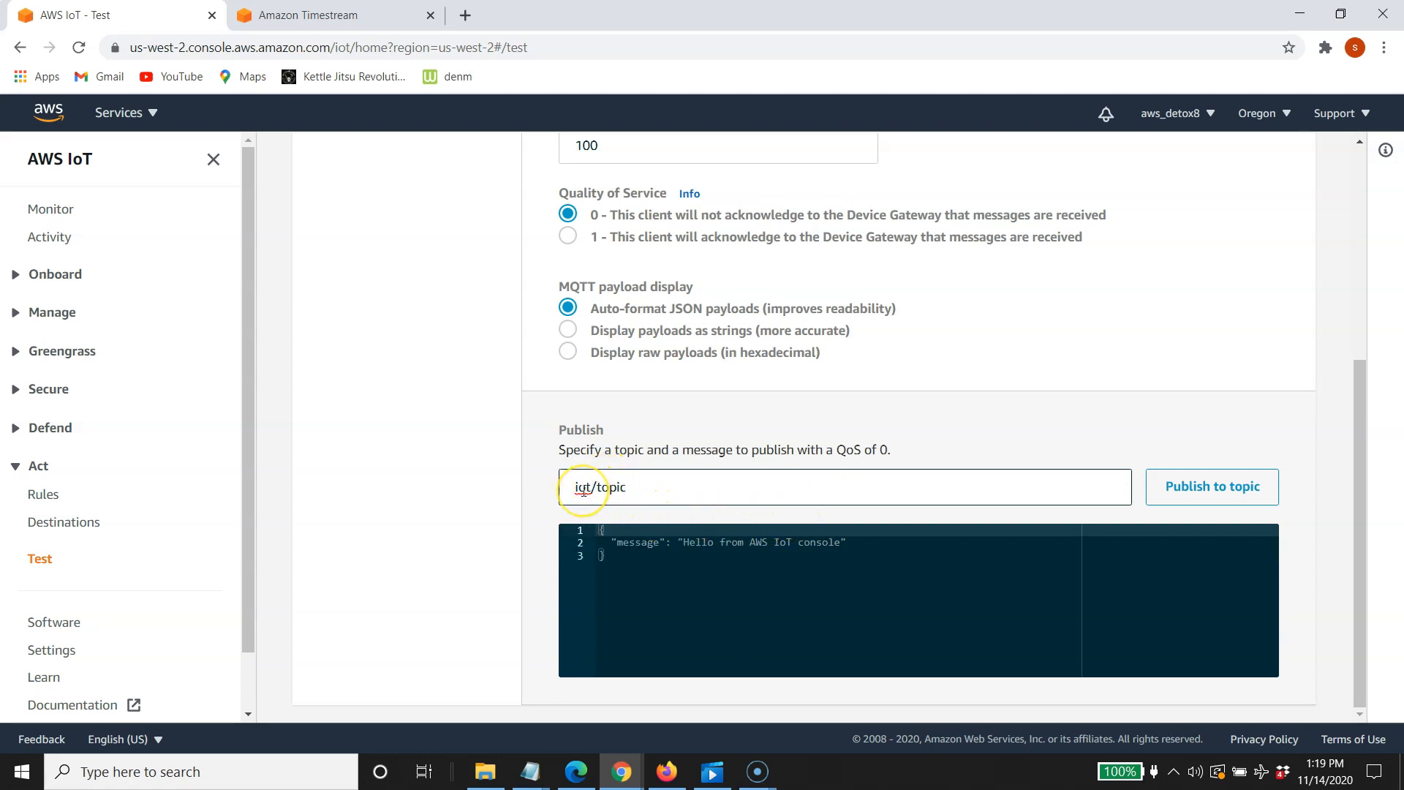
left_click(582, 486)
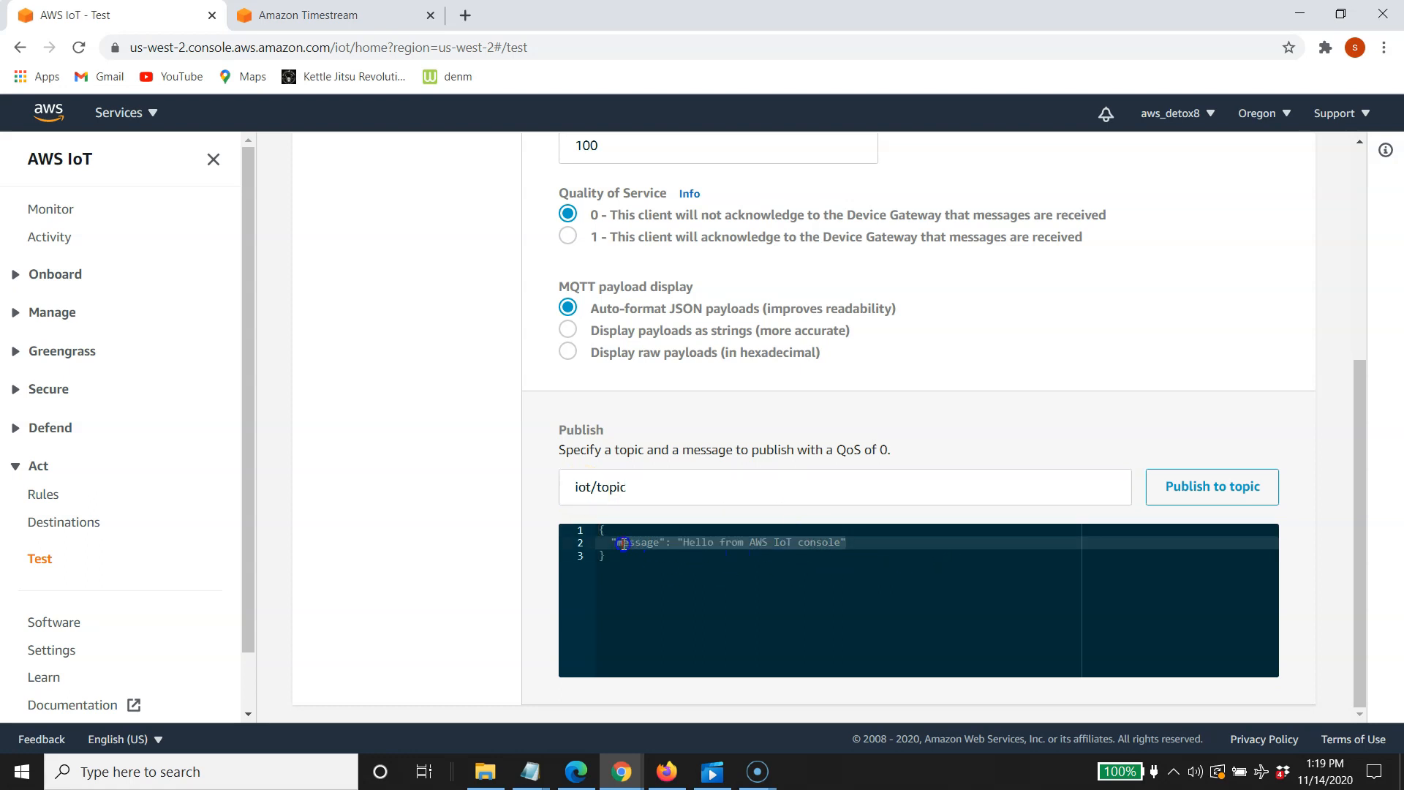
left_click(676, 574)
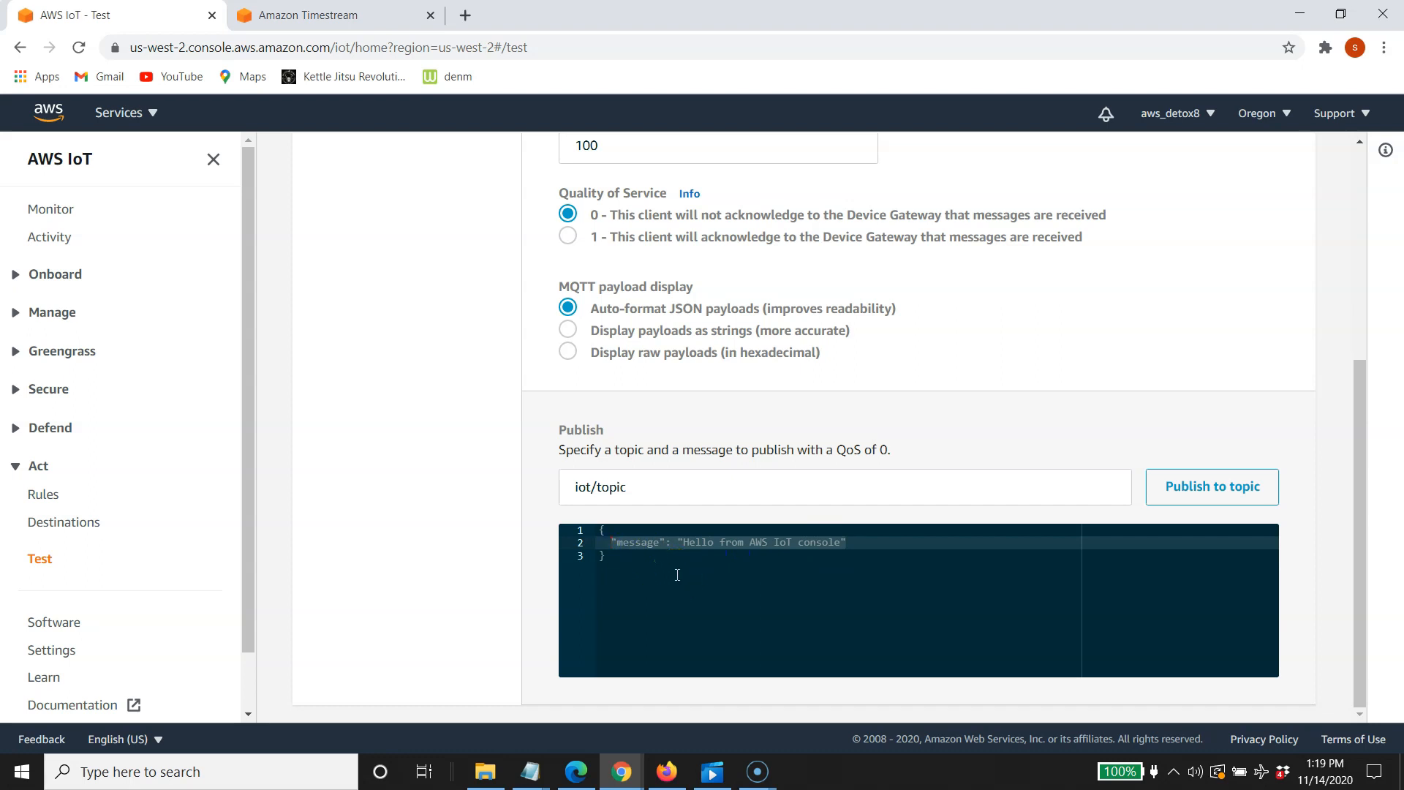
left_click(707, 597)
type("\"temper")
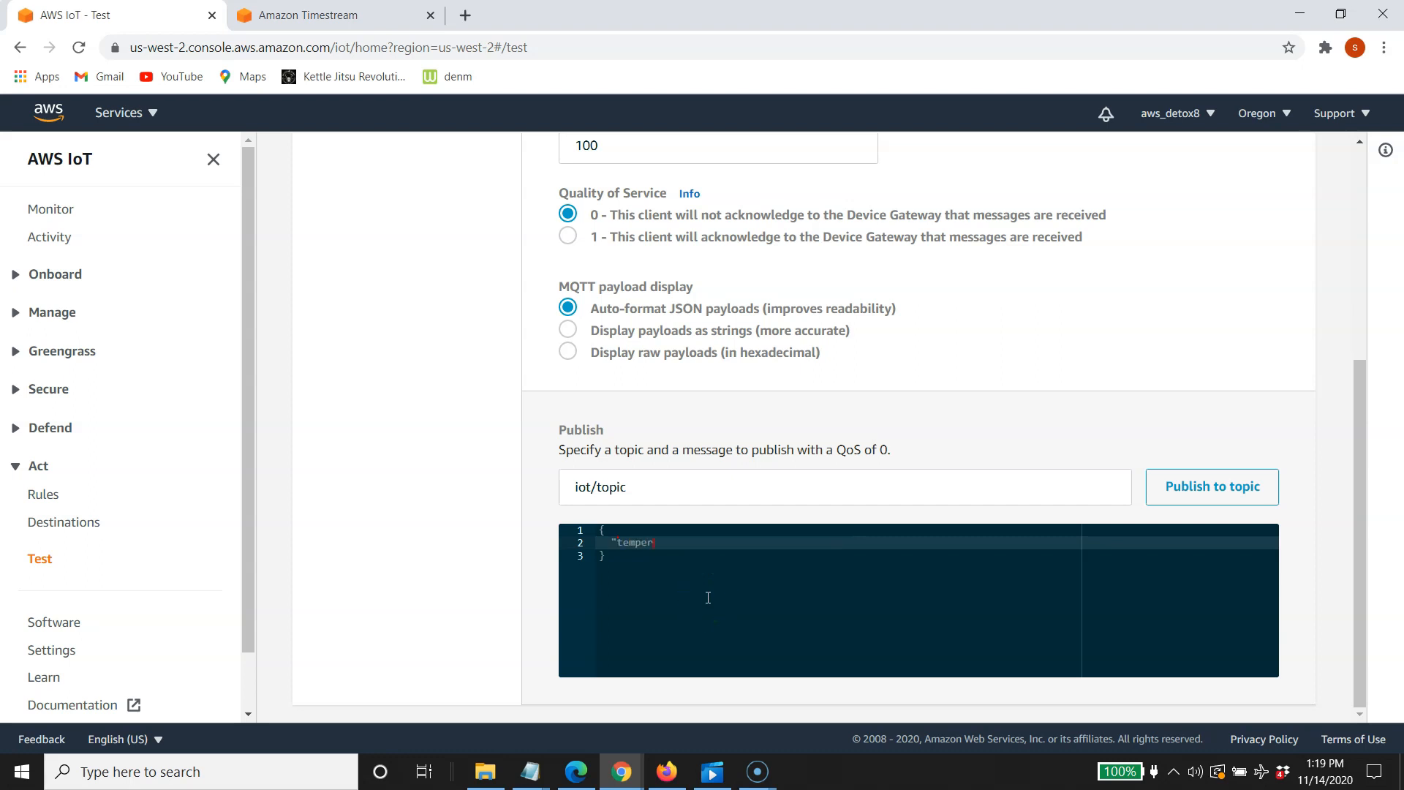
Write payload fields temperature 66 and humidity 77
type("ature\"")
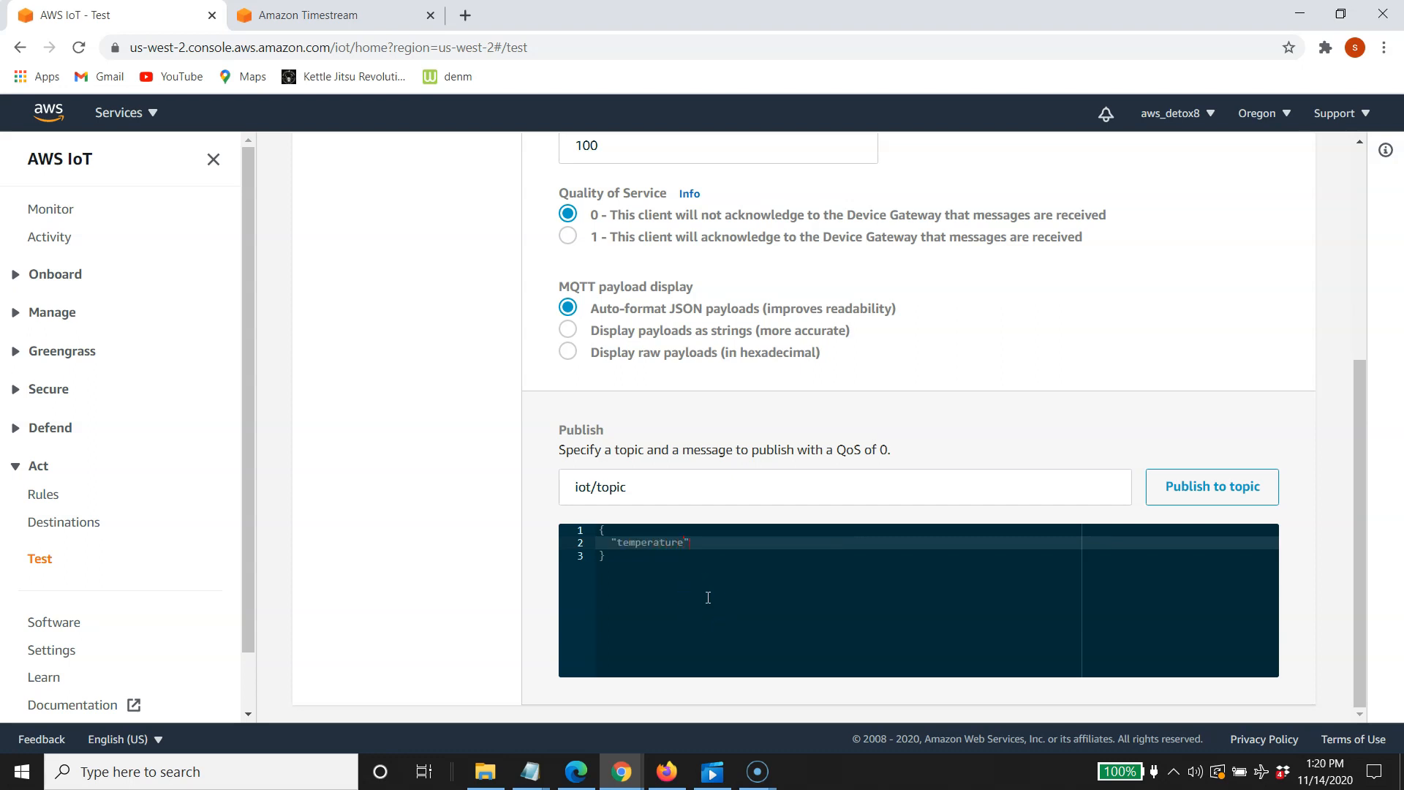
type(":")
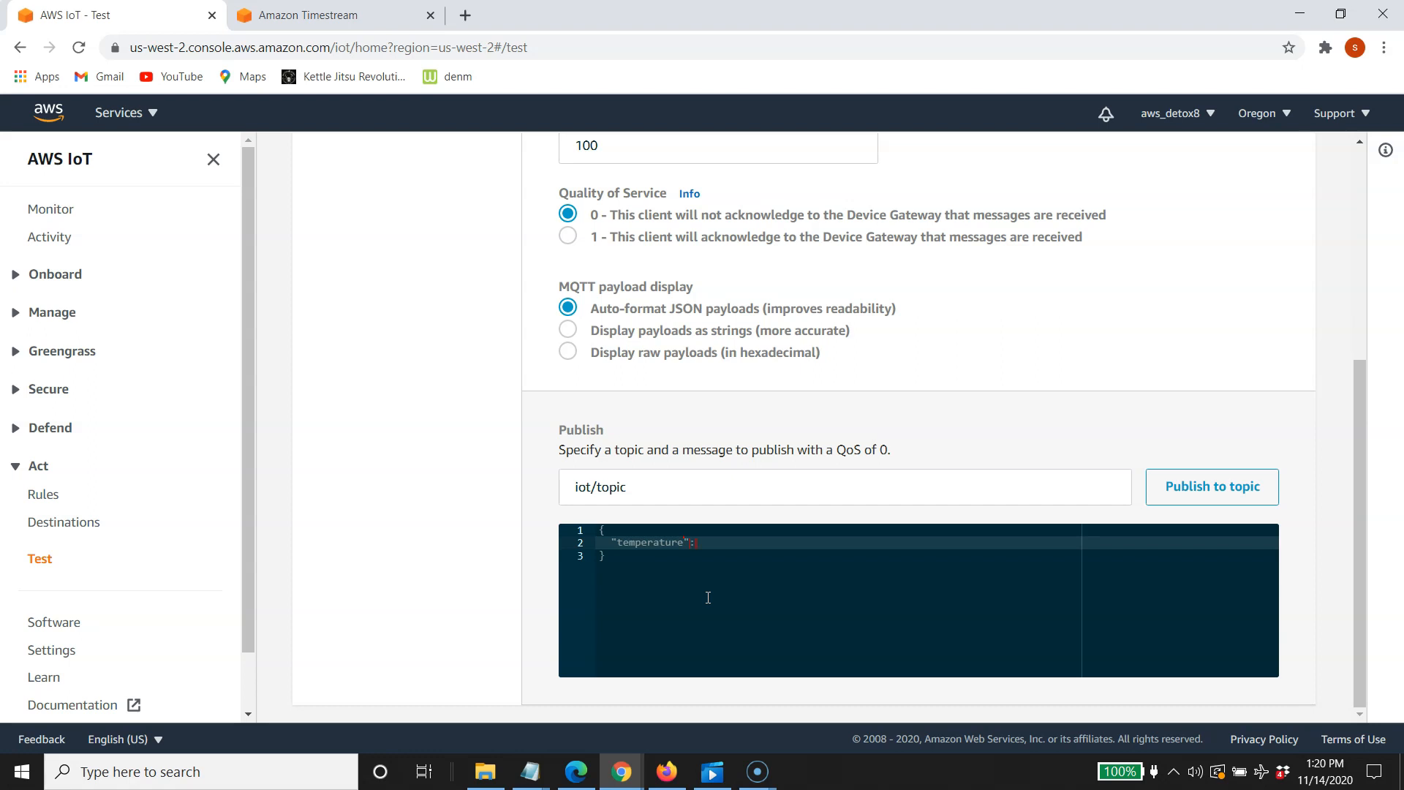
type("66,")
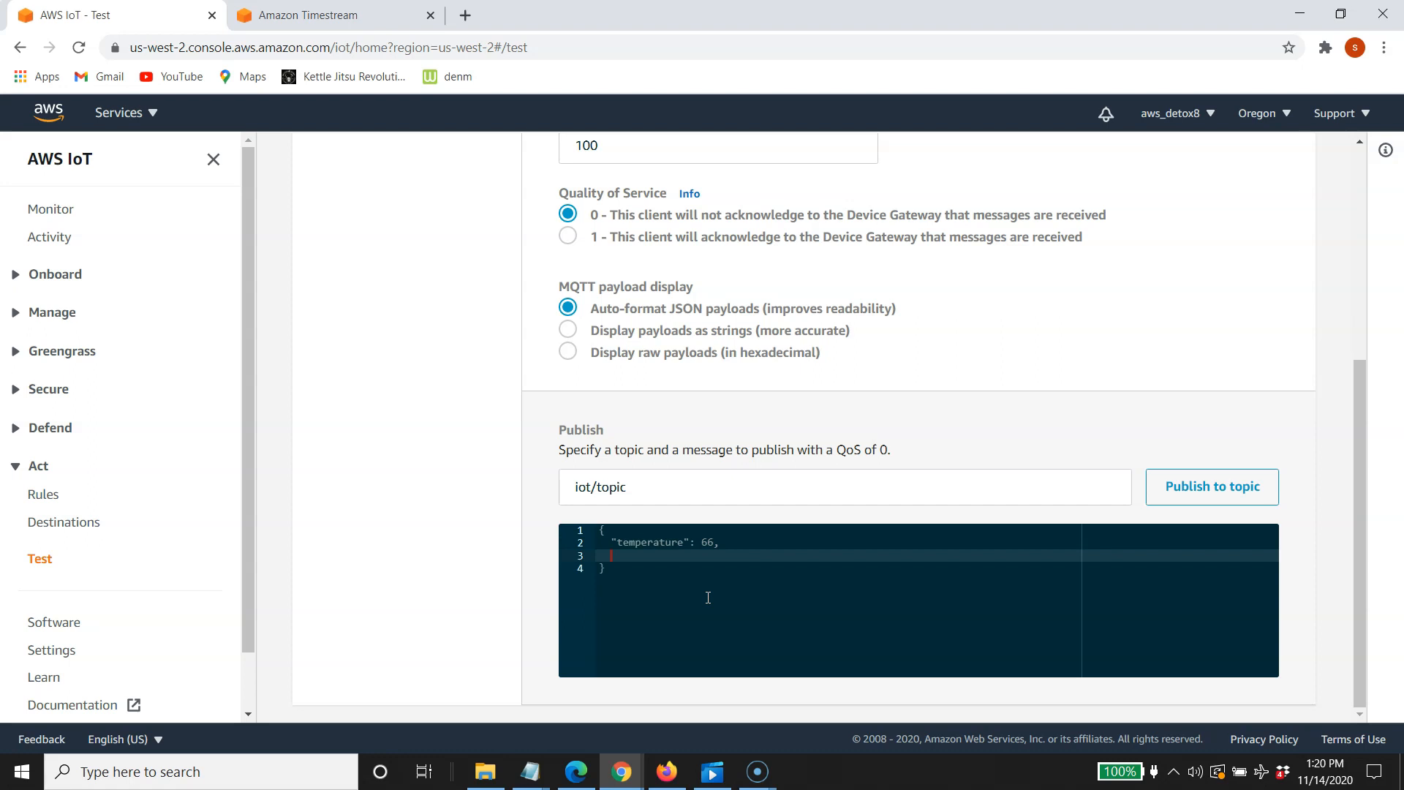
type("\"humidity\"")
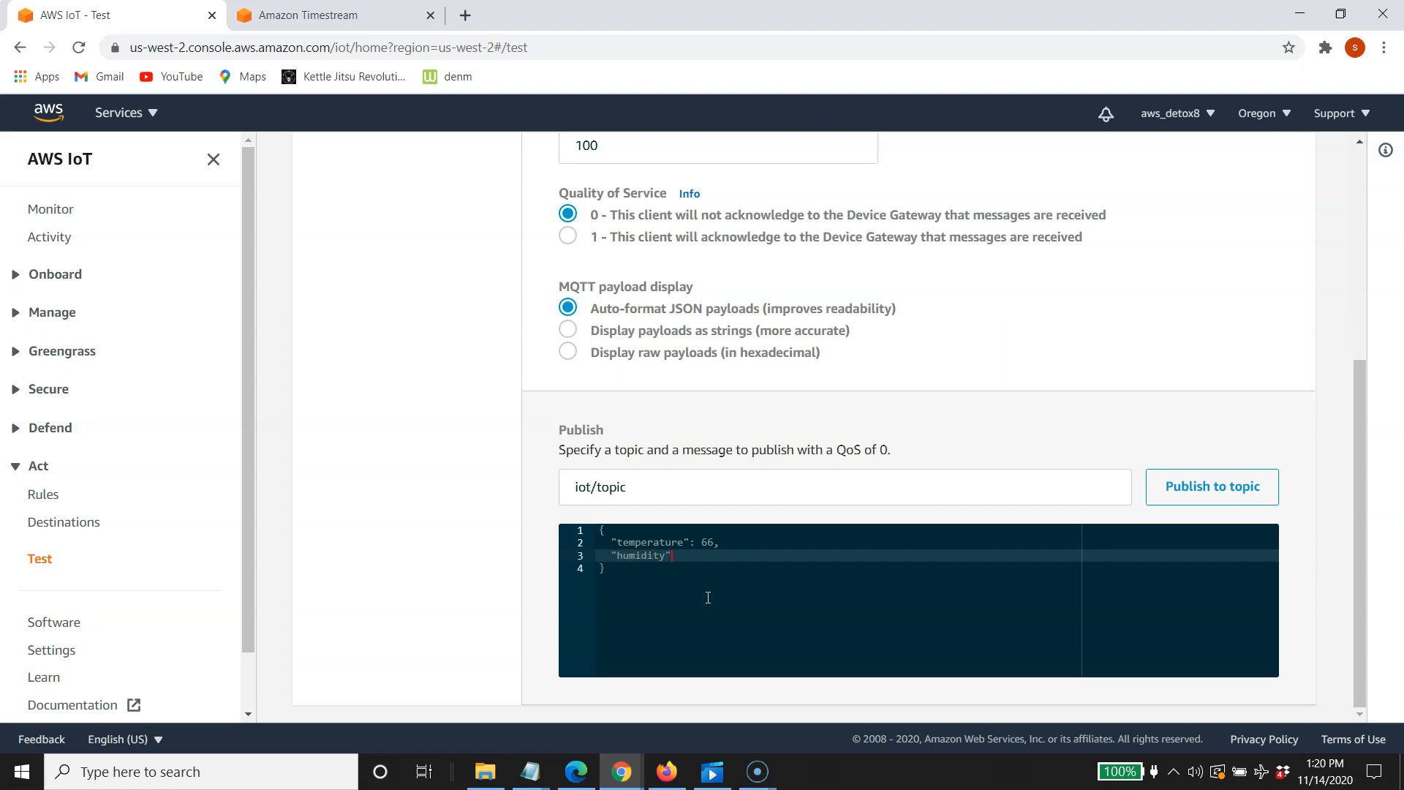
type(": 7")
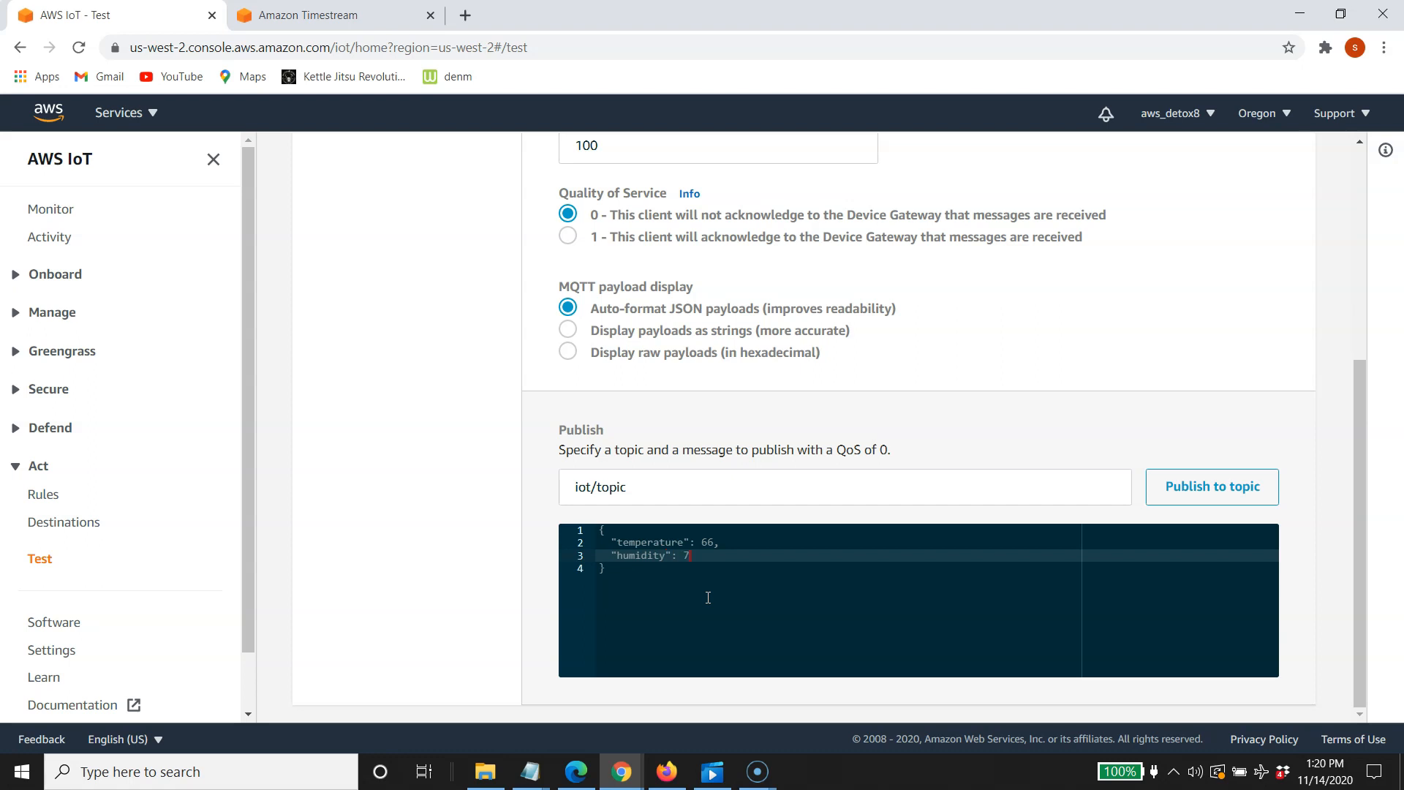
type("7,")
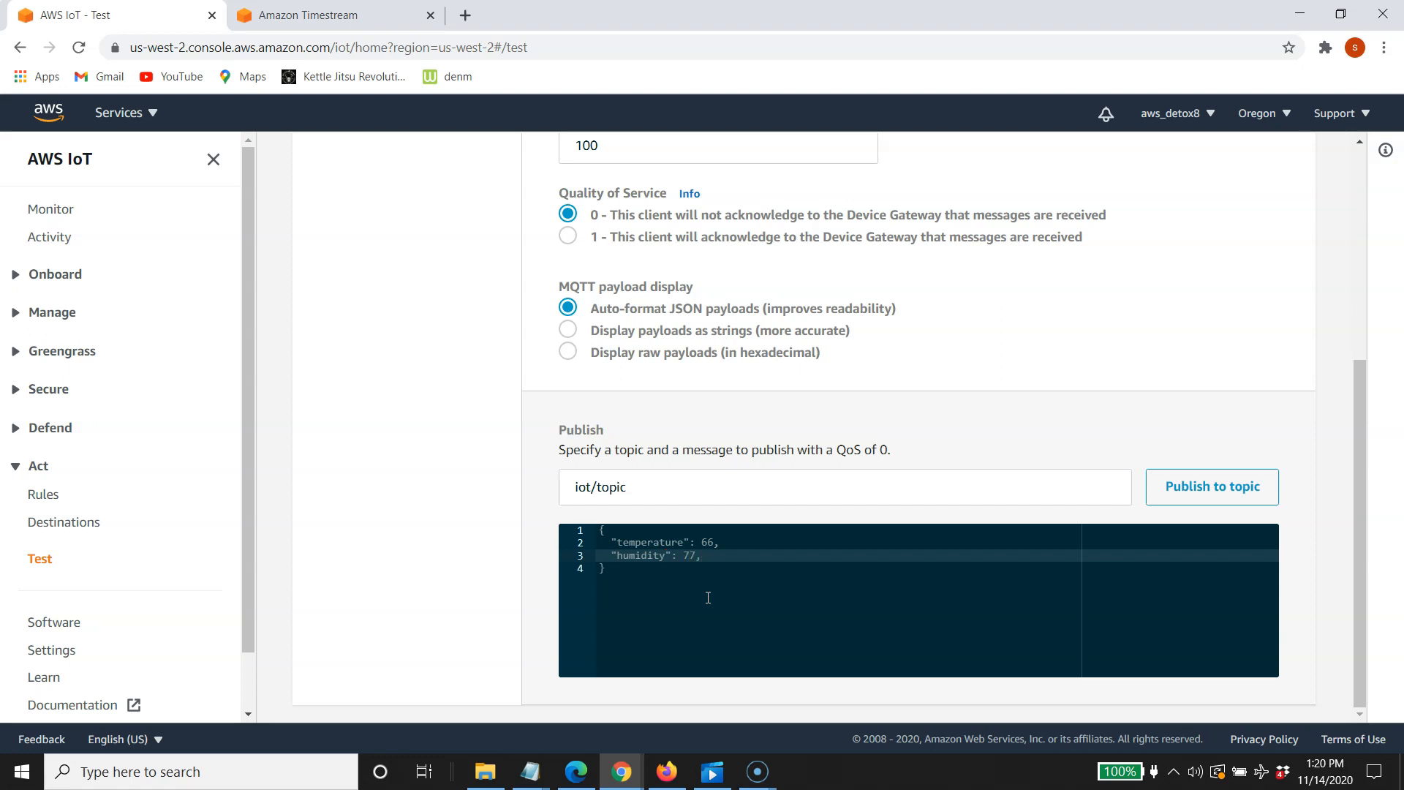
key("Enter")
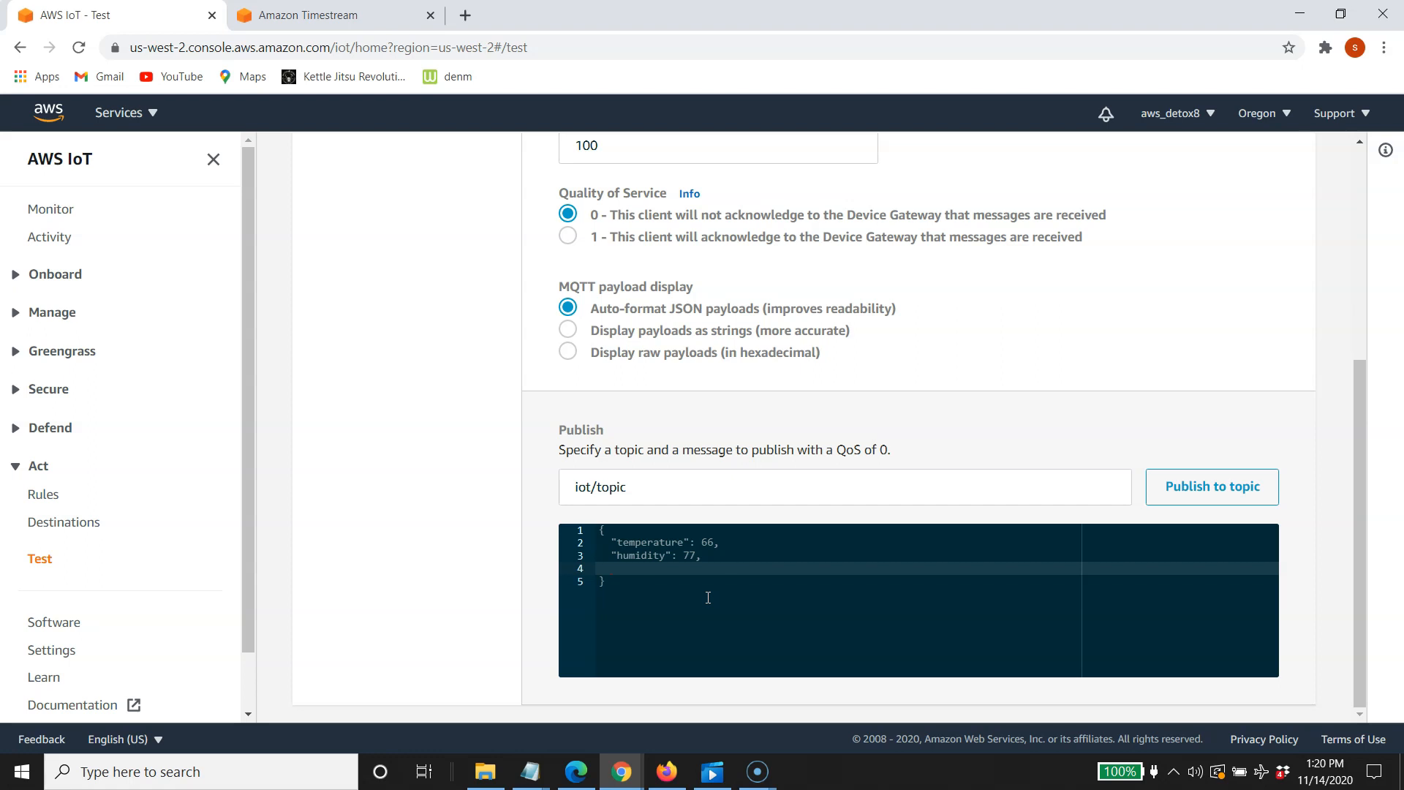
Add device_id sensor_1 to the payload and publish the reading to iot/topic
left_click(611, 568)
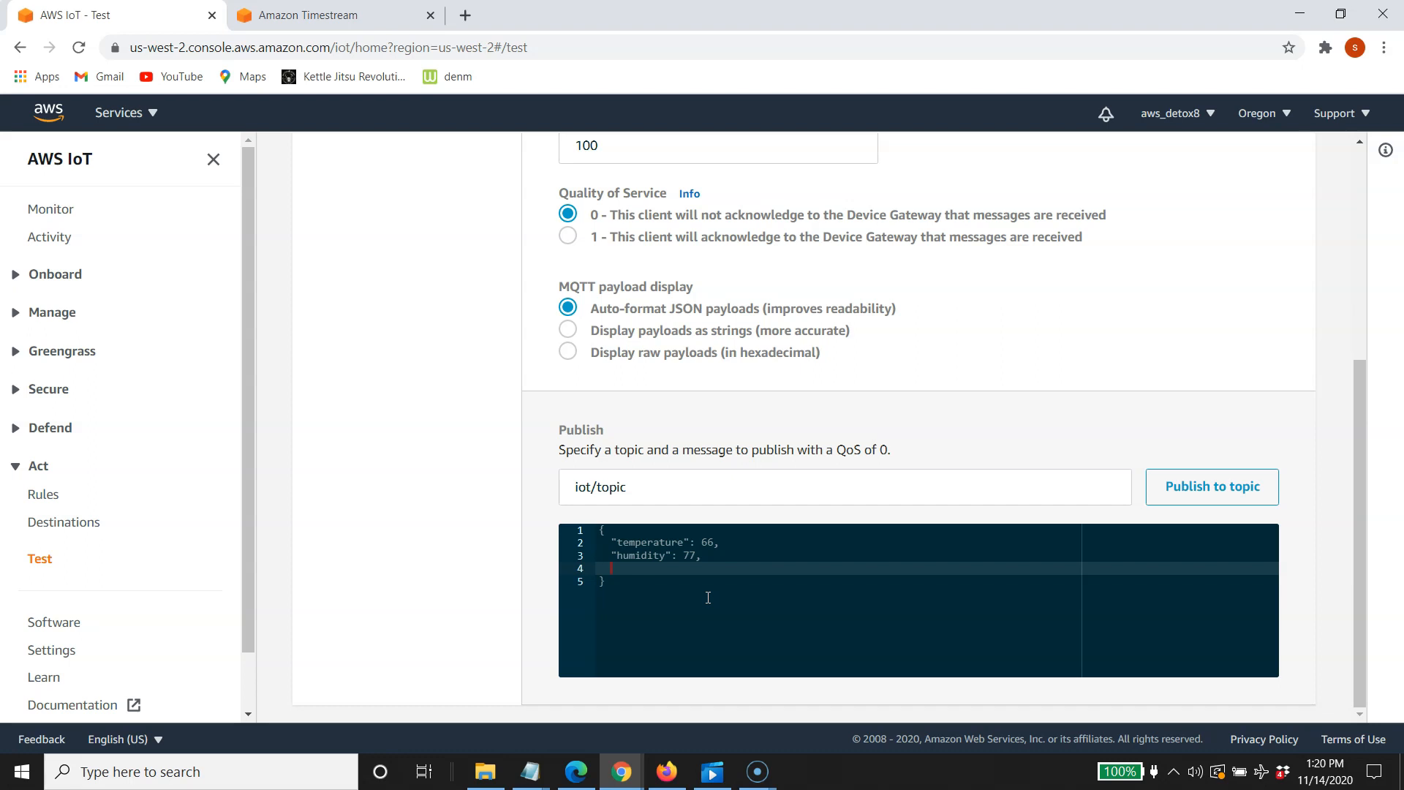
type("\"")
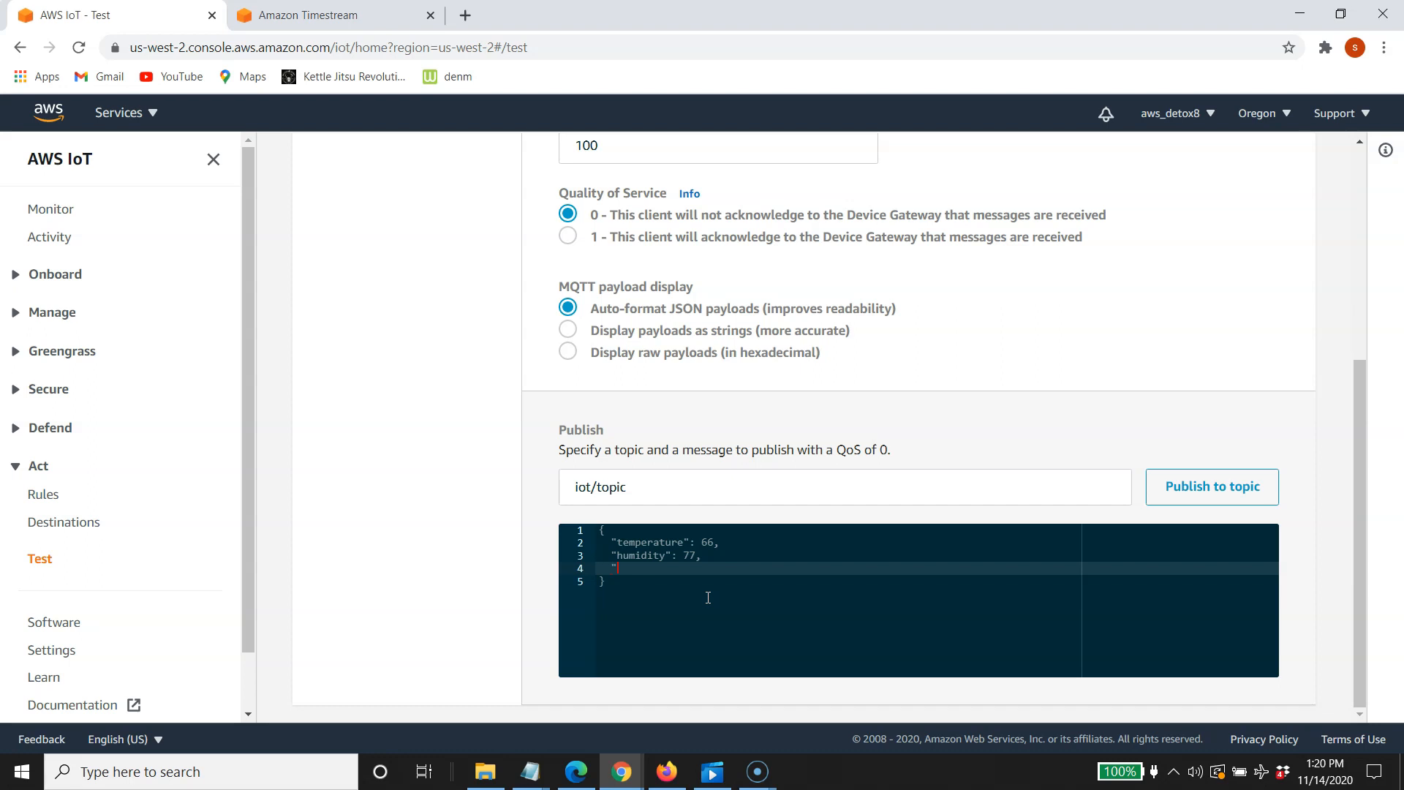
type("device")
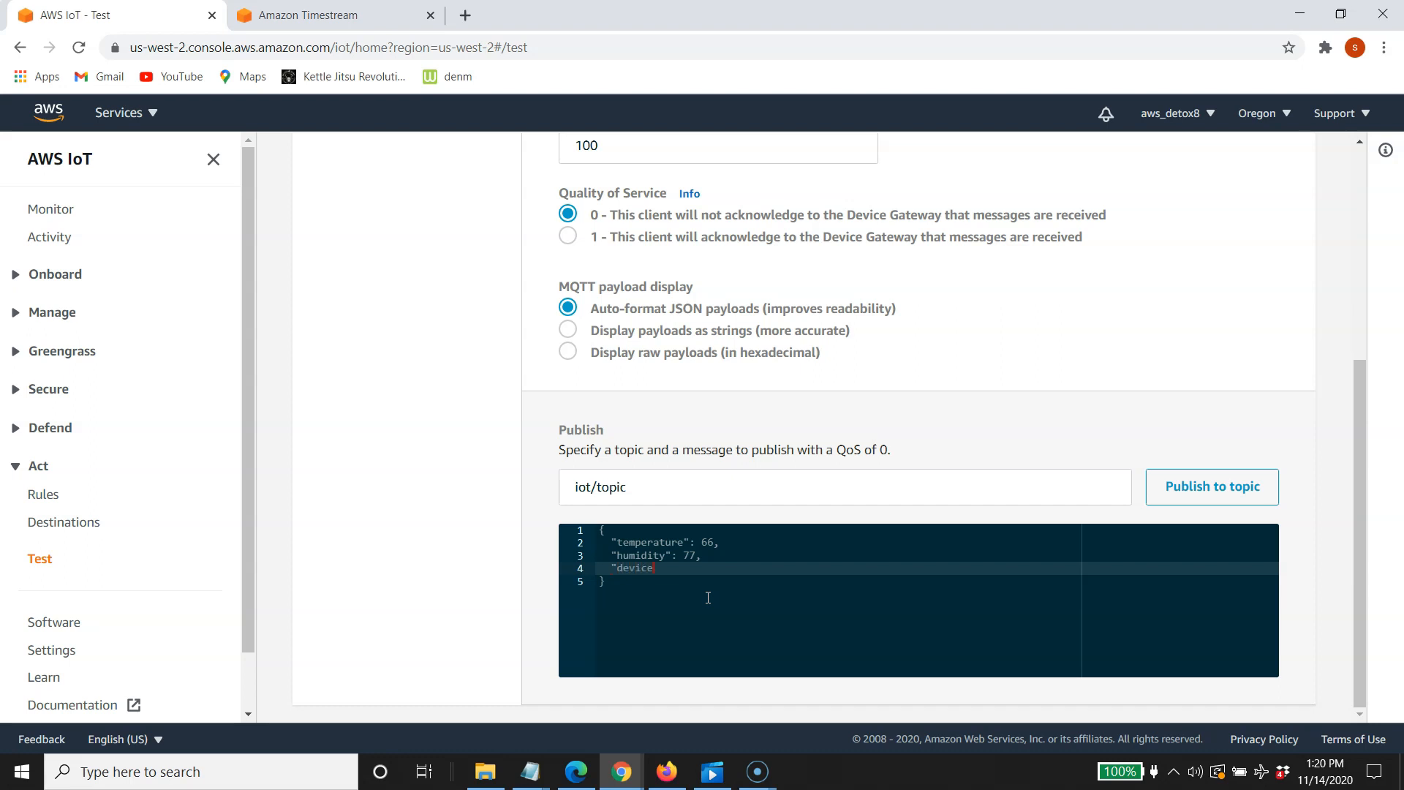
type("_id")
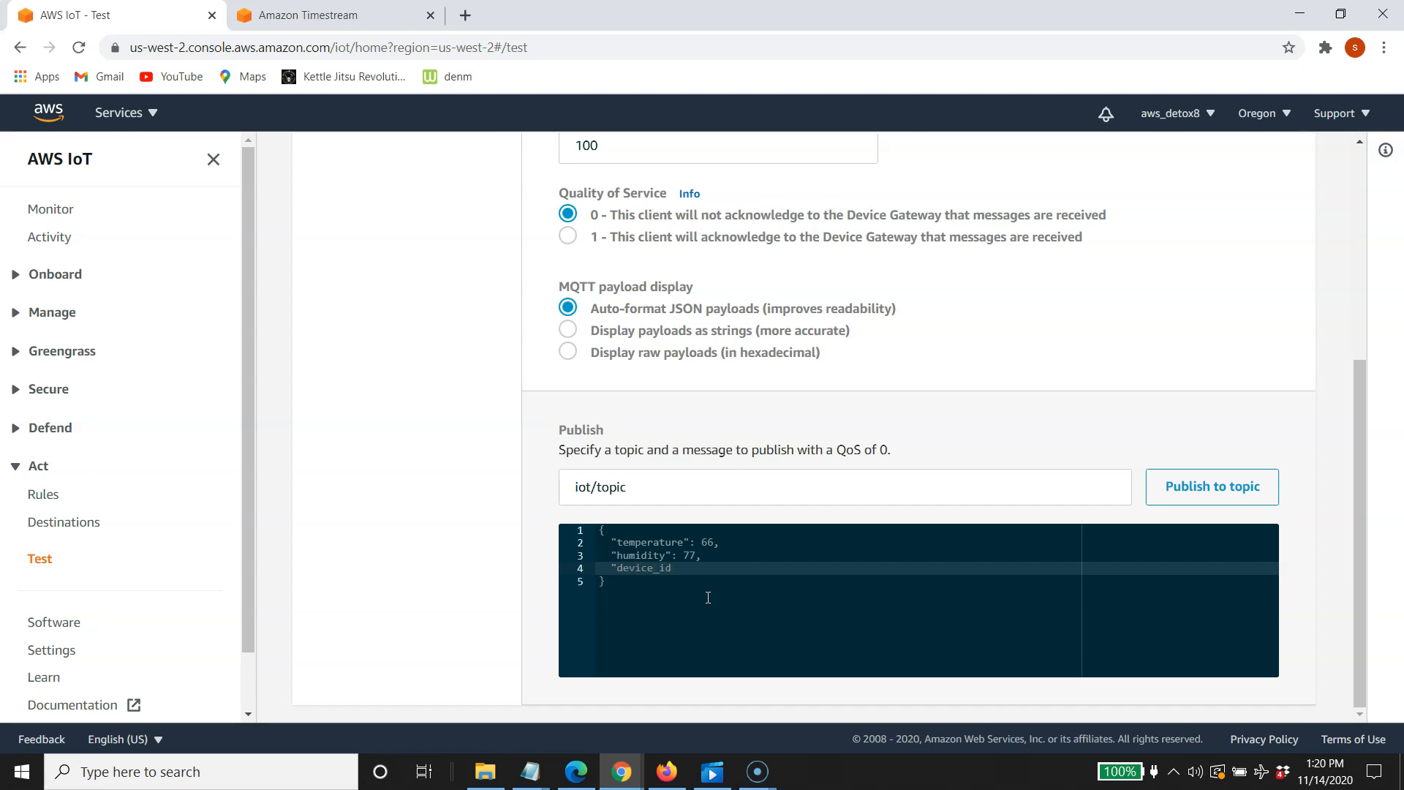
type("\":")
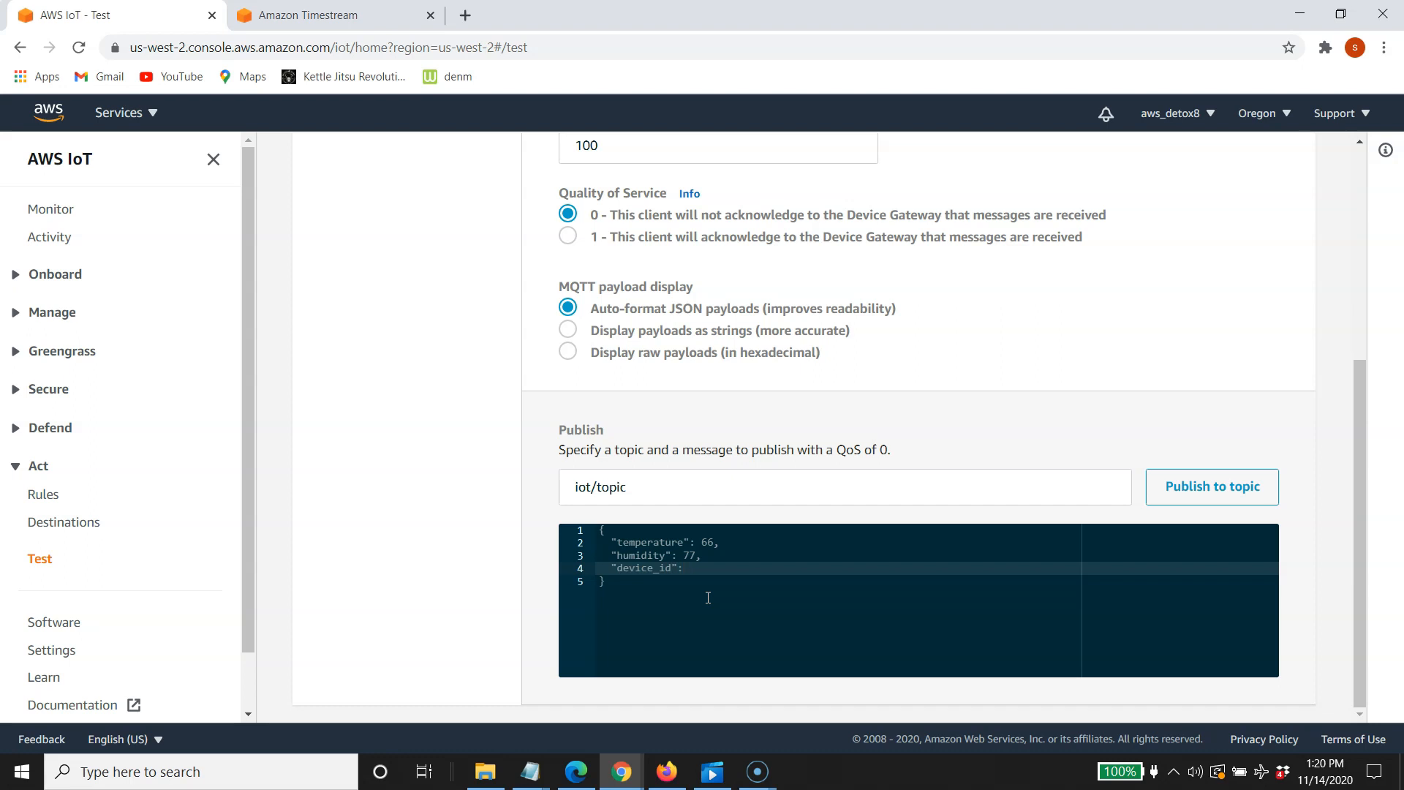
type("\"")
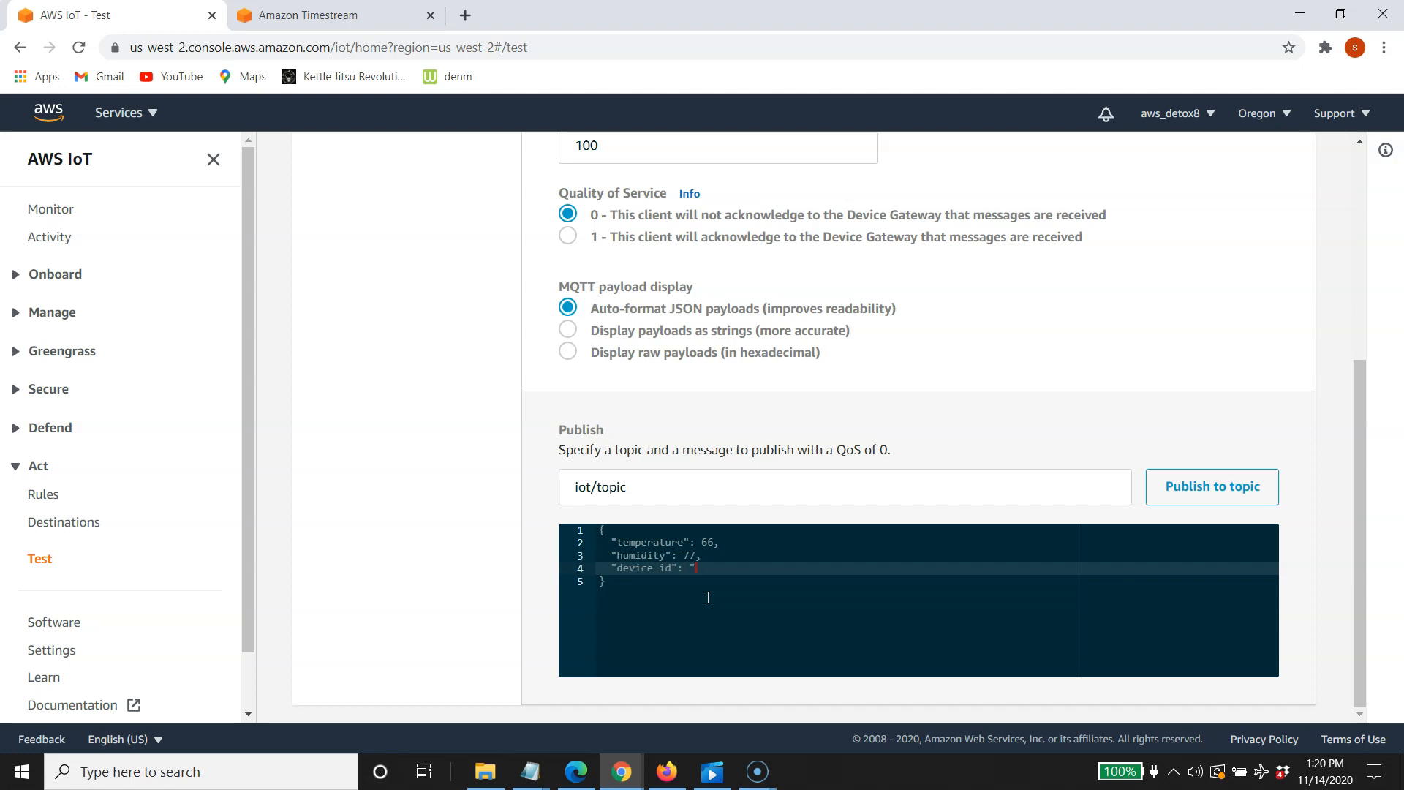
type("sensor")
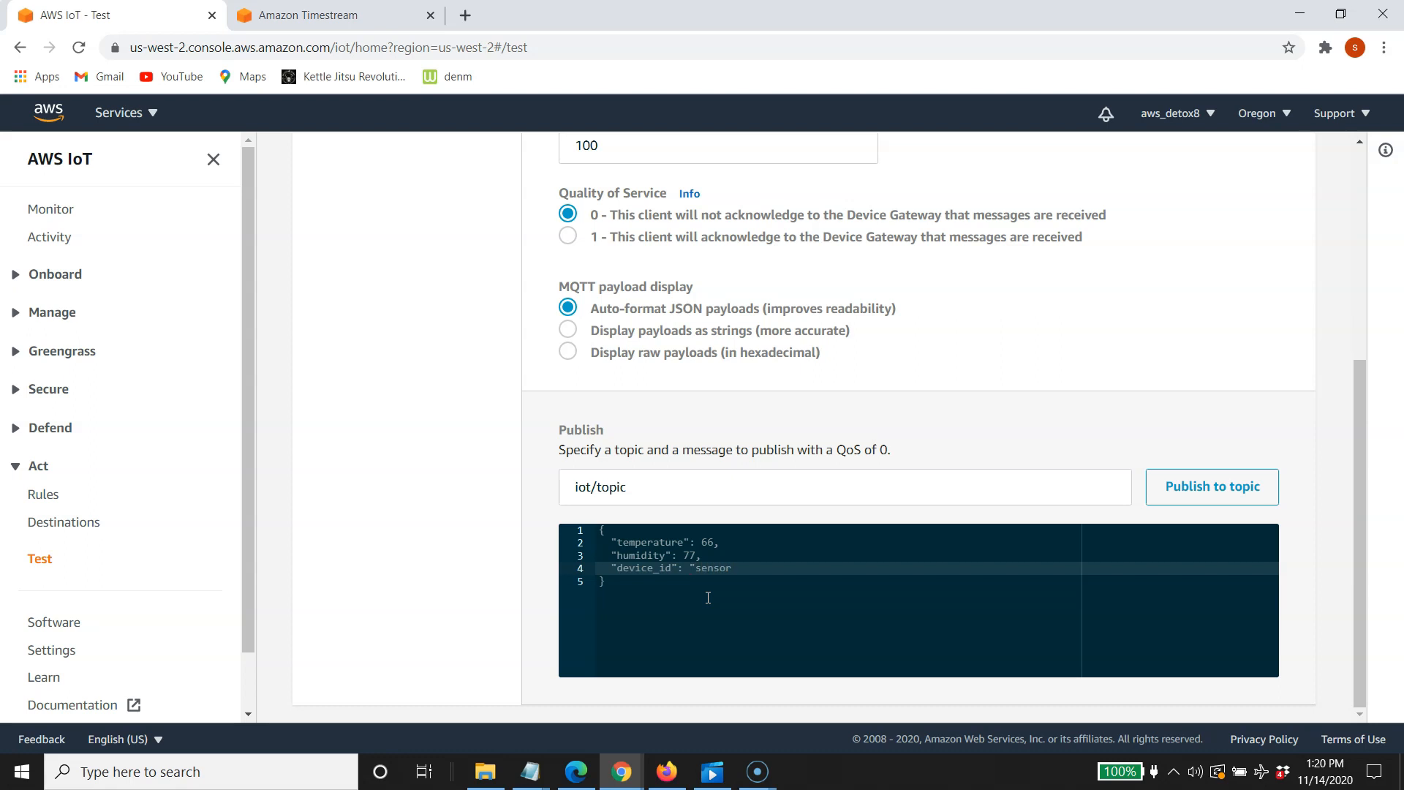
type("_1")
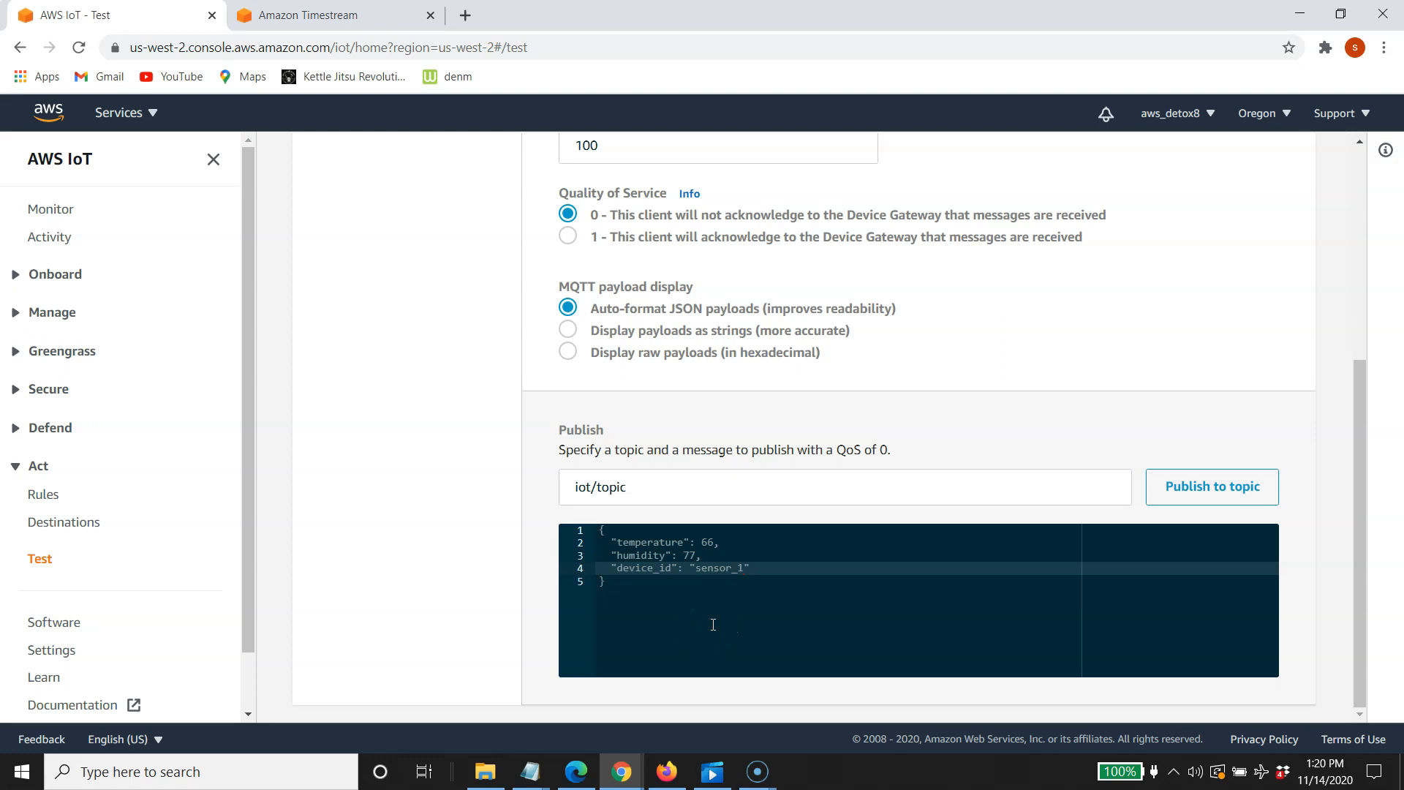
left_click(719, 621)
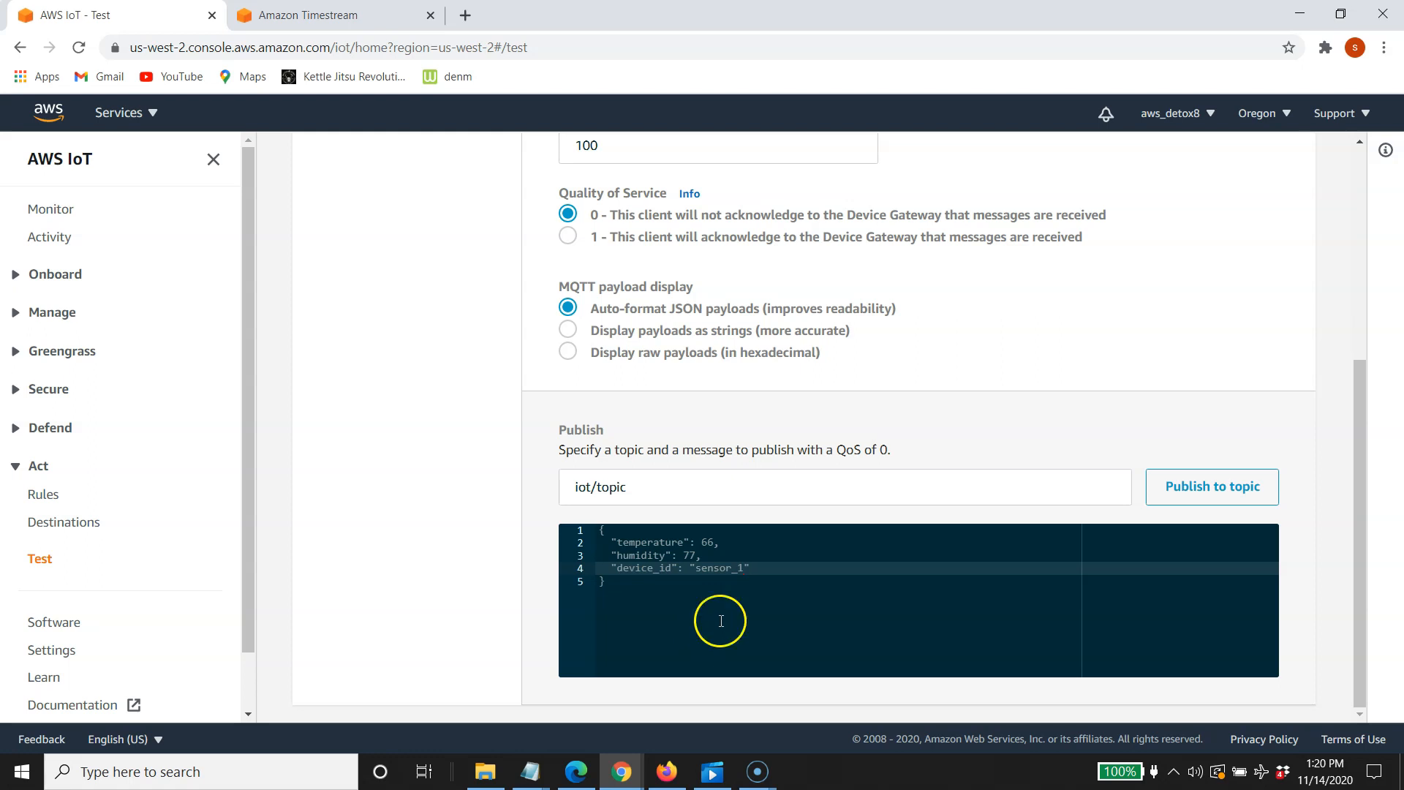
left_click(1211, 486)
type("3")
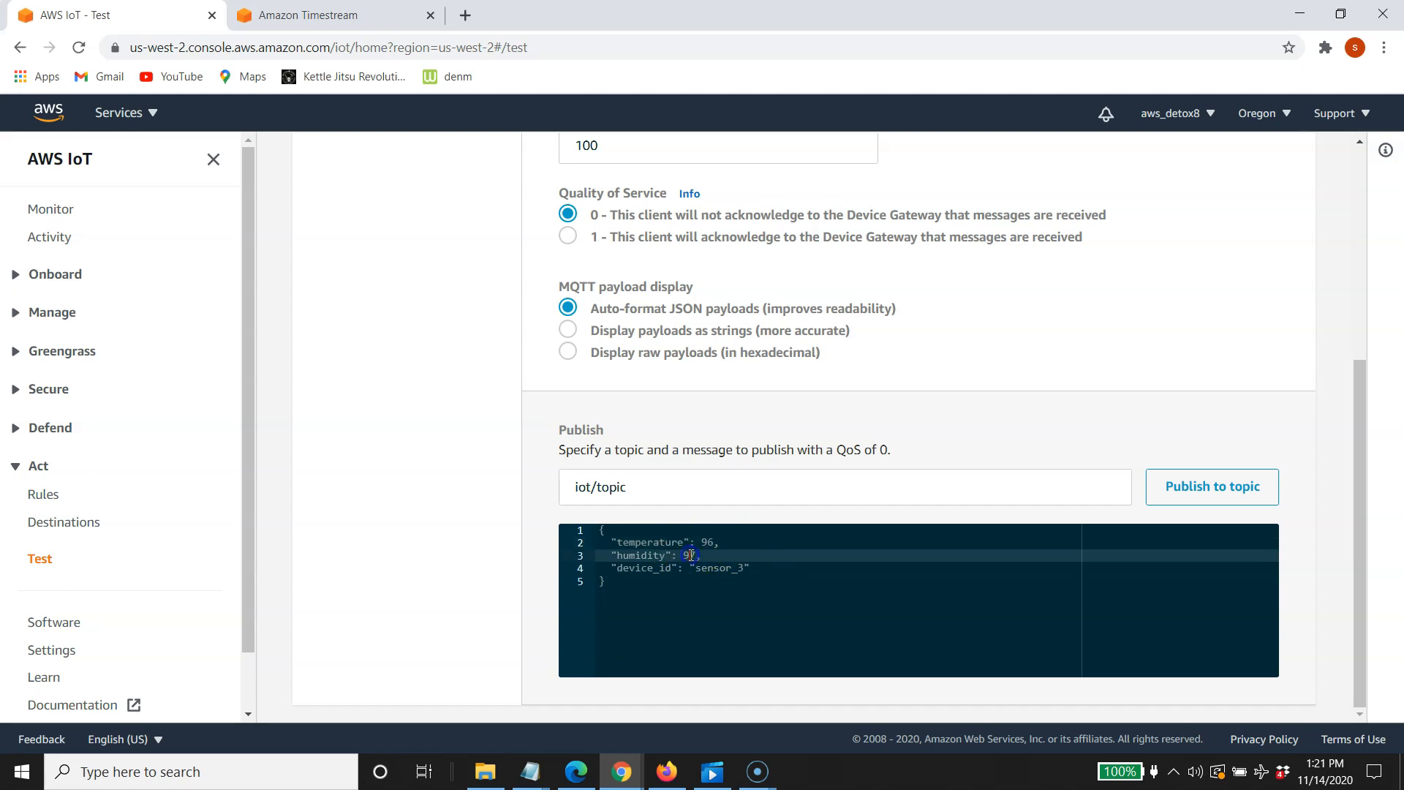
Publish the sensor_4 reading with humidity 107, then set sensor_5 with temperature 100 and humidity 117
type("107")
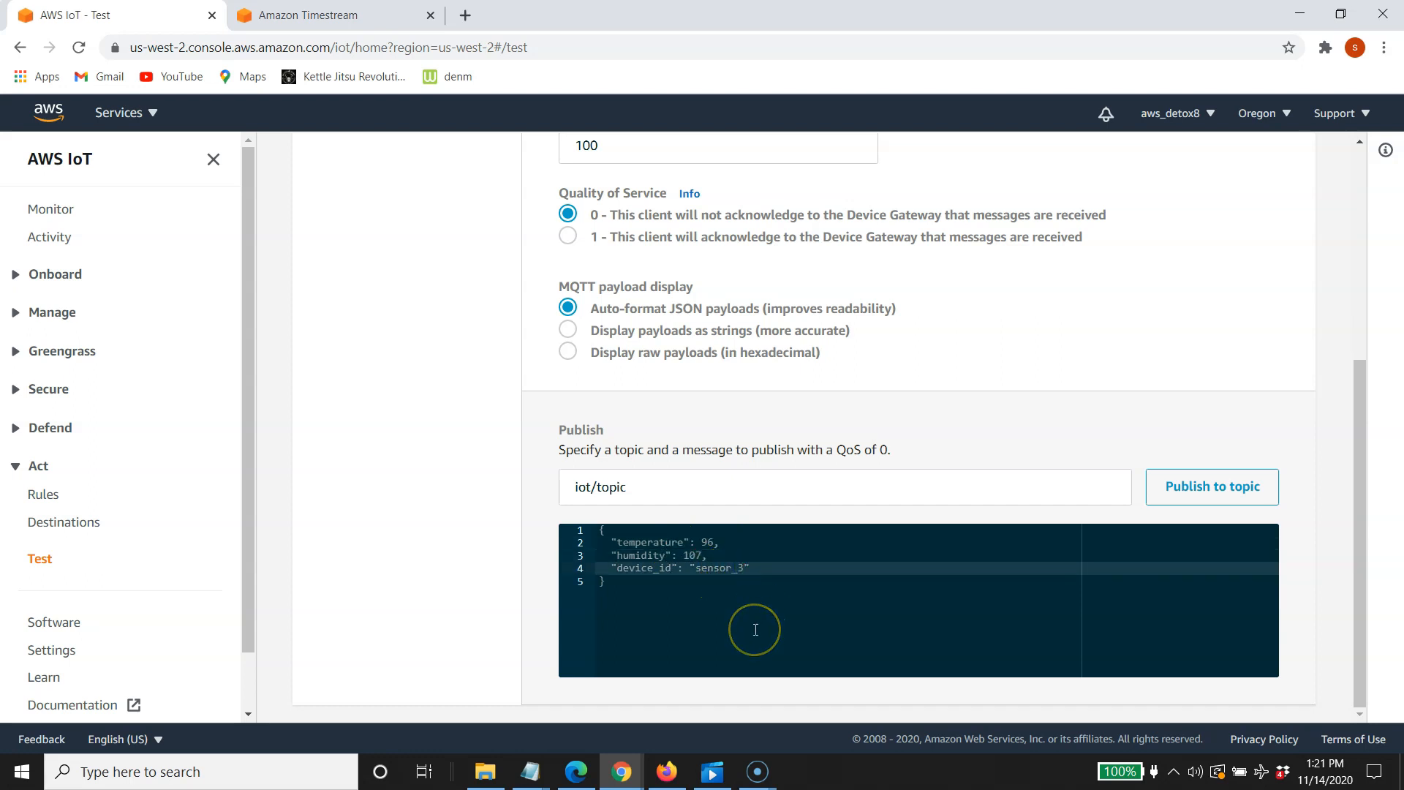
left_click(1211, 487)
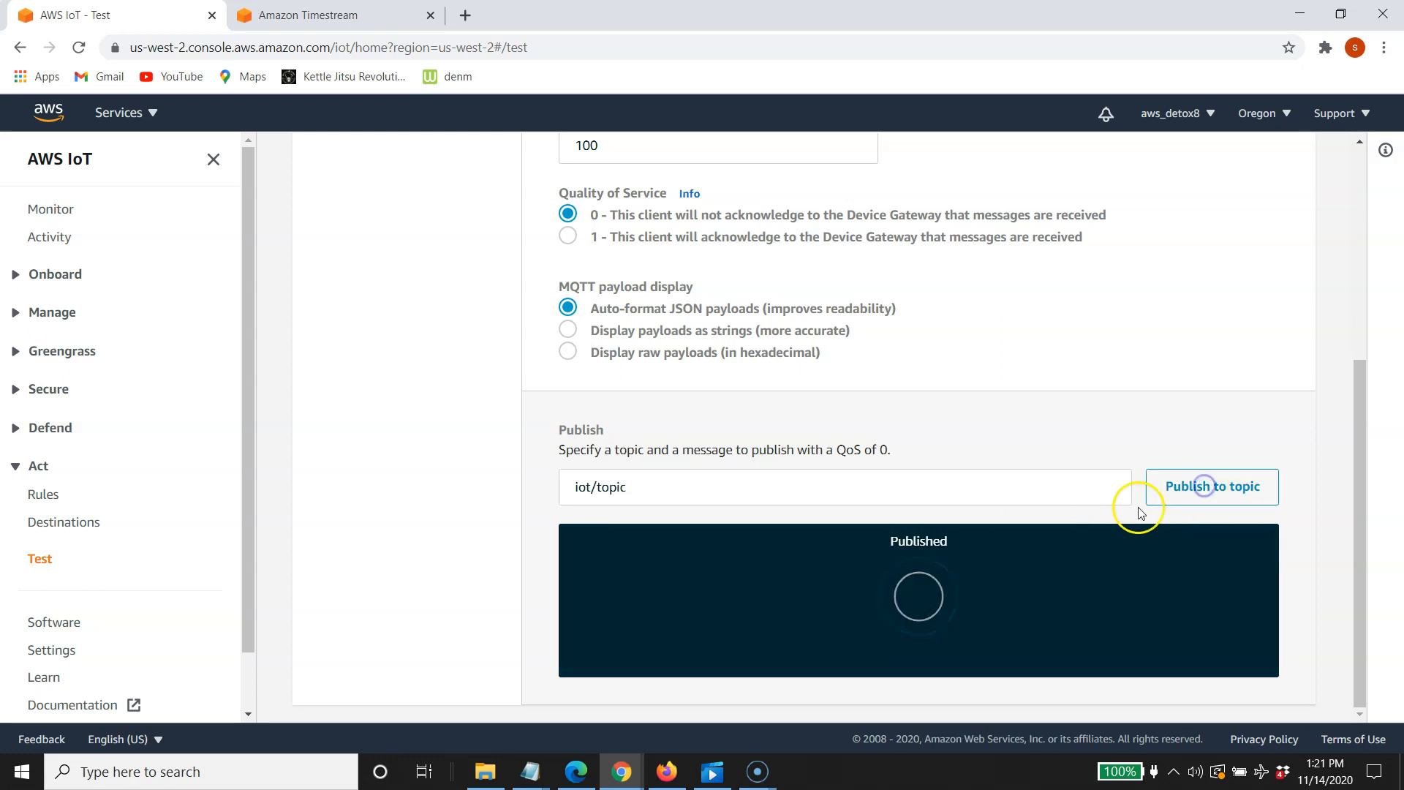
left_click(1212, 487)
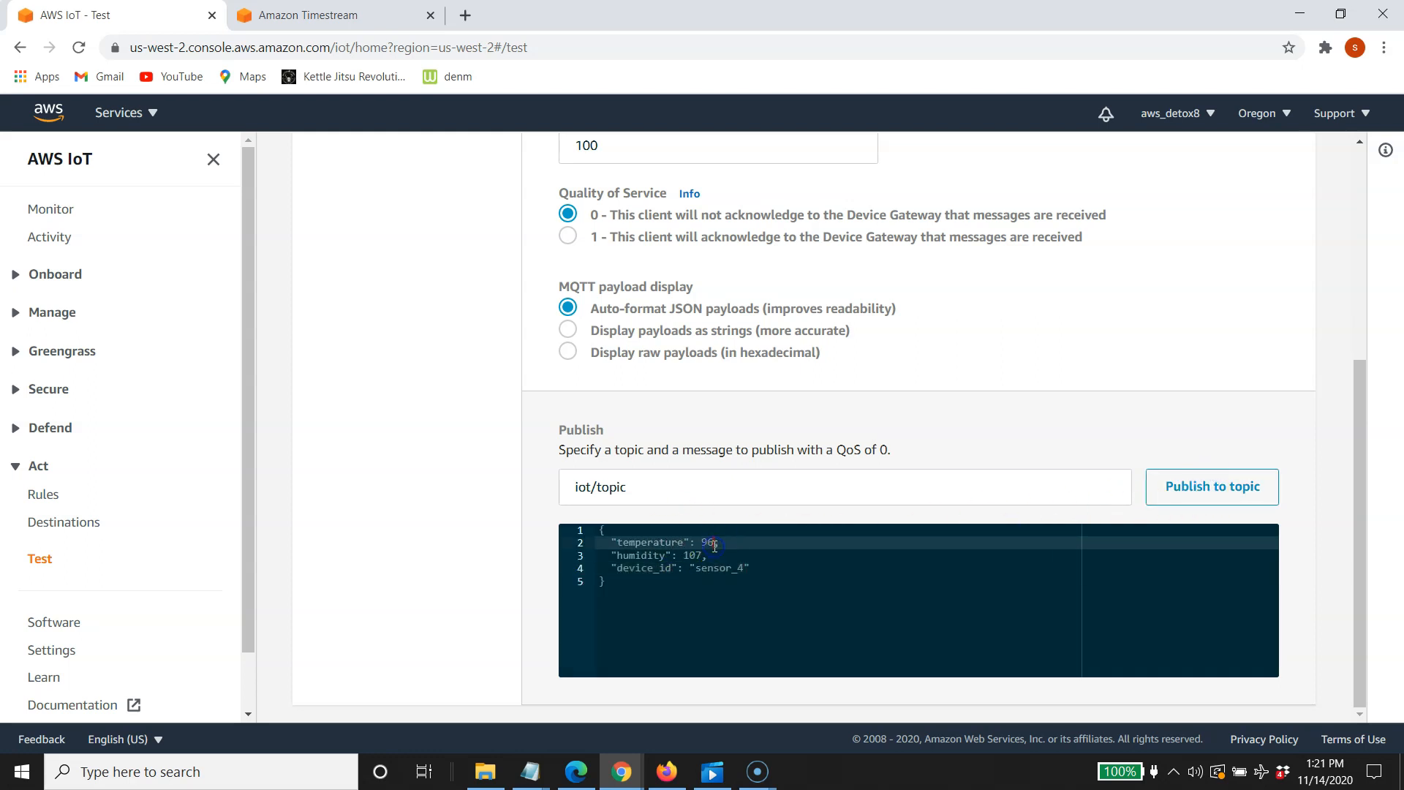
type("100")
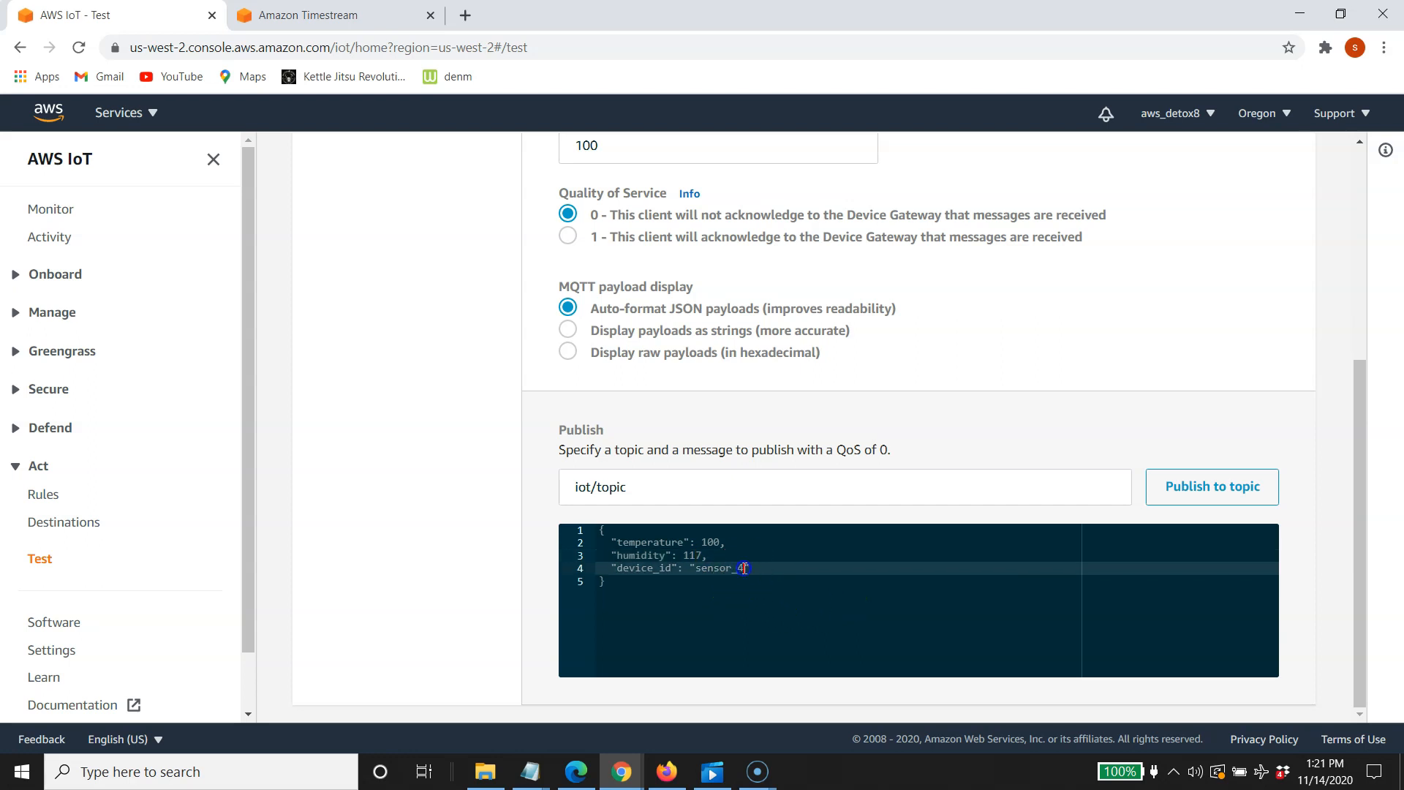
type("5")
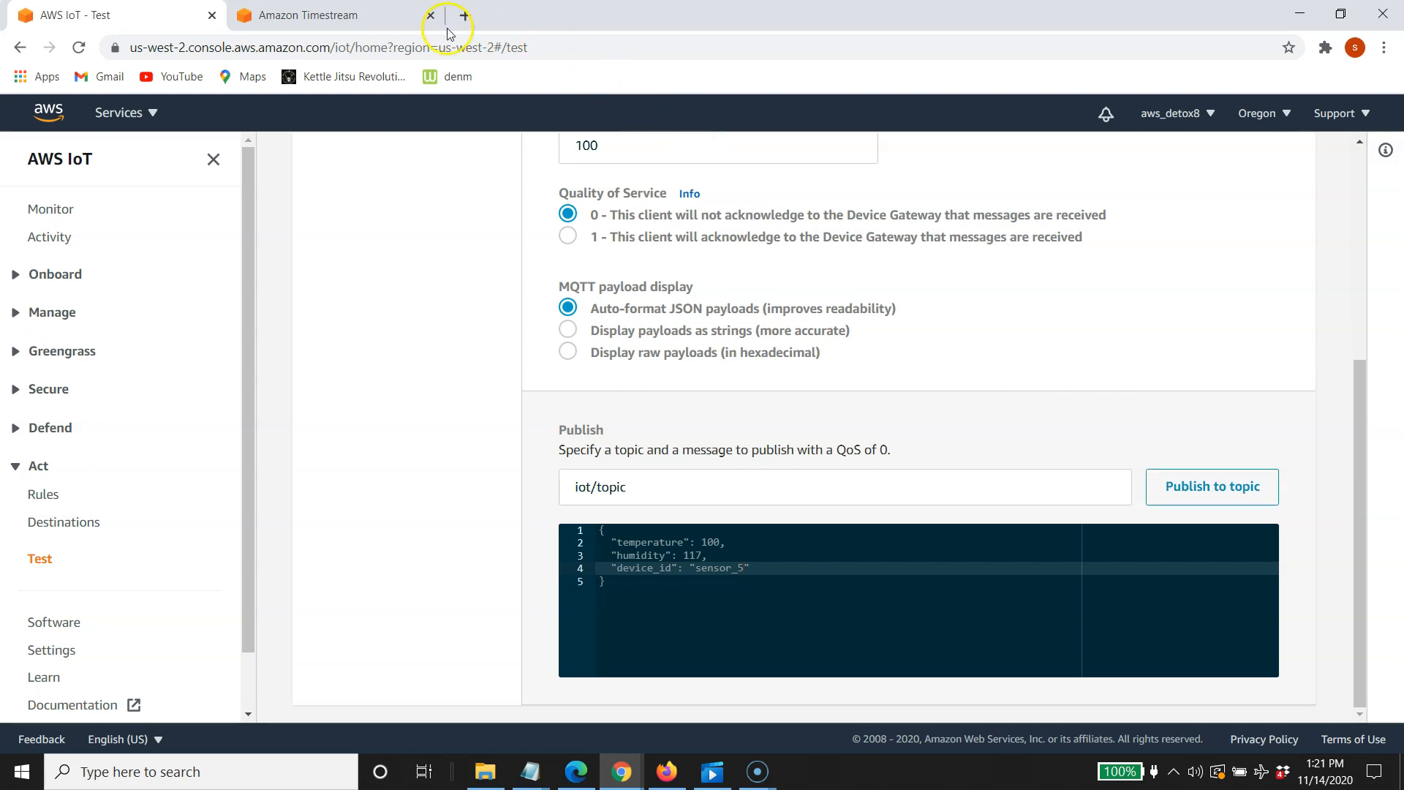
Return to Amazon Timestream, view mytimestreamtable8 details, and go to the Query editor
left_click(309, 15)
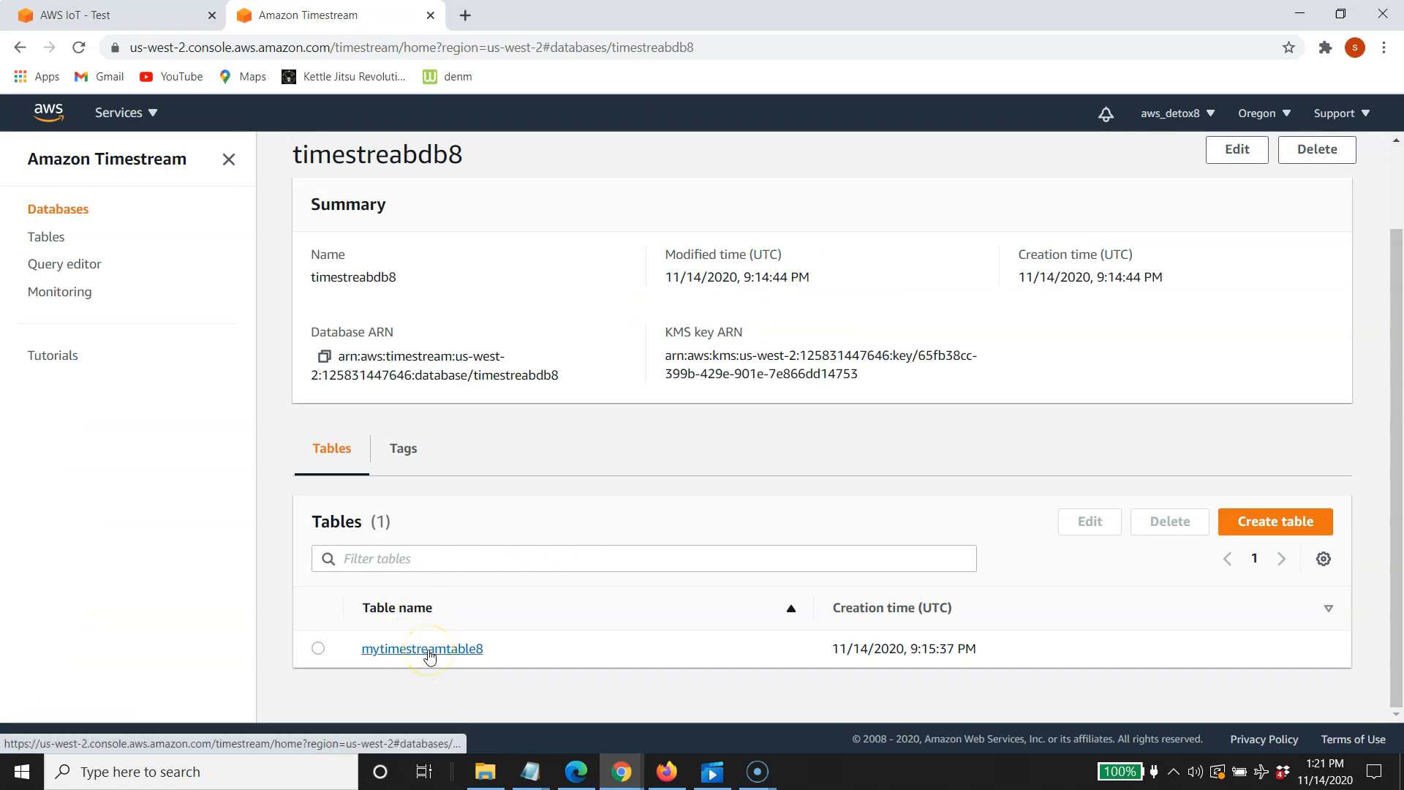
left_click(422, 648)
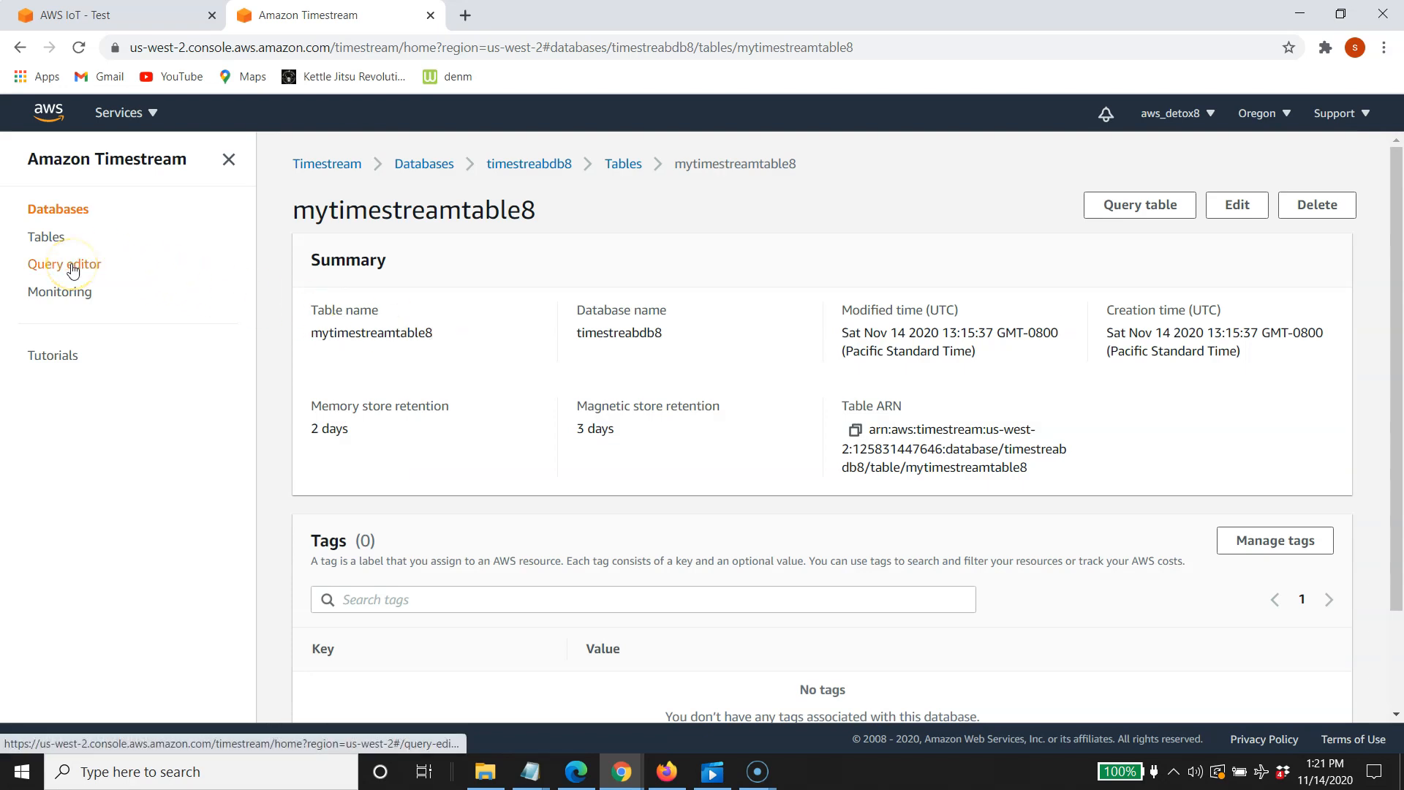
left_click(63, 264)
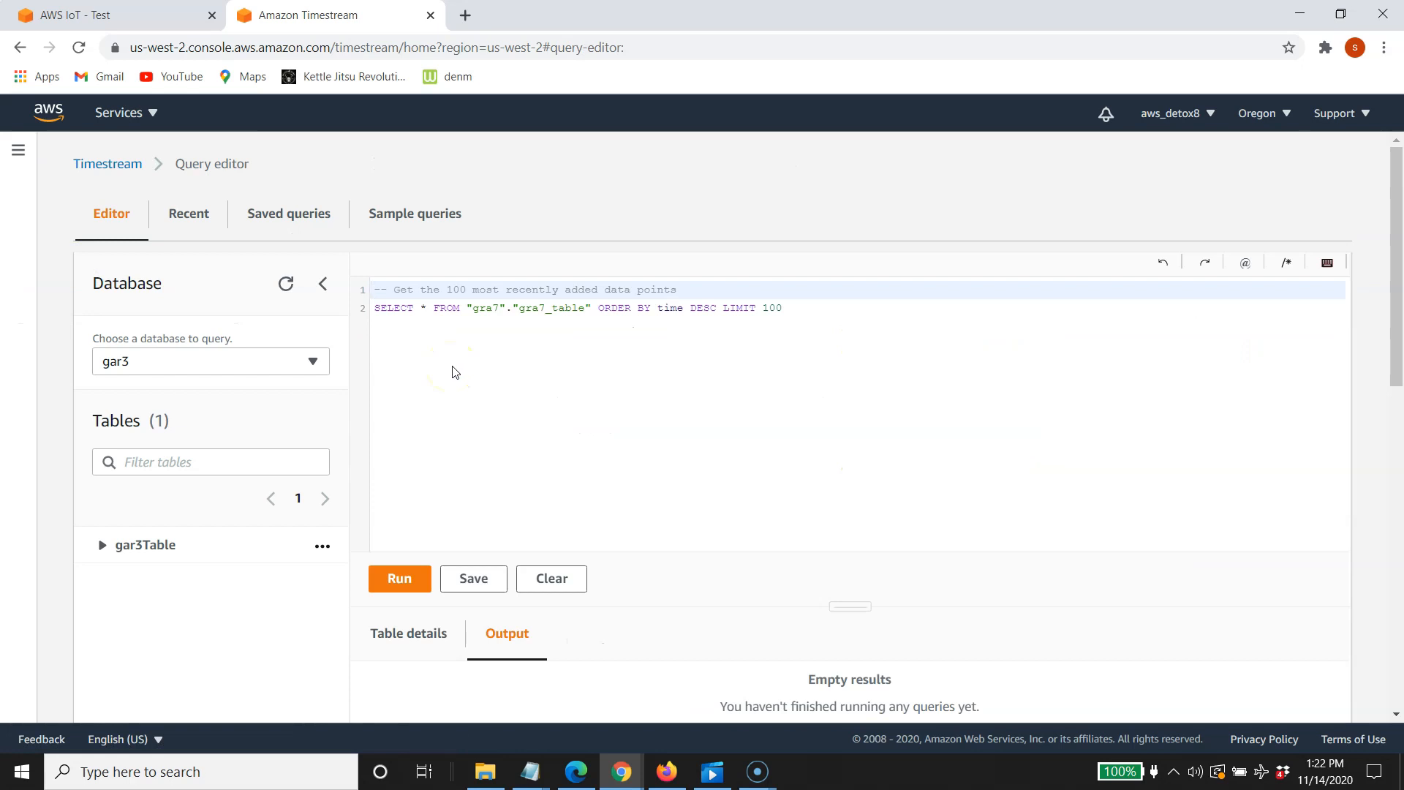
Select the timestreabdb8 database, expand mytimestreamtable8 and choose Preview data for its latest ten rows
scroll("down", 3)
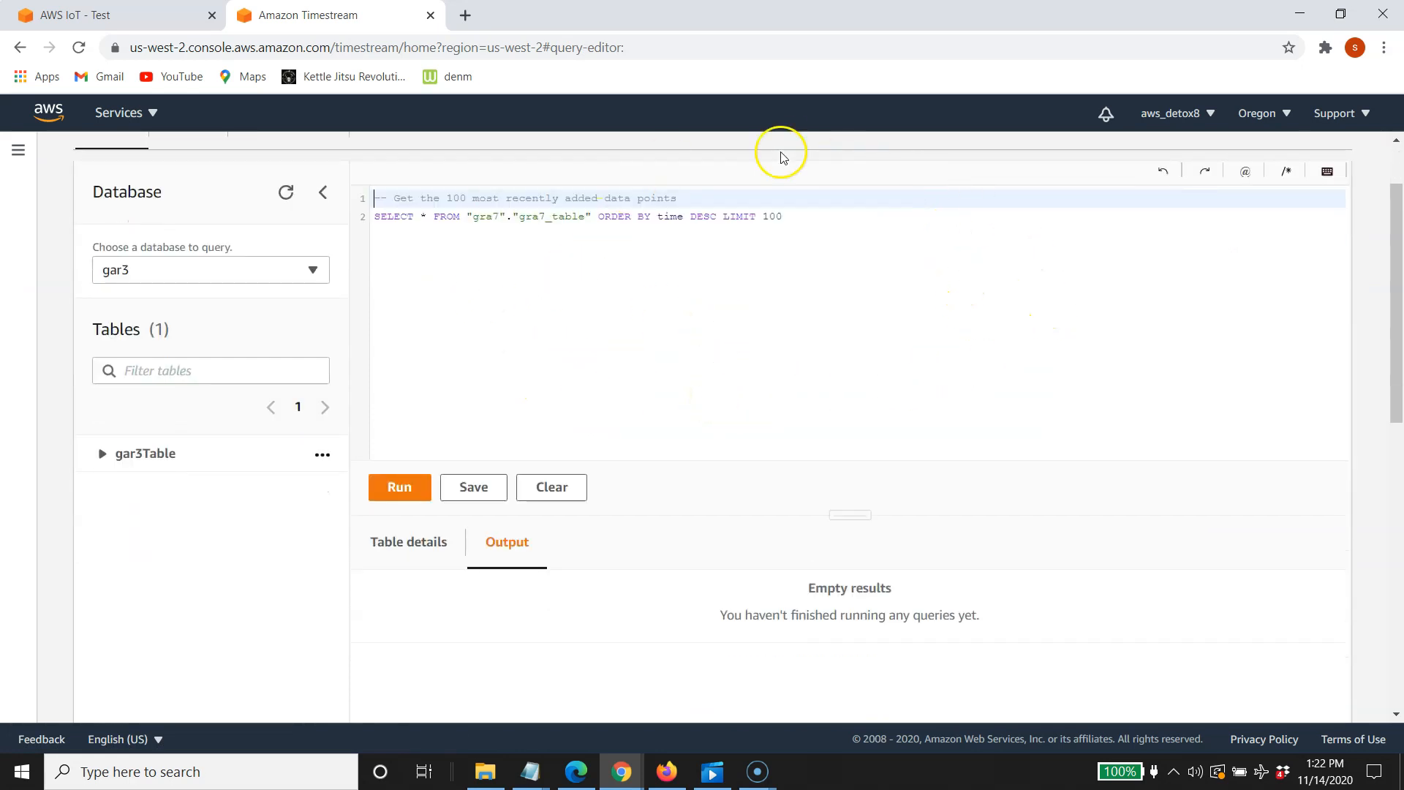
mouse_move(354, 336)
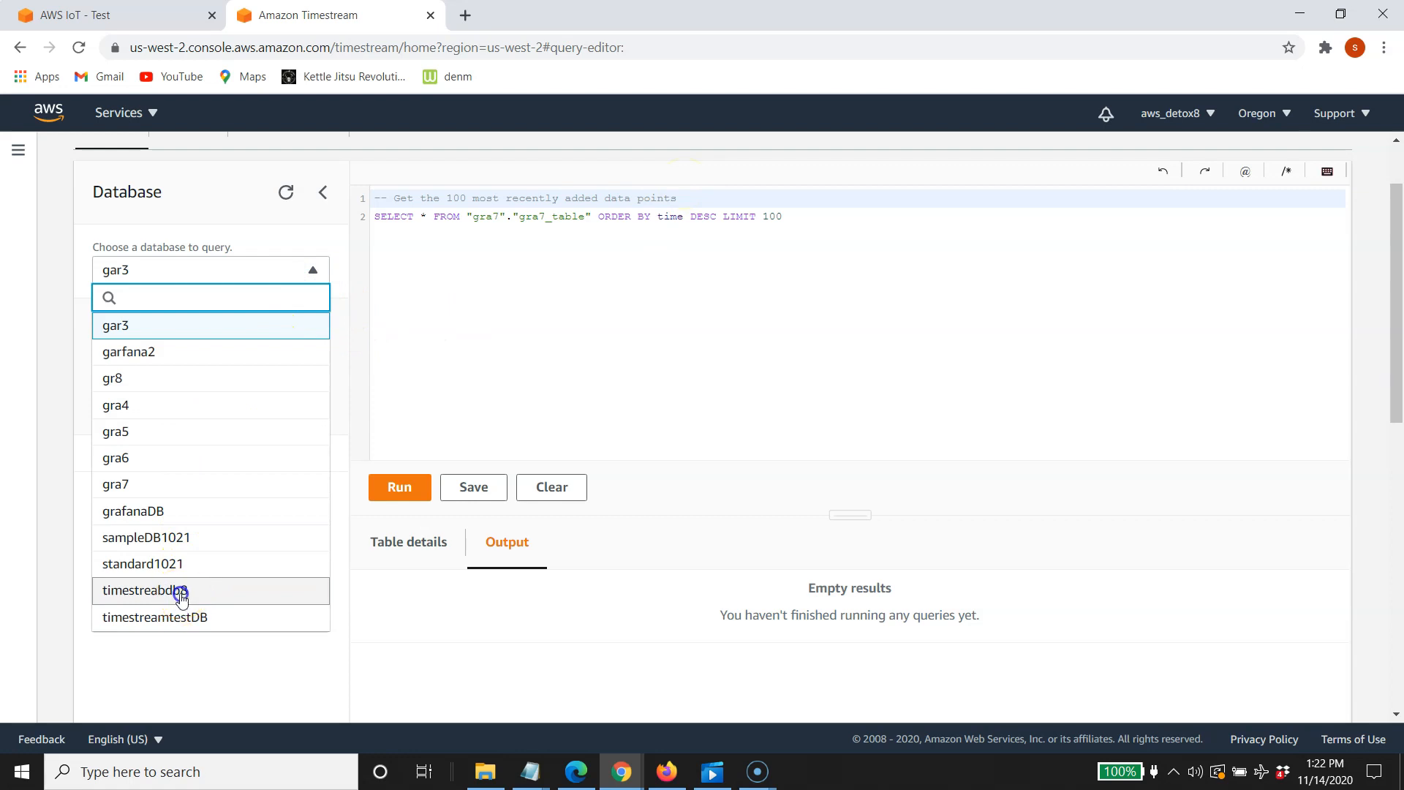
left_click(143, 590)
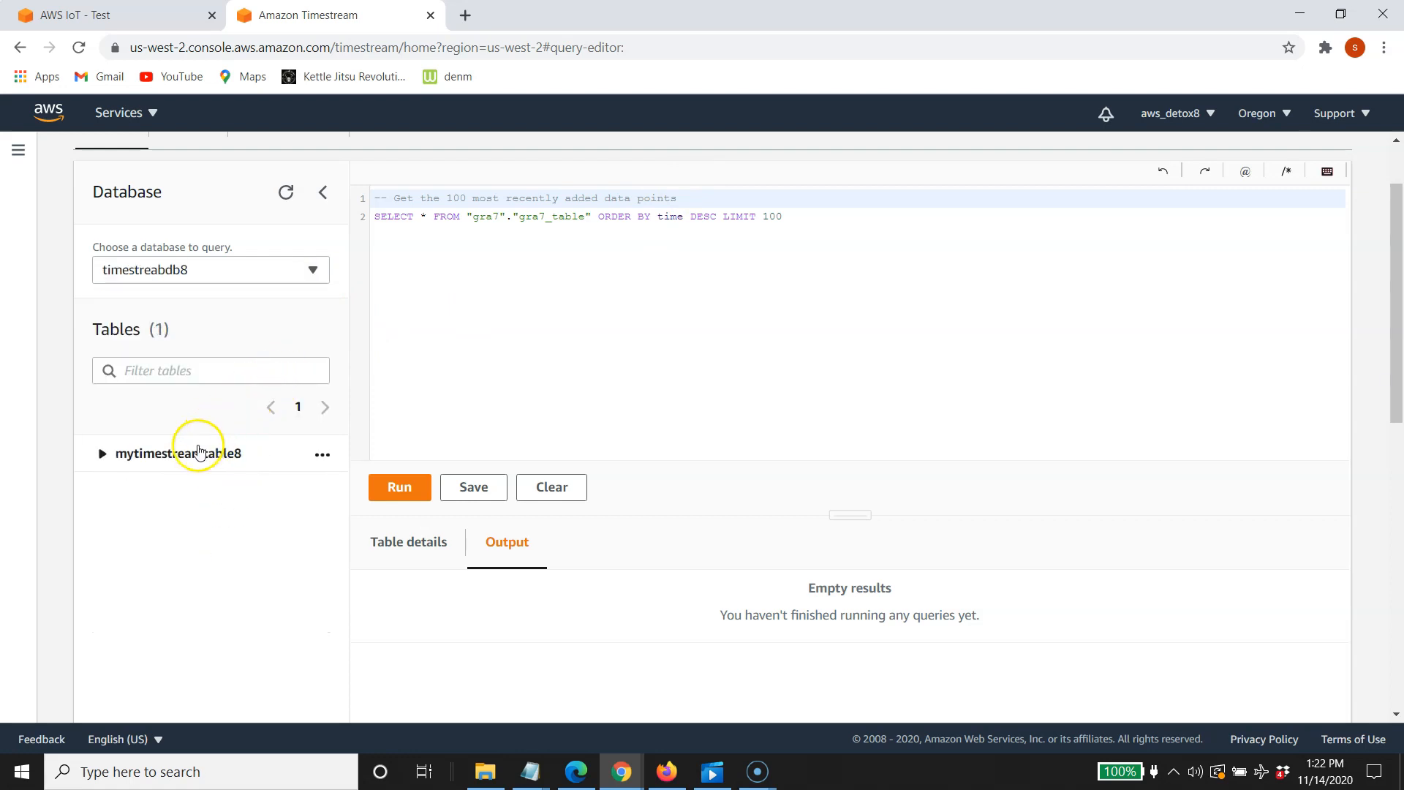
mouse_move(208, 459)
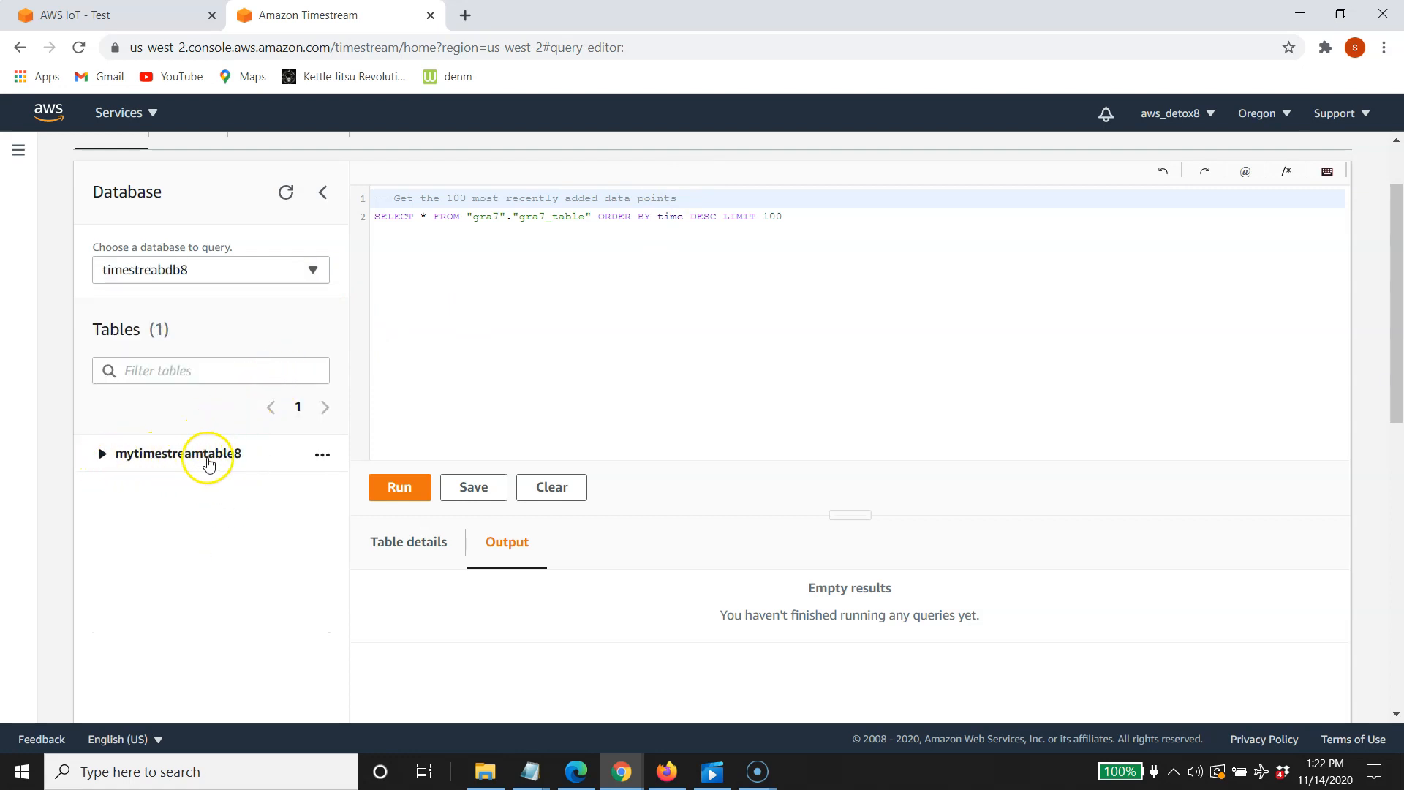
left_click(102, 453)
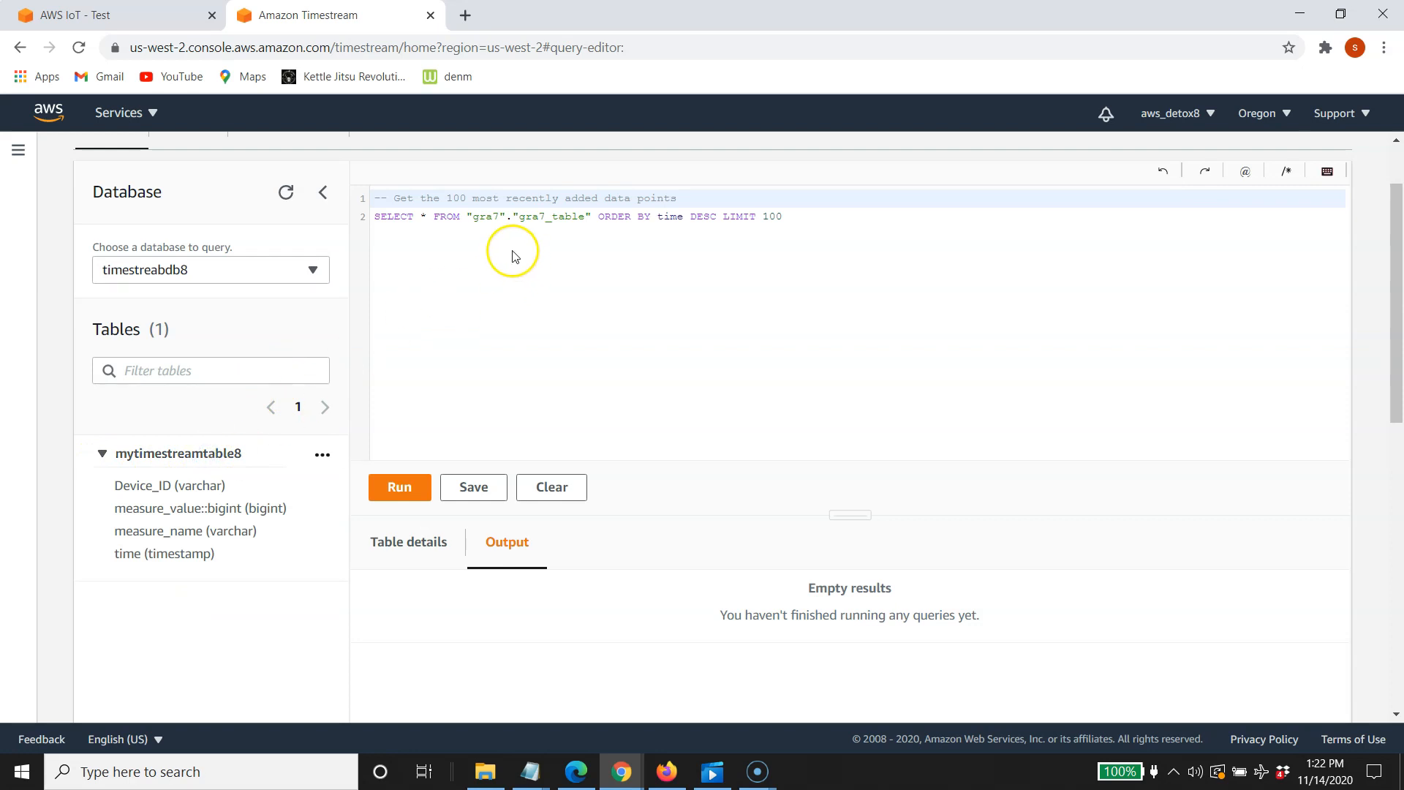
left_click(323, 455)
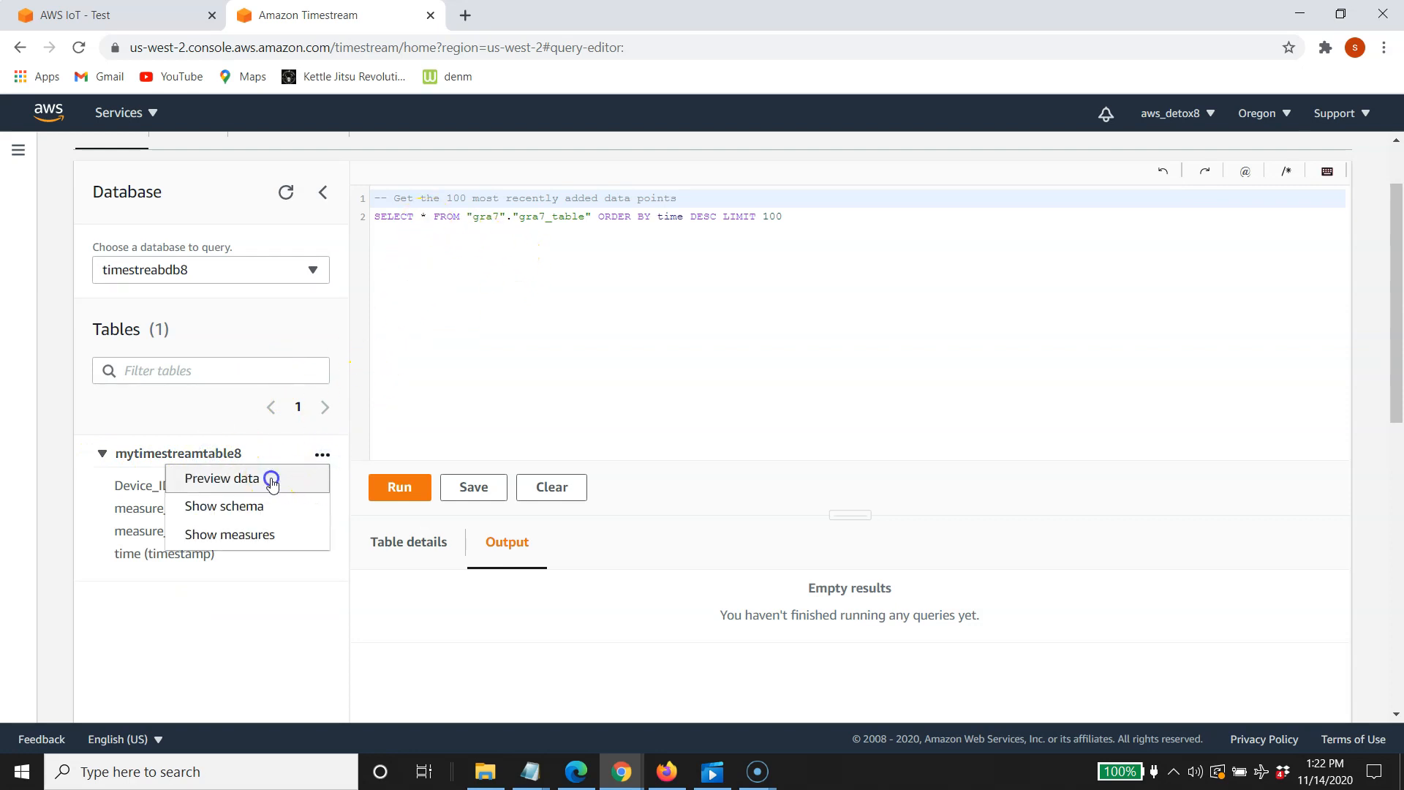
left_click(221, 478)
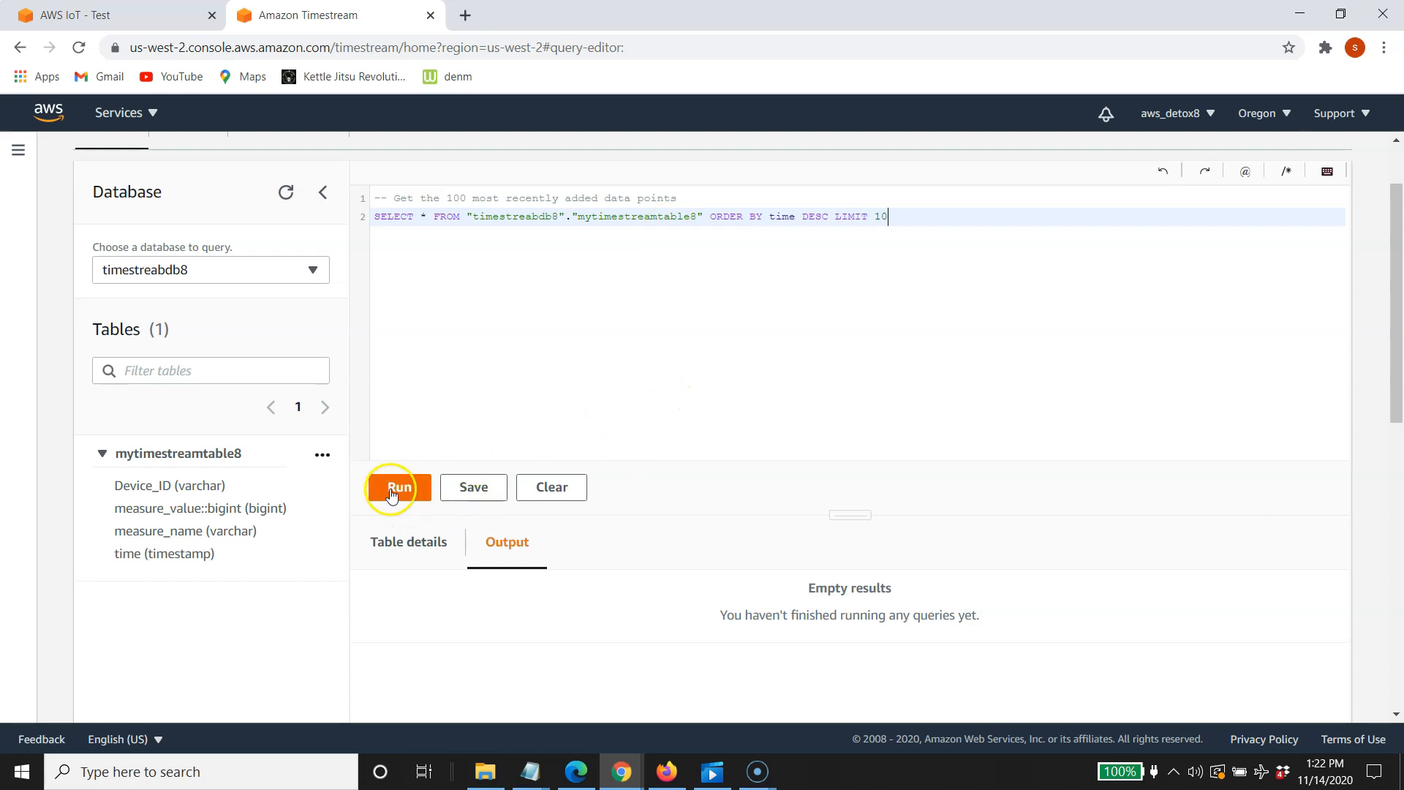
Run the preview query and bring the Query results into view
left_click(397, 487)
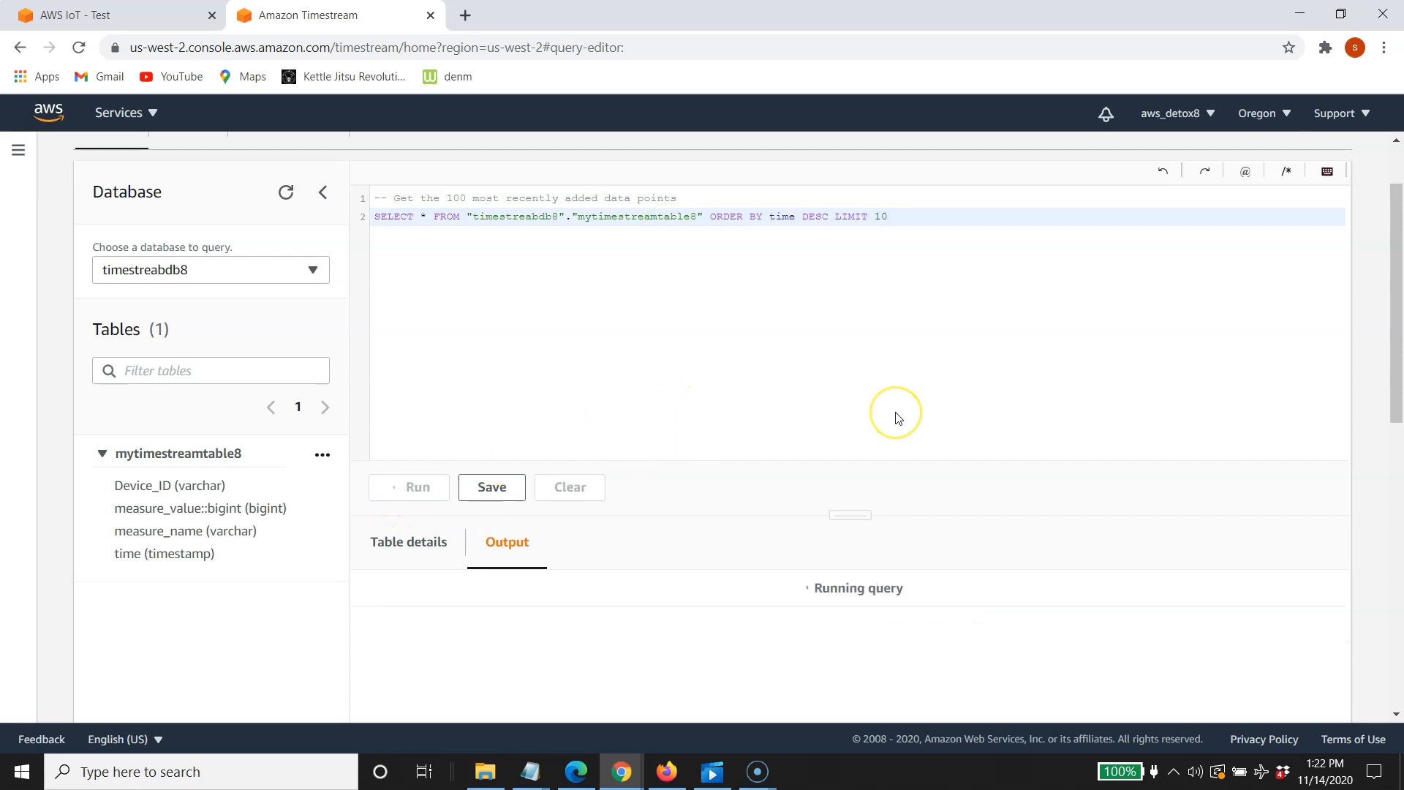
left_click(408, 486)
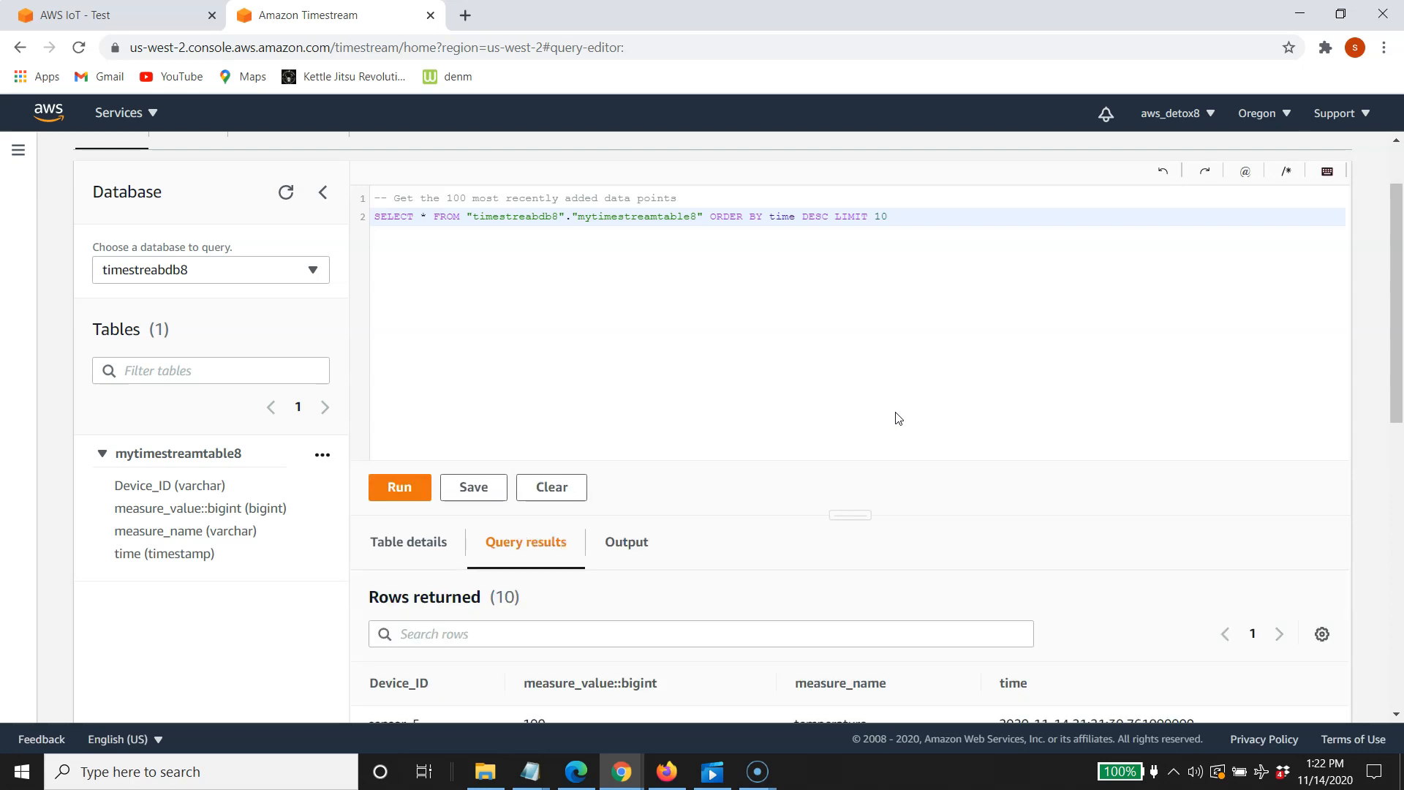
scroll("down", 3)
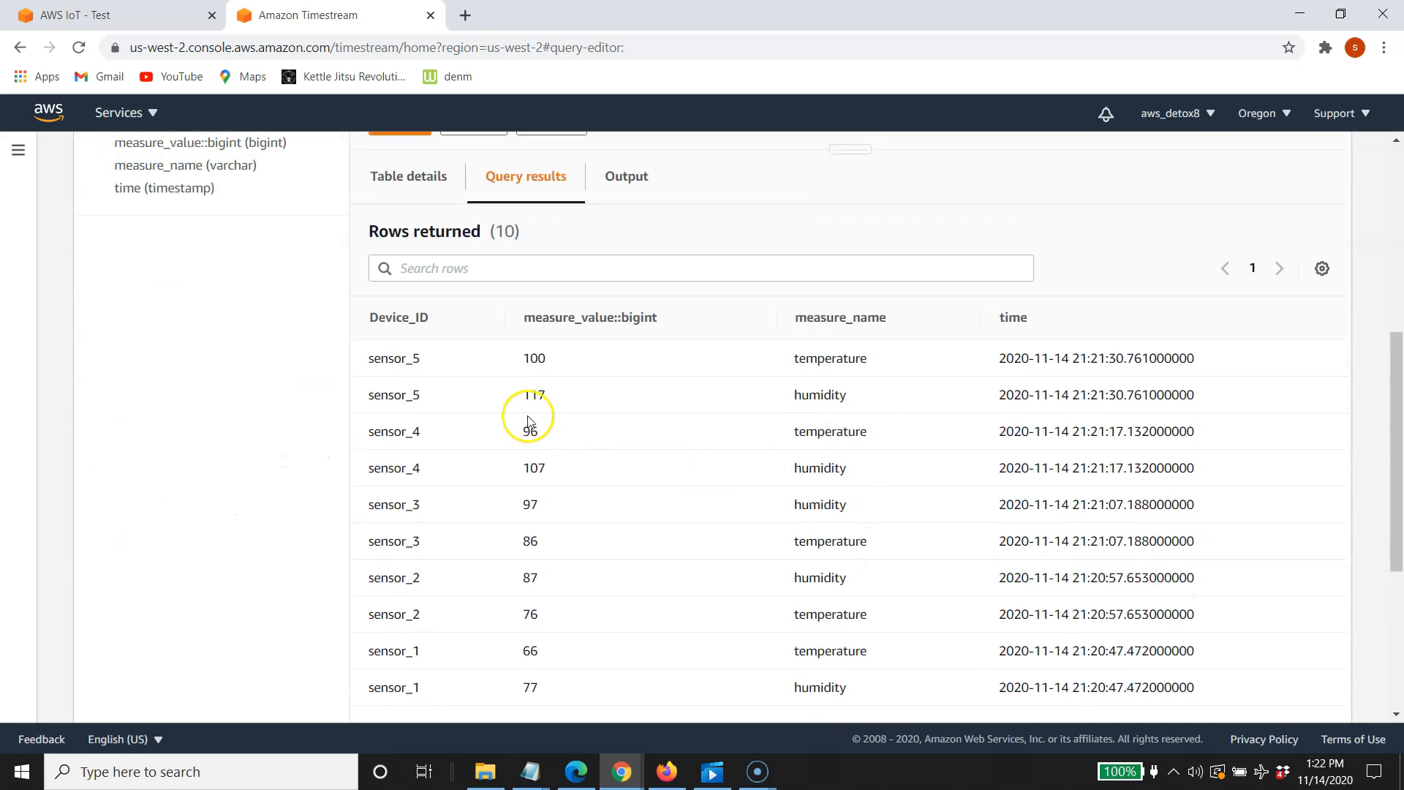
mouse_move(459, 651)
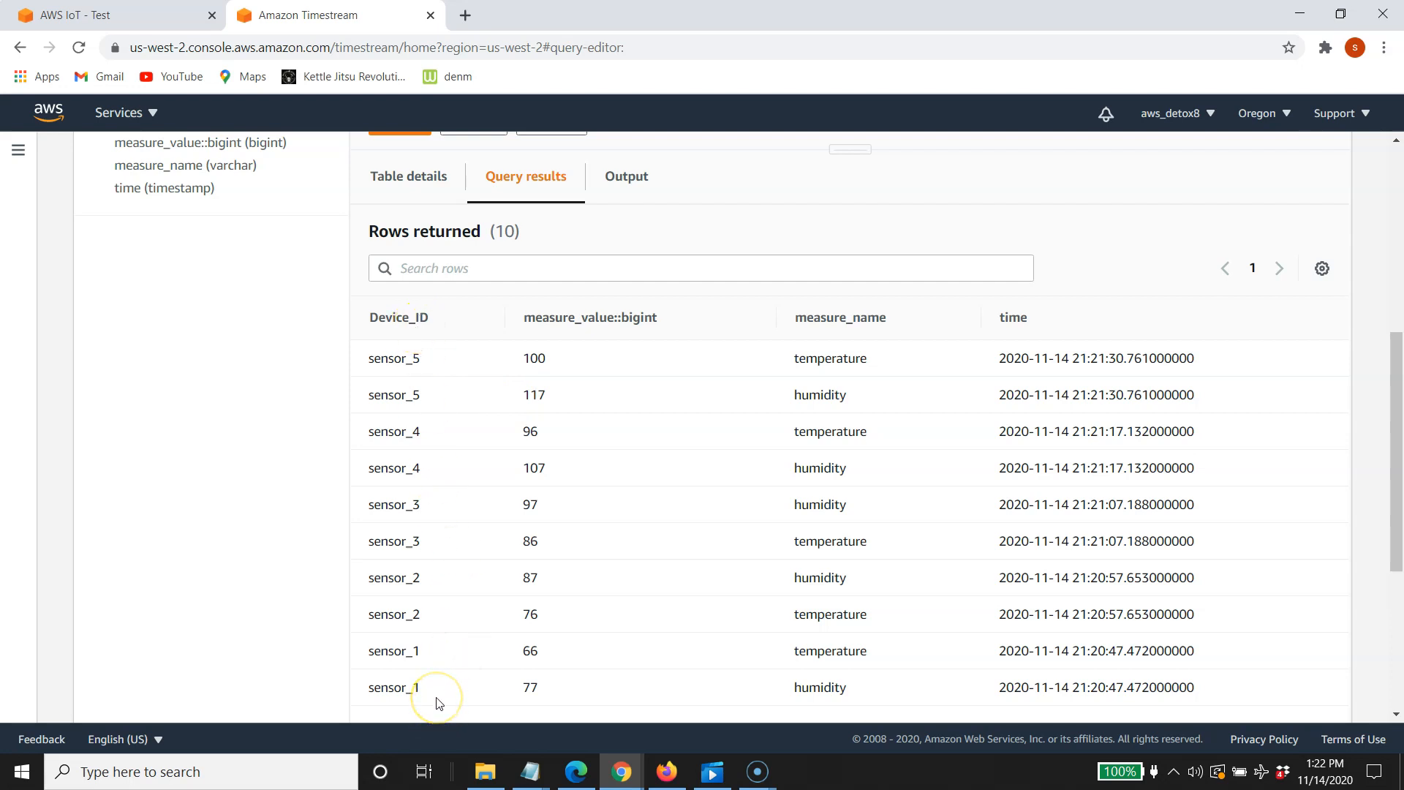
mouse_move(637, 566)
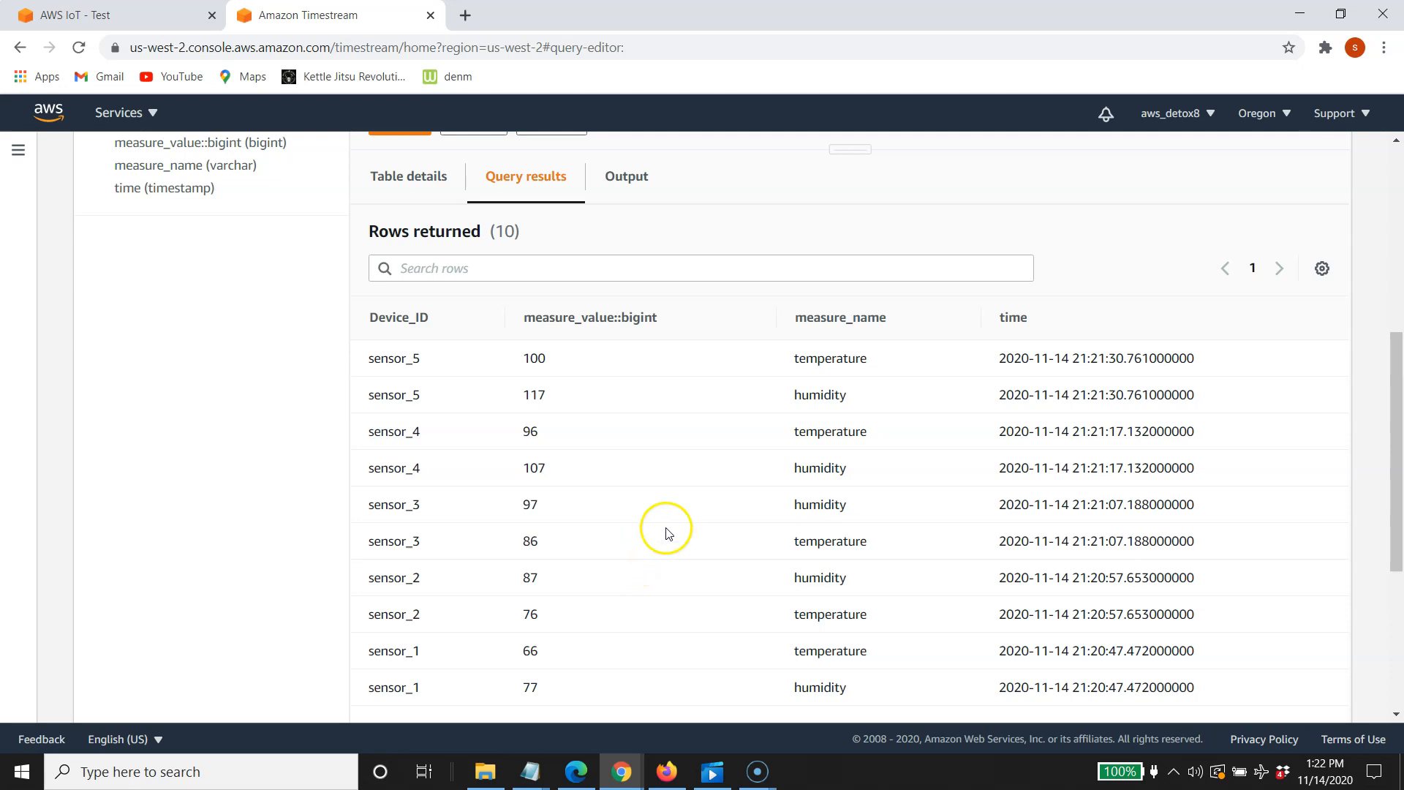
mouse_move(874, 659)
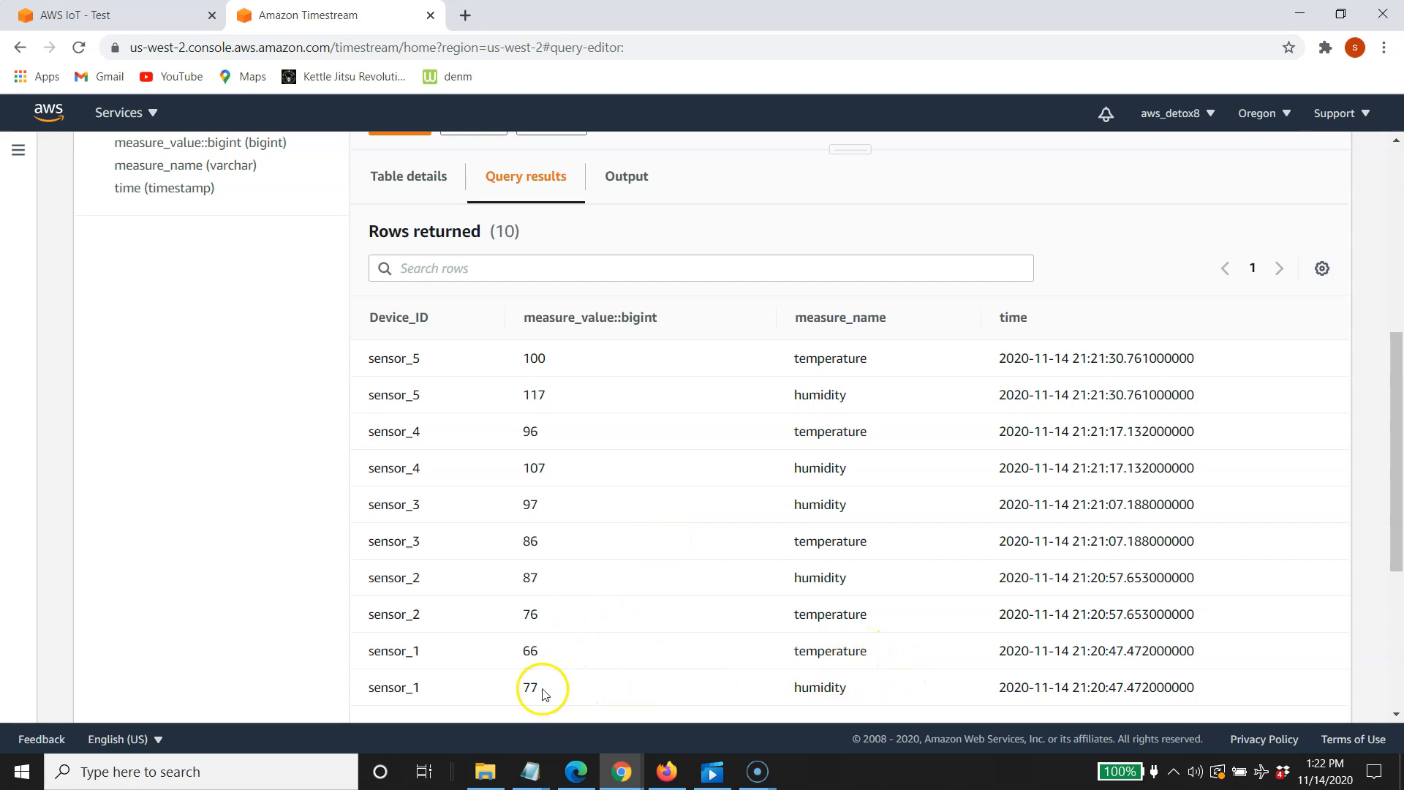
mouse_move(446, 641)
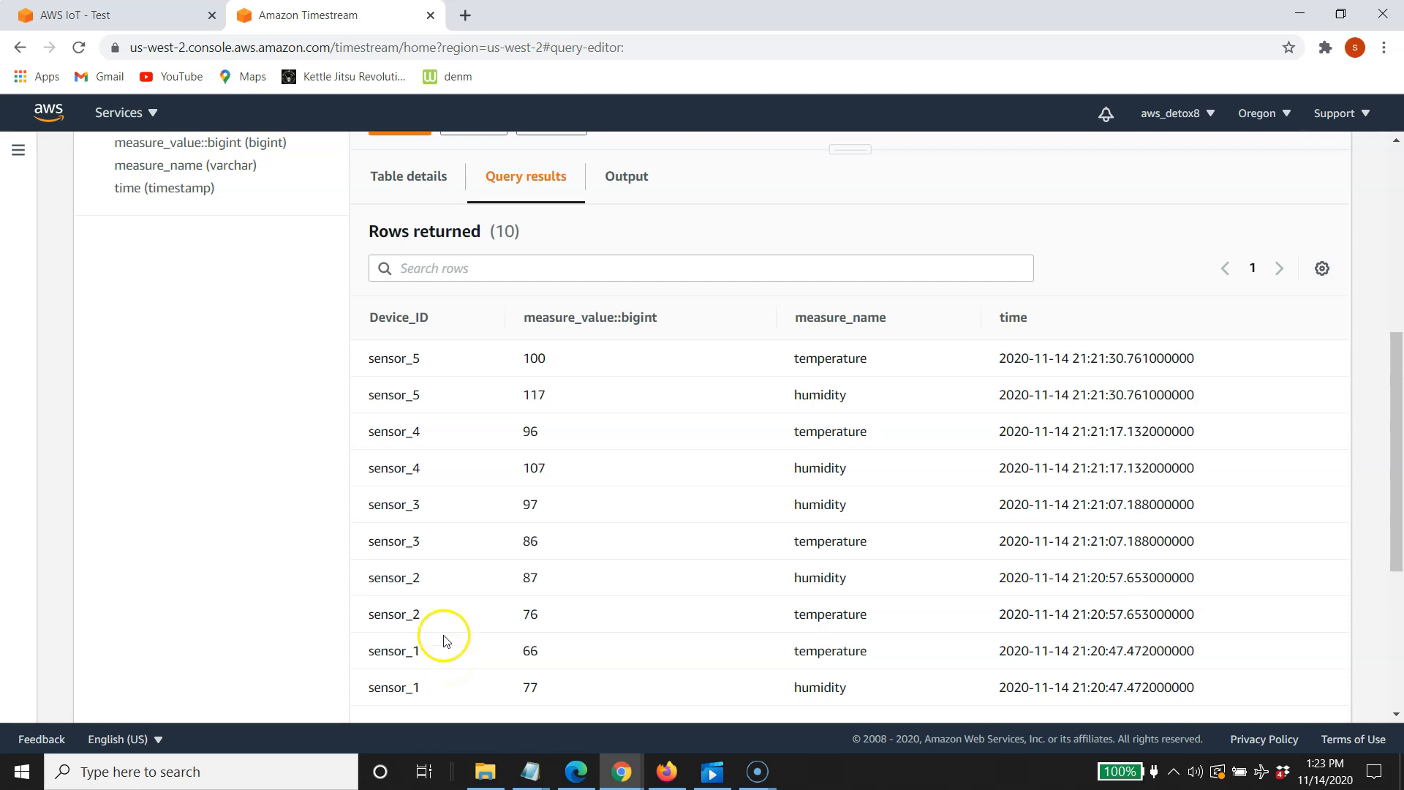
Inspect the ten returned rows, checking sensor_1, sensor_4 and sensor_5 readings and timestamps
double_click(829, 651)
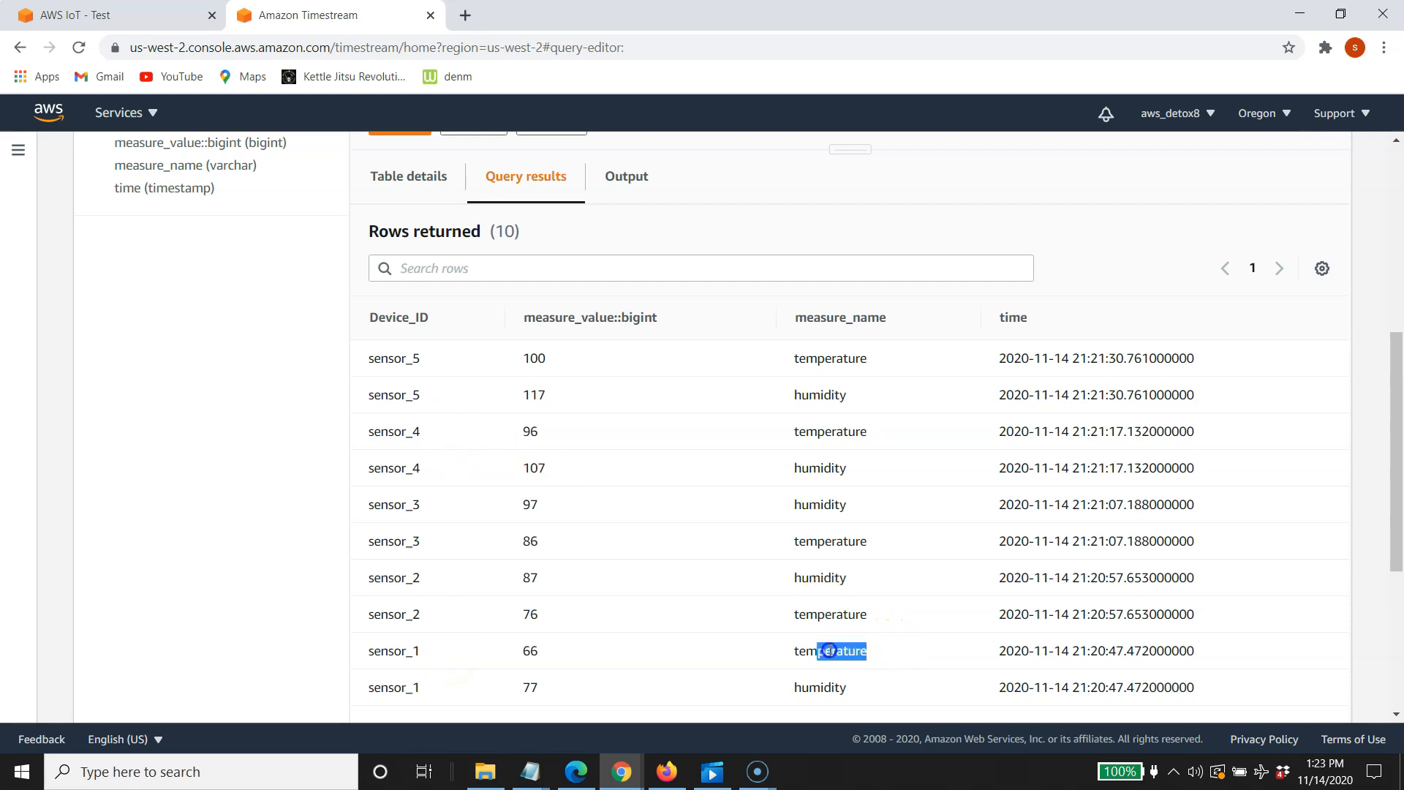
double_click(818, 687)
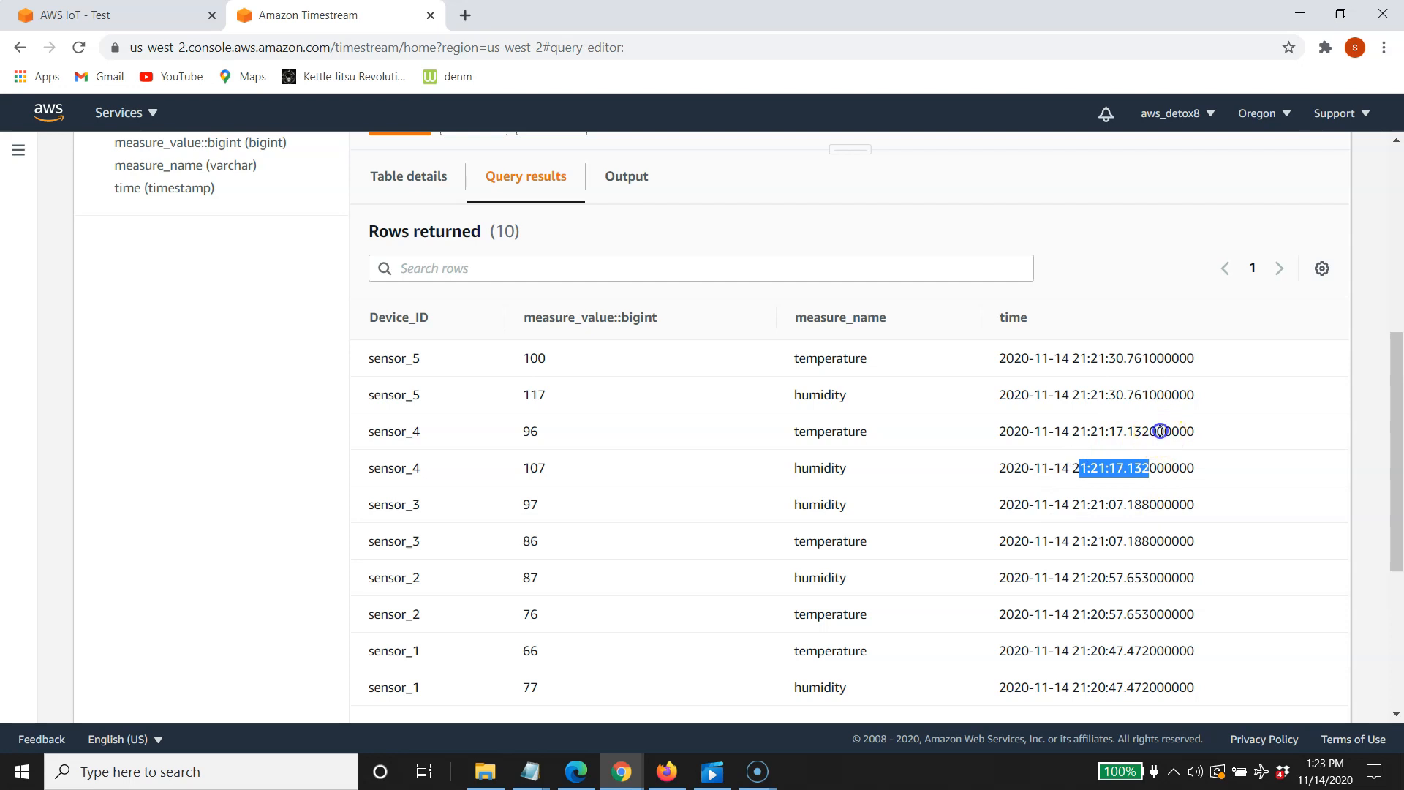
double_click(1115, 357)
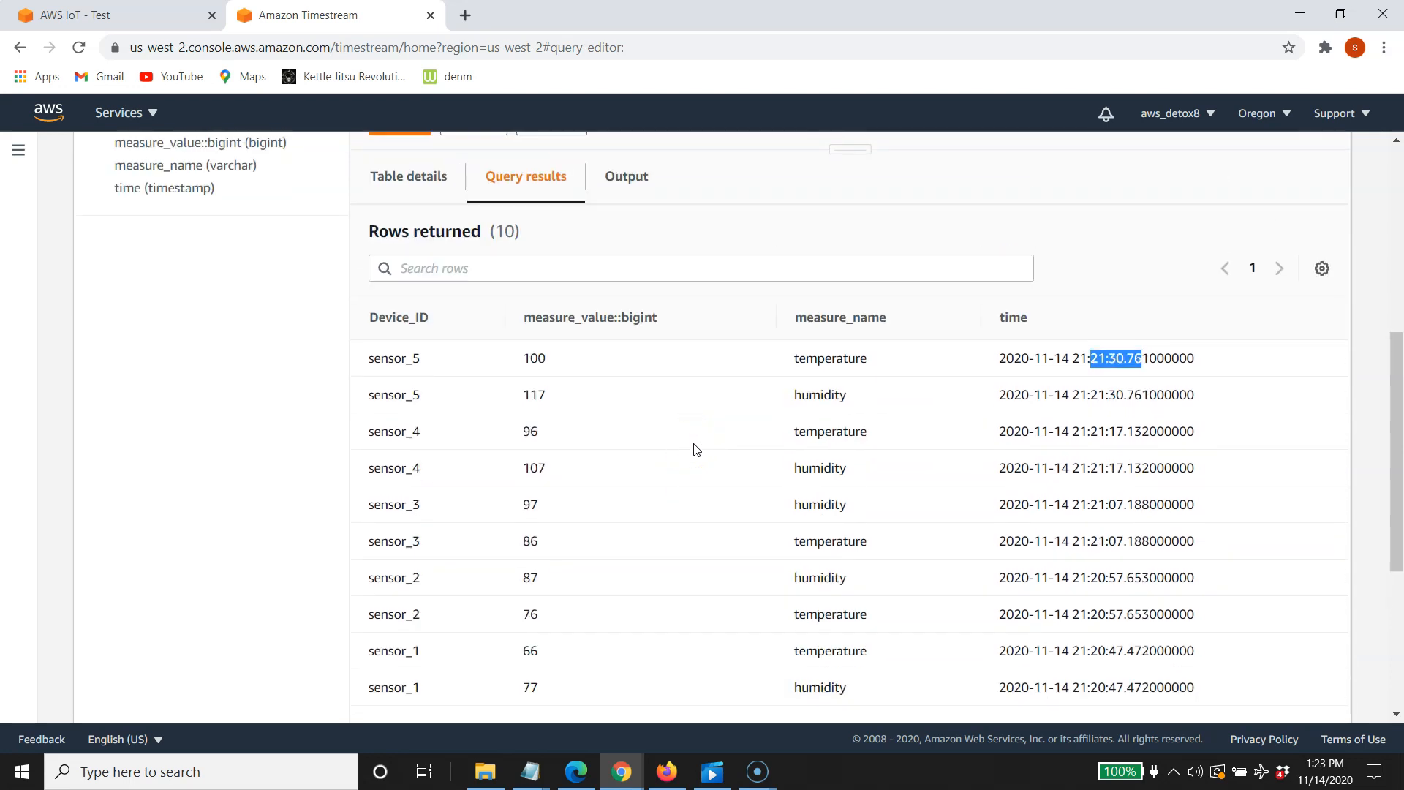
scroll("down", 3)
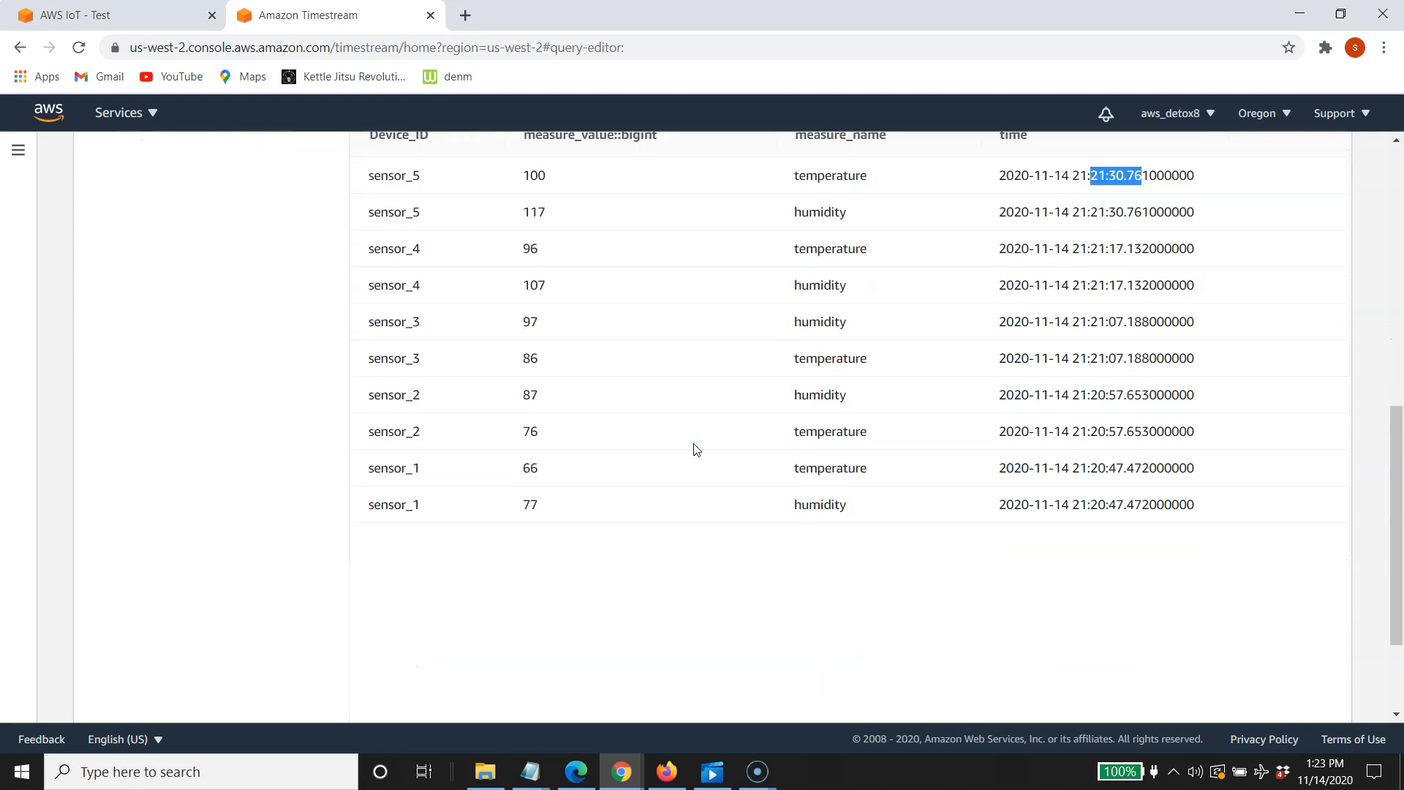